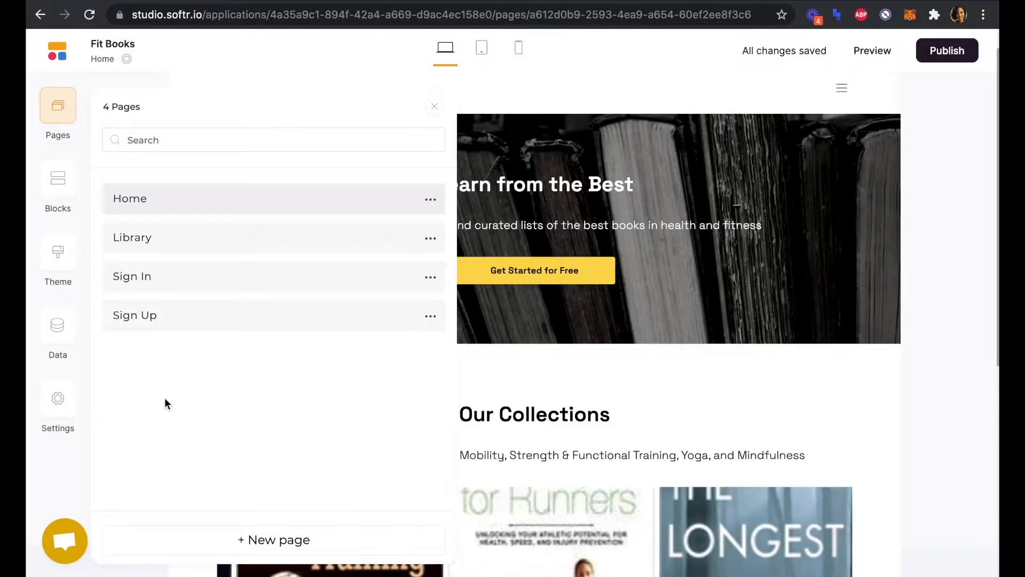
Switch off Use Default Header in the Library page's settings, keeping the default footer.
click(434, 106)
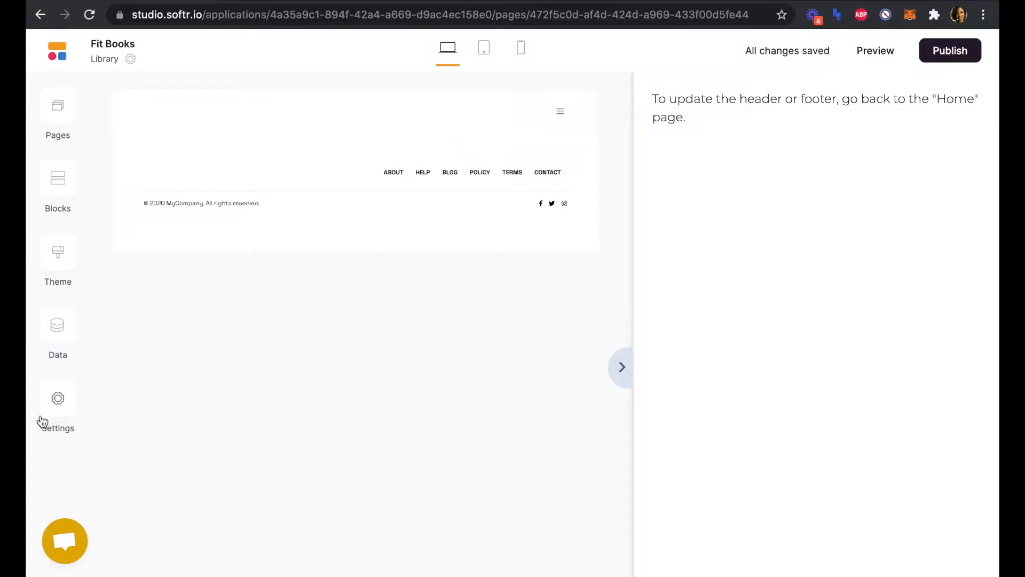
click(57, 105)
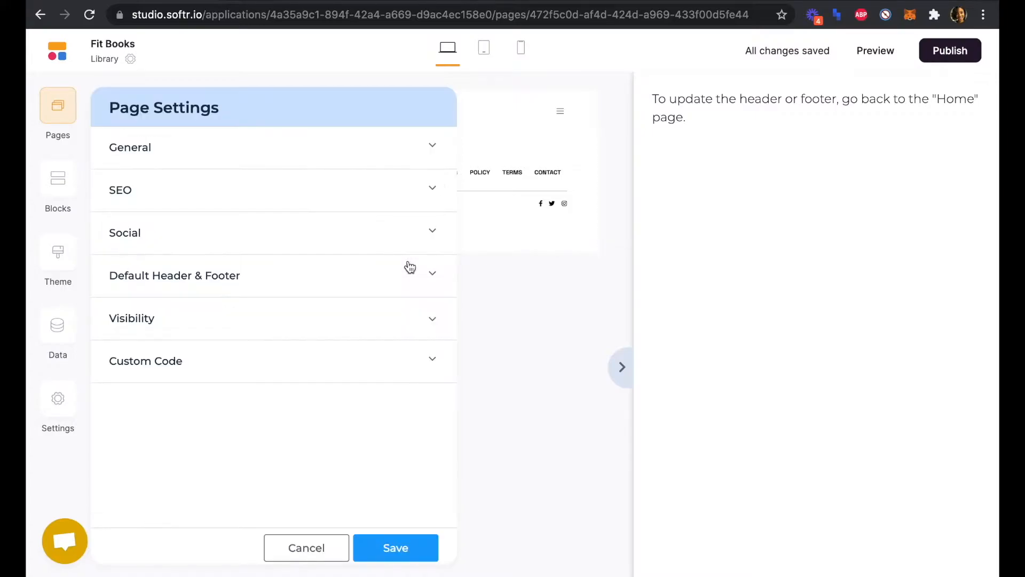
click(175, 276)
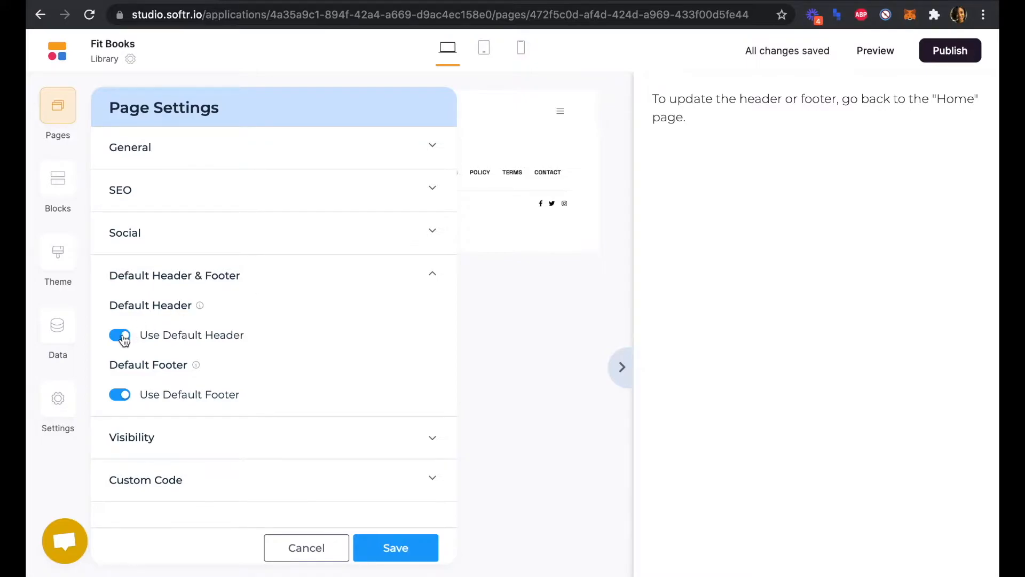
click(120, 335)
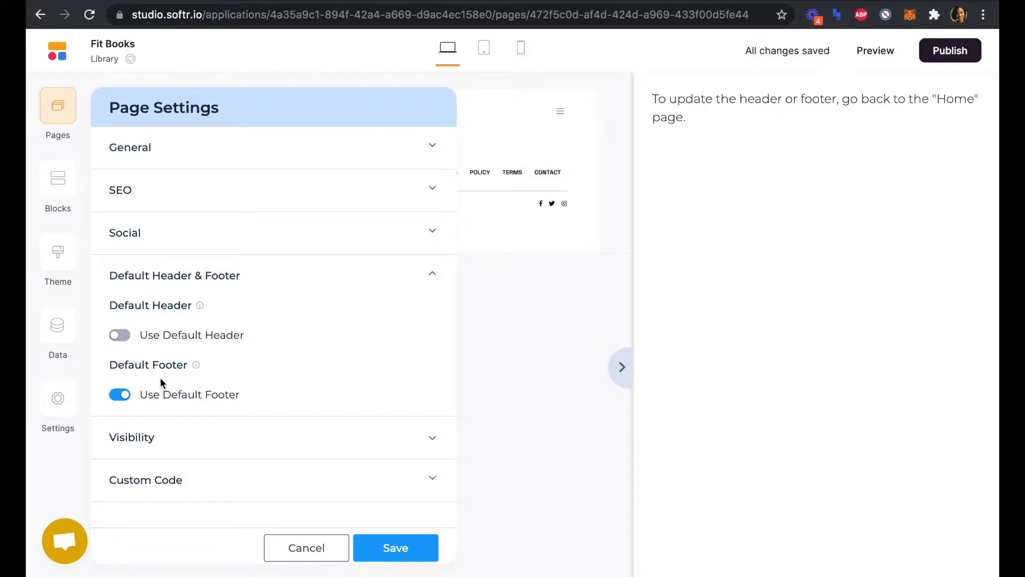
mouse_move(254, 361)
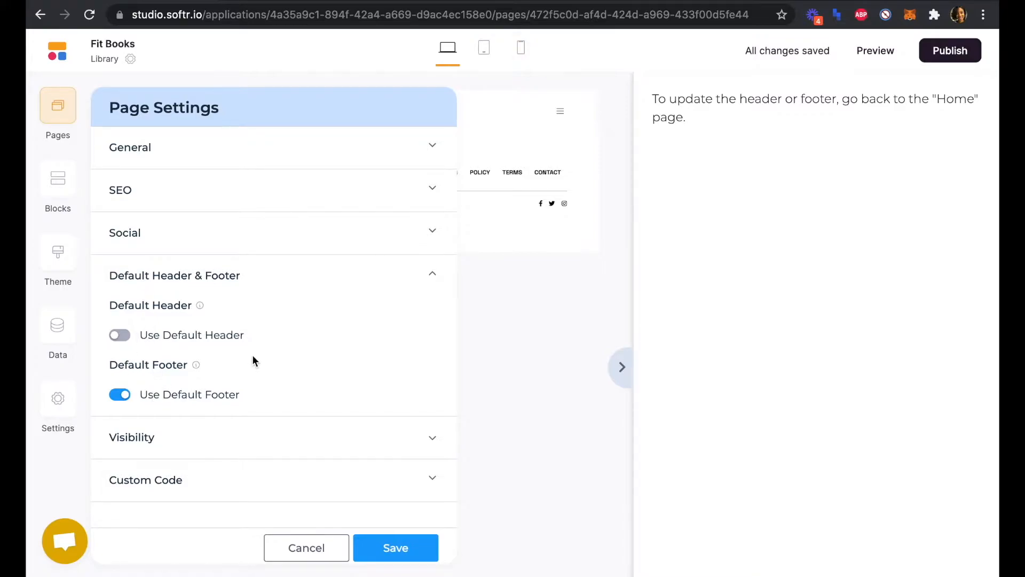
mouse_move(256, 340)
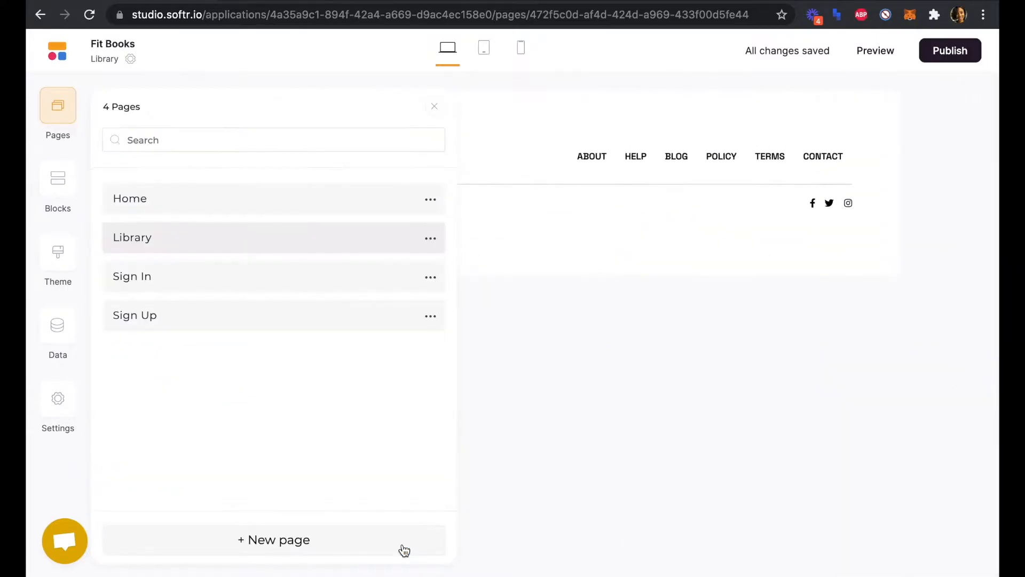
Add a 'Header with hamburger menu' block to the Library page.
click(433, 106)
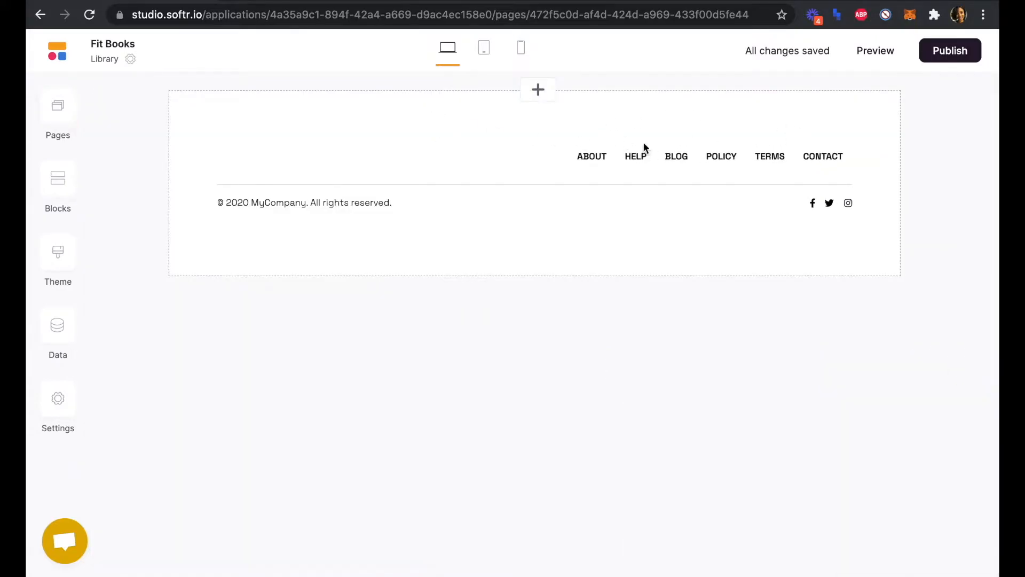
click(58, 178)
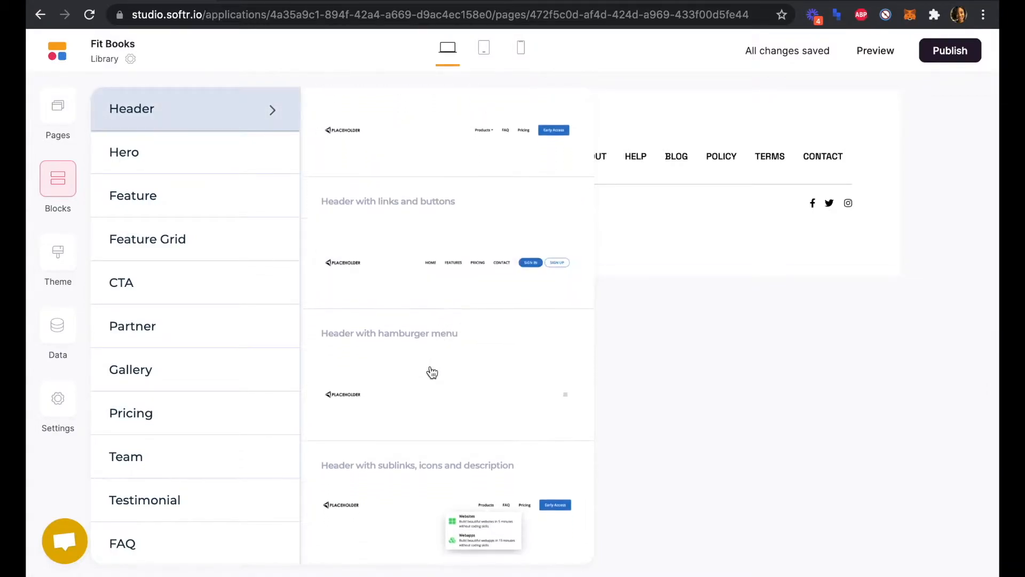
click(449, 376)
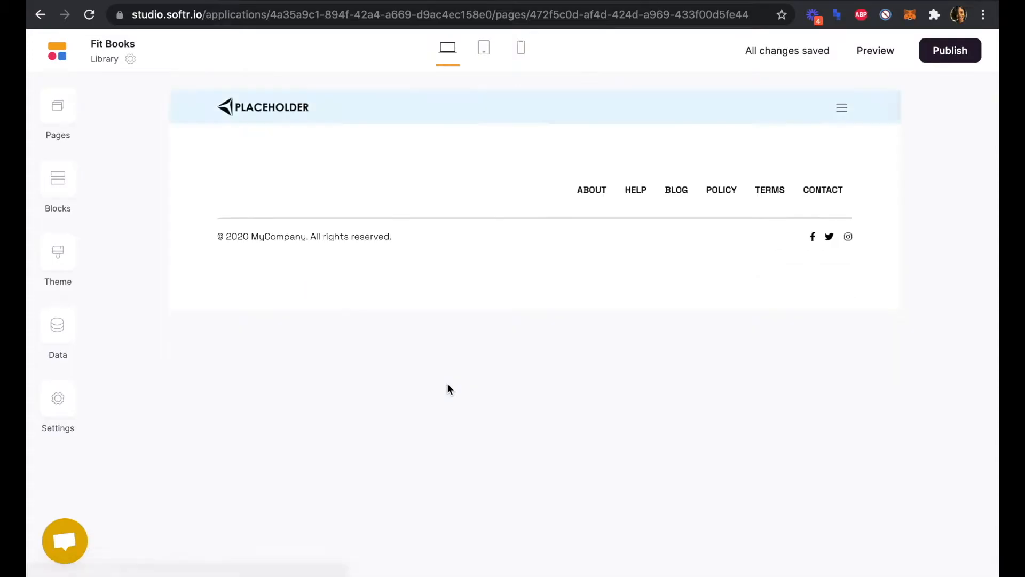
Increase the header's top and bottom padding in Styles & Colors.
click(262, 107)
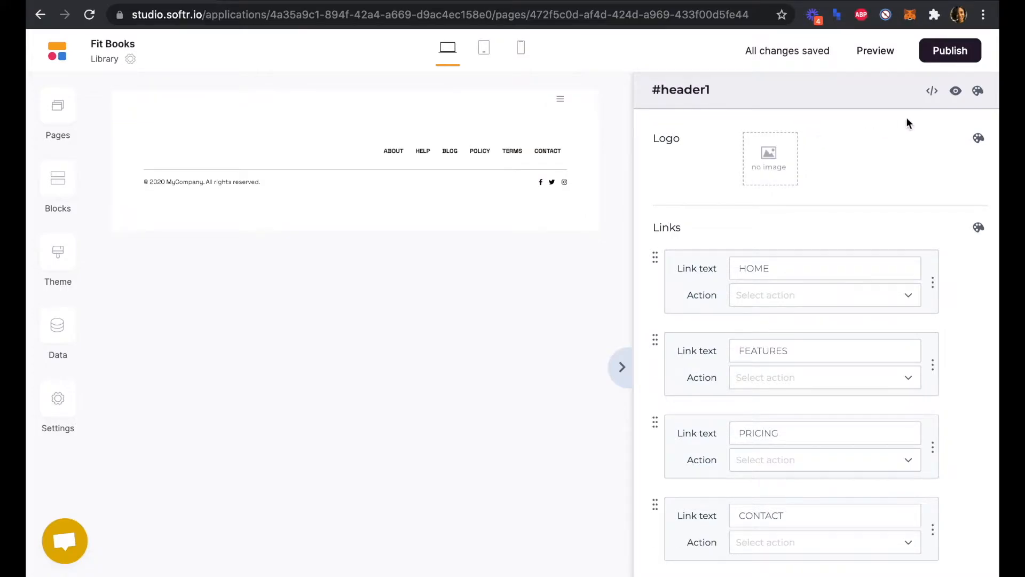
click(978, 91)
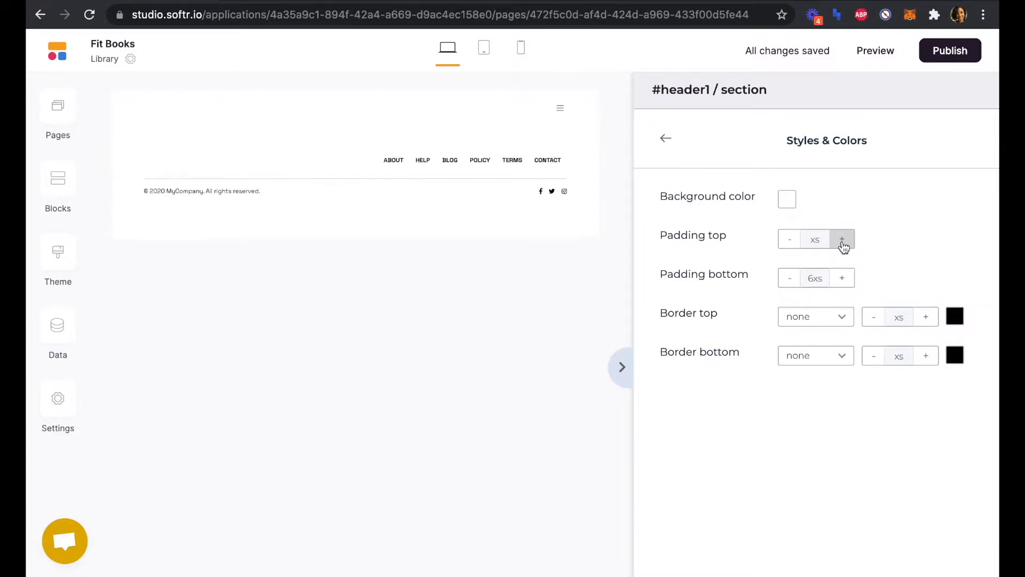
click(842, 239)
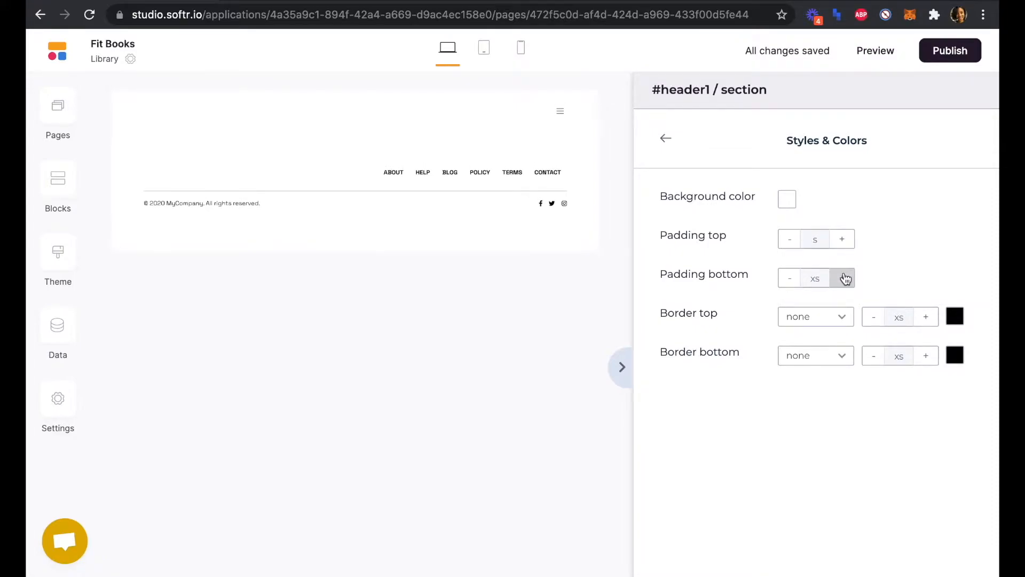
click(665, 139)
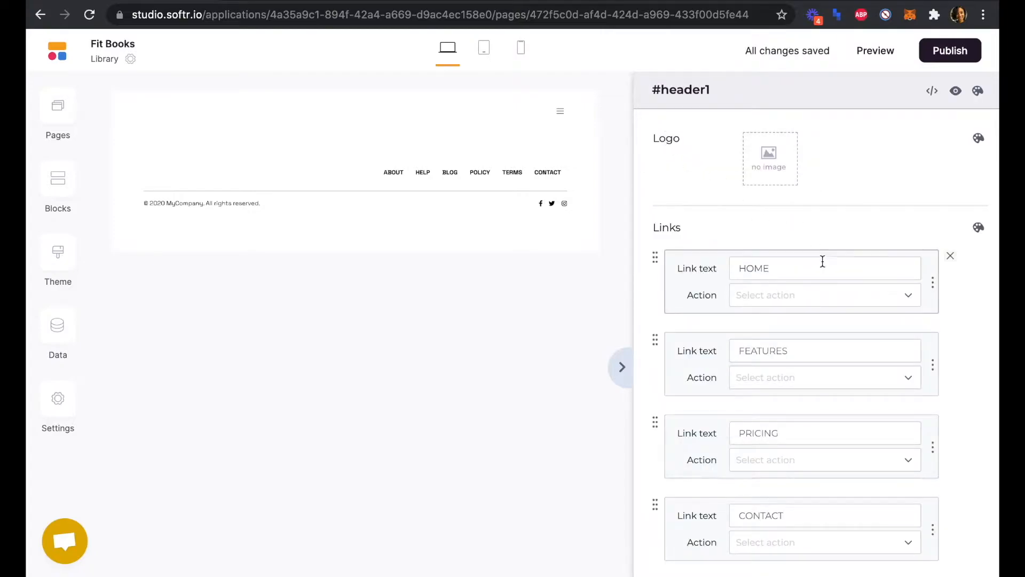
Make the header's Home link open the Home page and show the user profile with Sign Out.
scroll(down, 3)
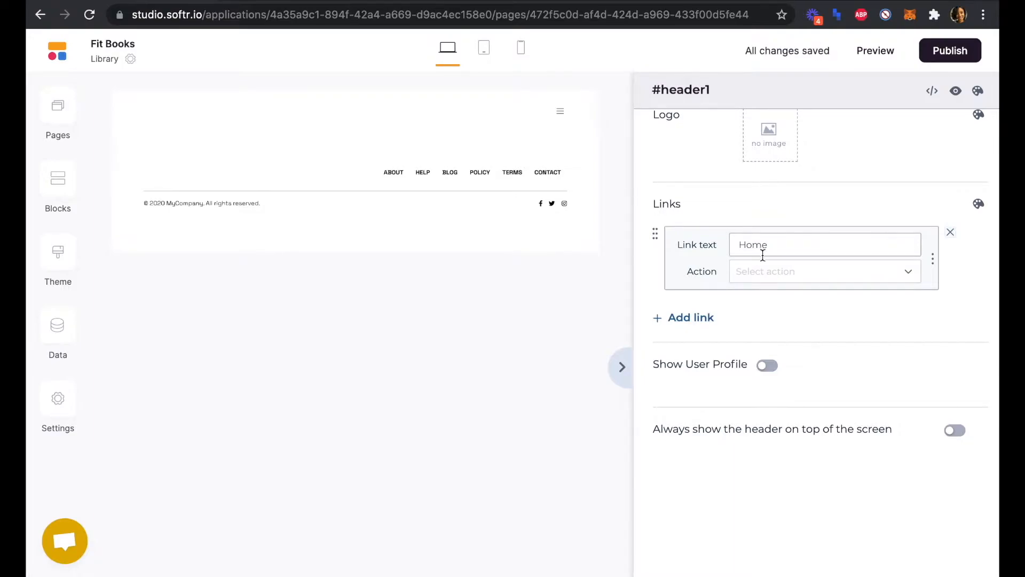
click(824, 271)
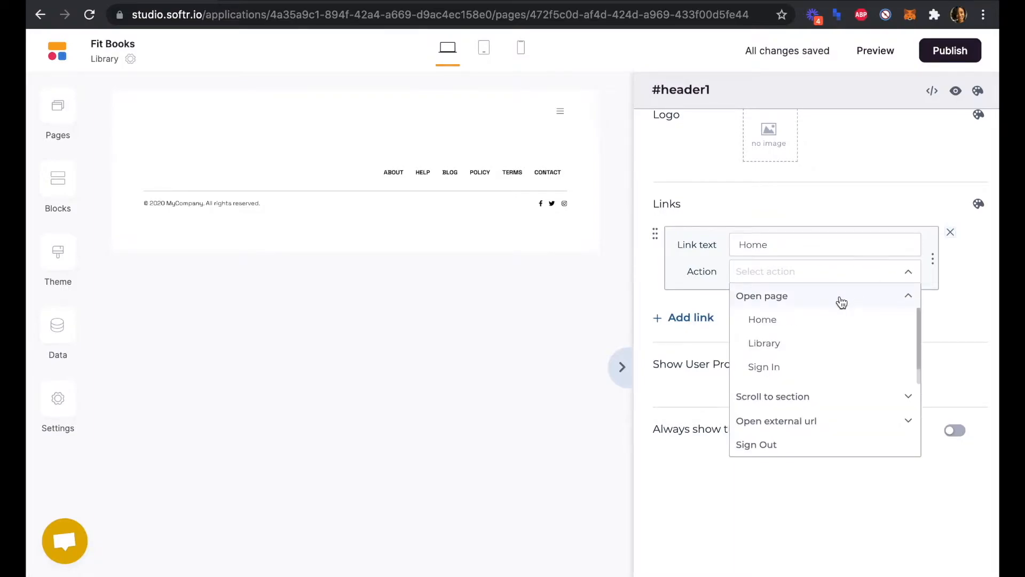
click(763, 319)
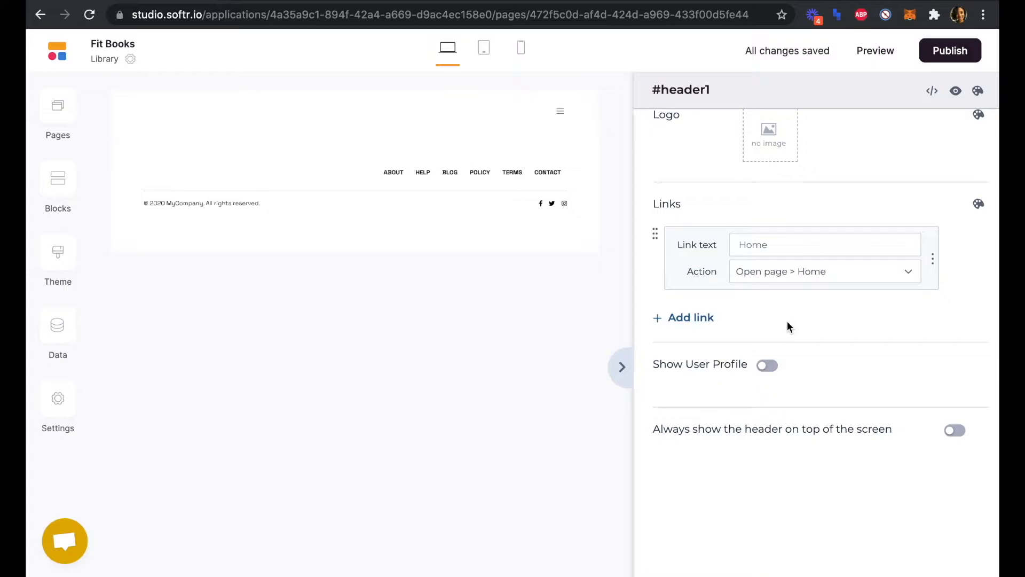
click(824, 271)
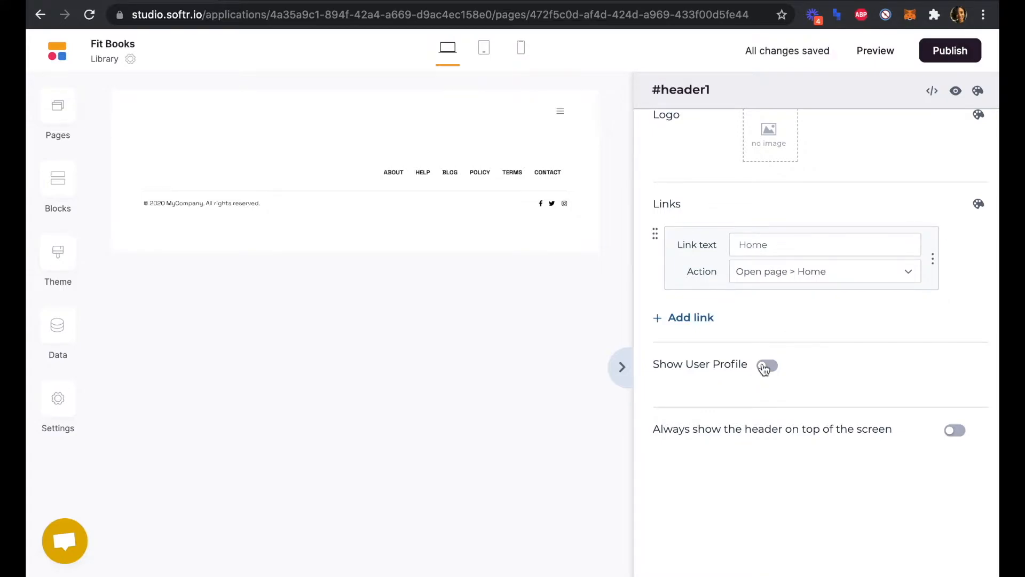
click(767, 365)
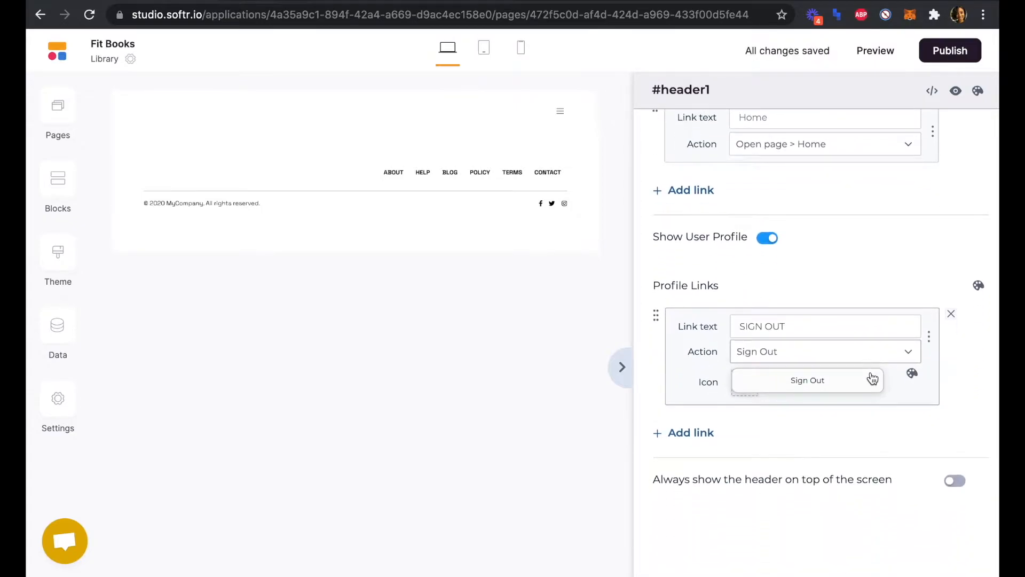
click(745, 382)
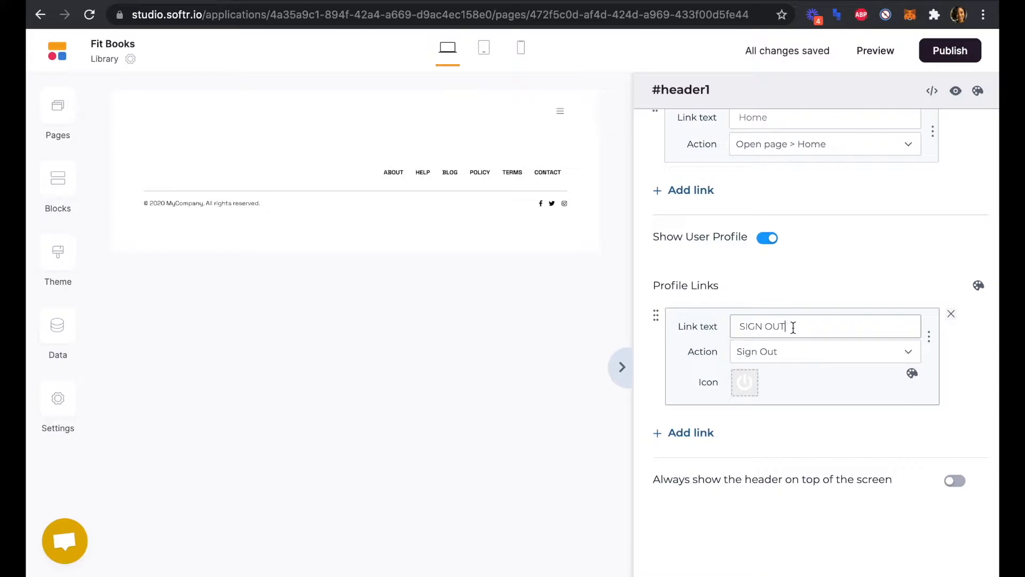
text(Sign)
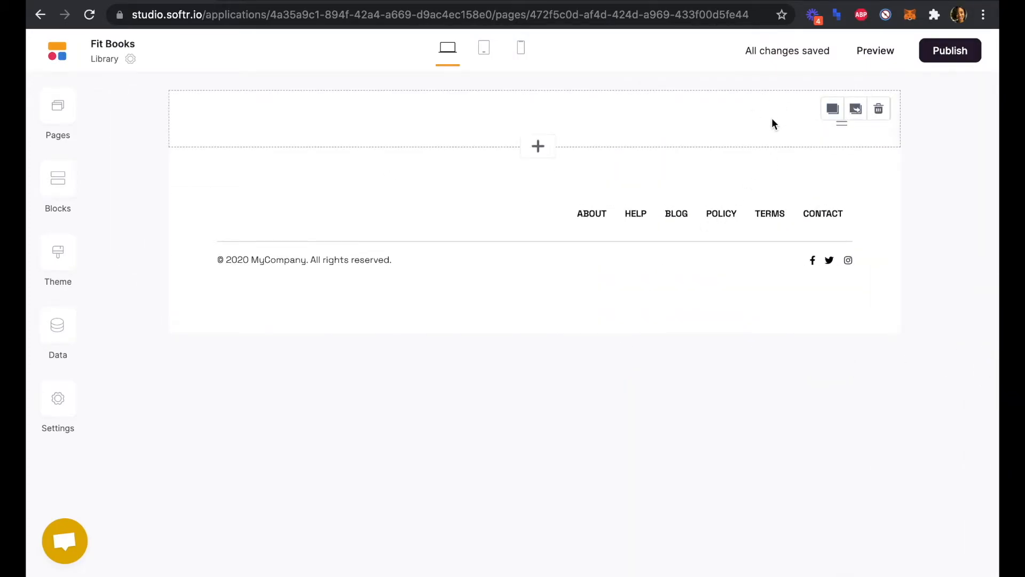
mouse_move(78, 120)
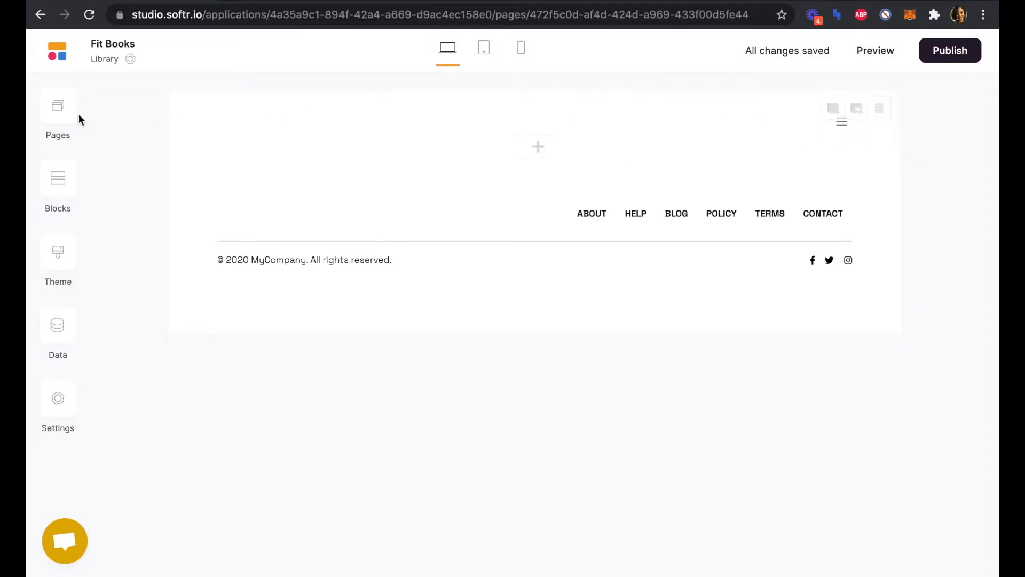
Set the Library page's visibility to logged-in users only and save.
click(57, 105)
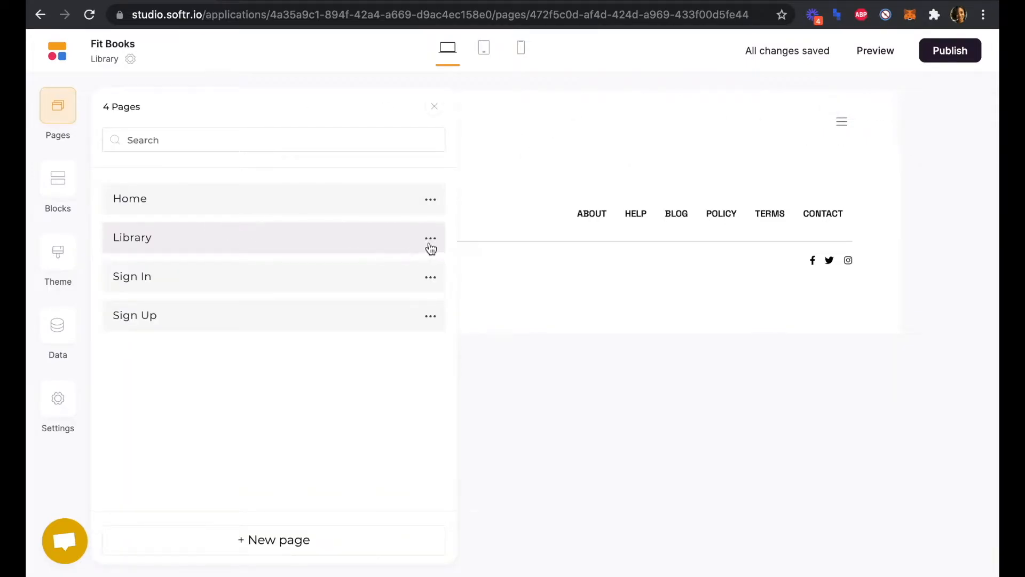
click(430, 238)
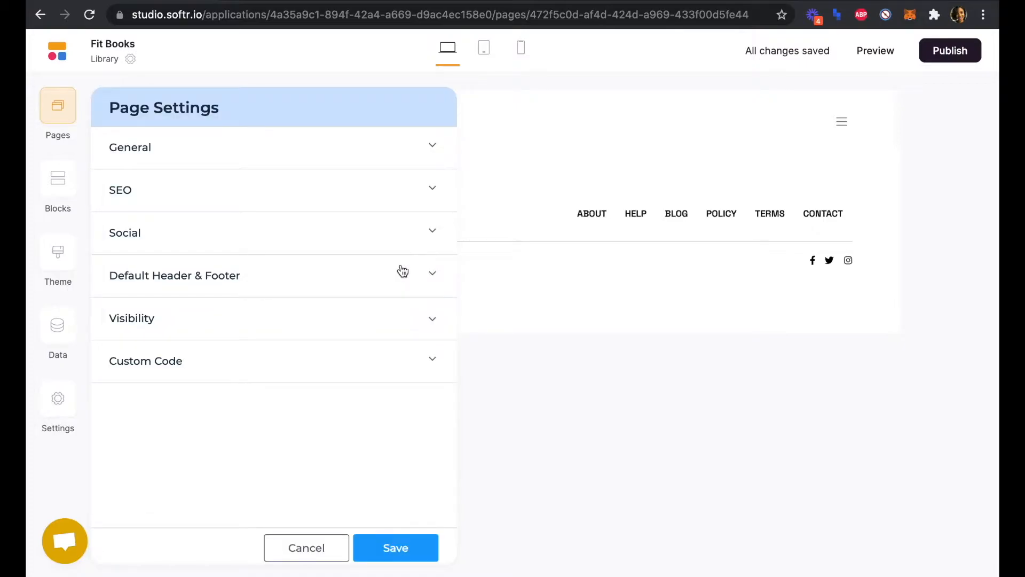
click(132, 318)
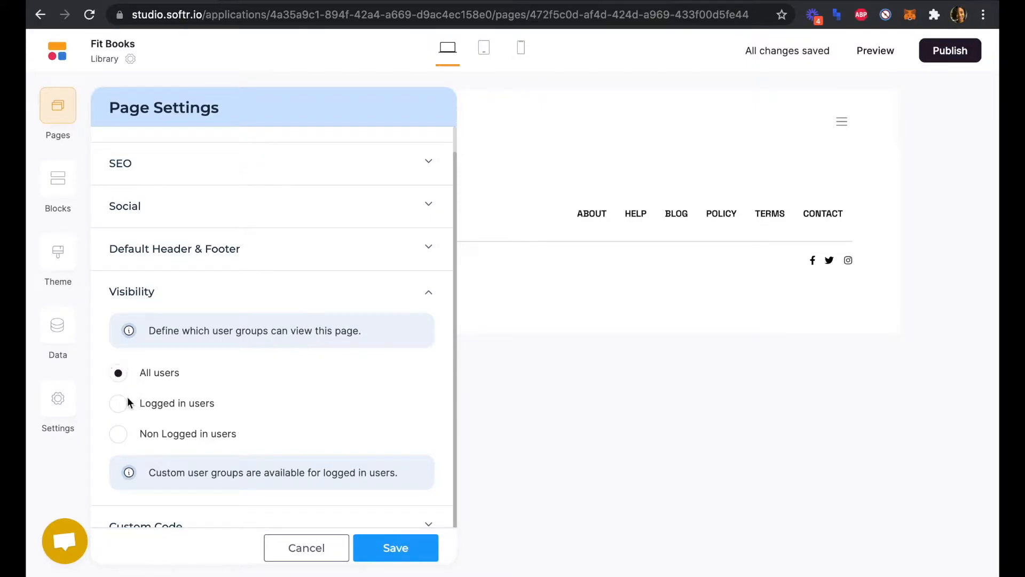
click(119, 403)
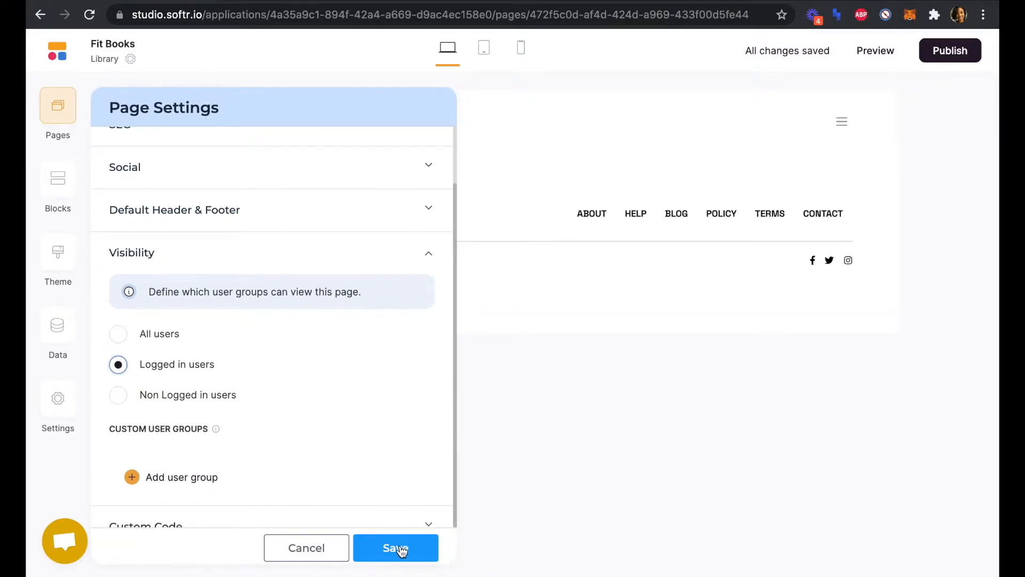
click(395, 547)
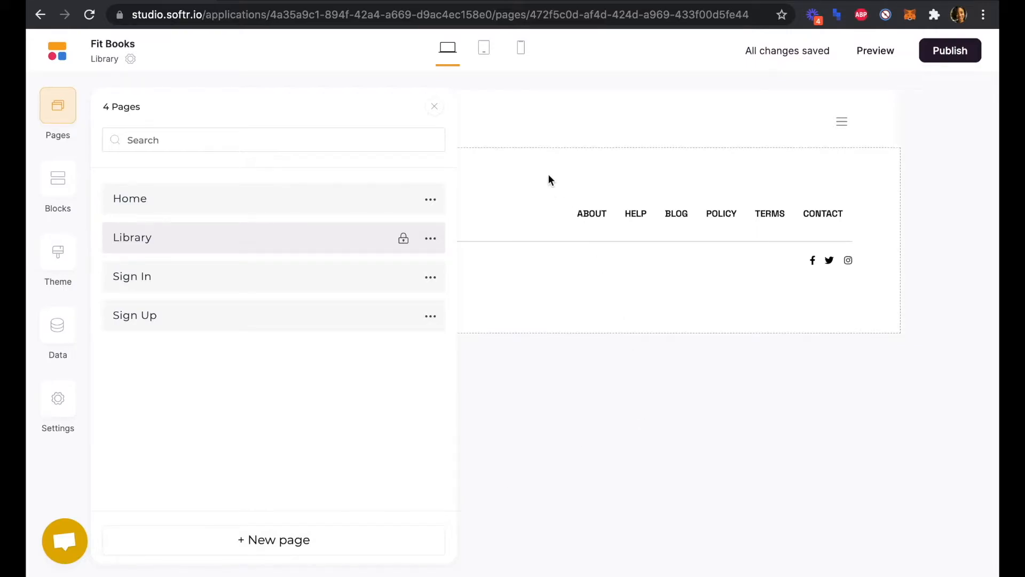
Add a simple text block from the miscellaneous page blocks.
click(58, 178)
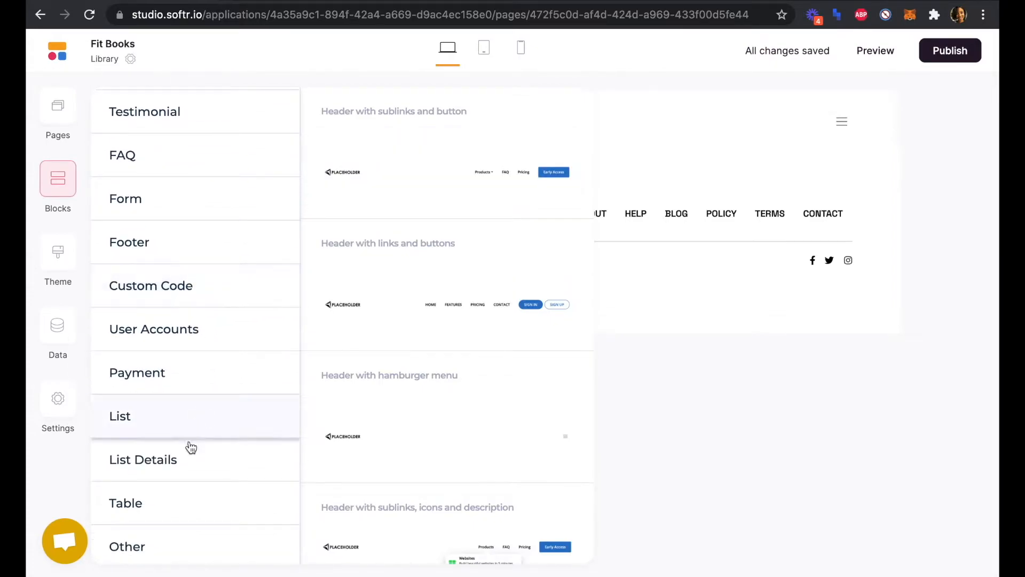
click(127, 546)
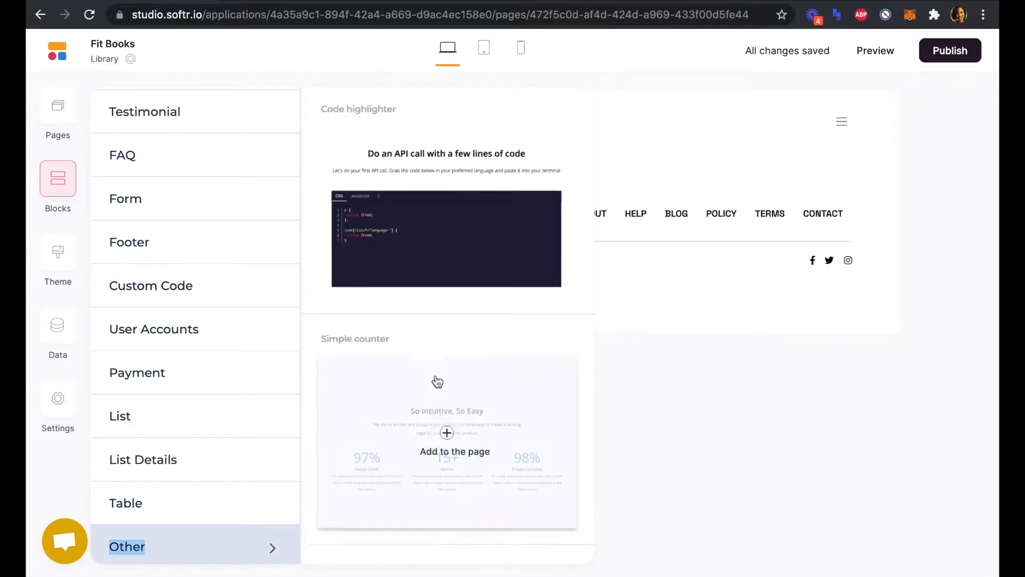
scroll(down, 3)
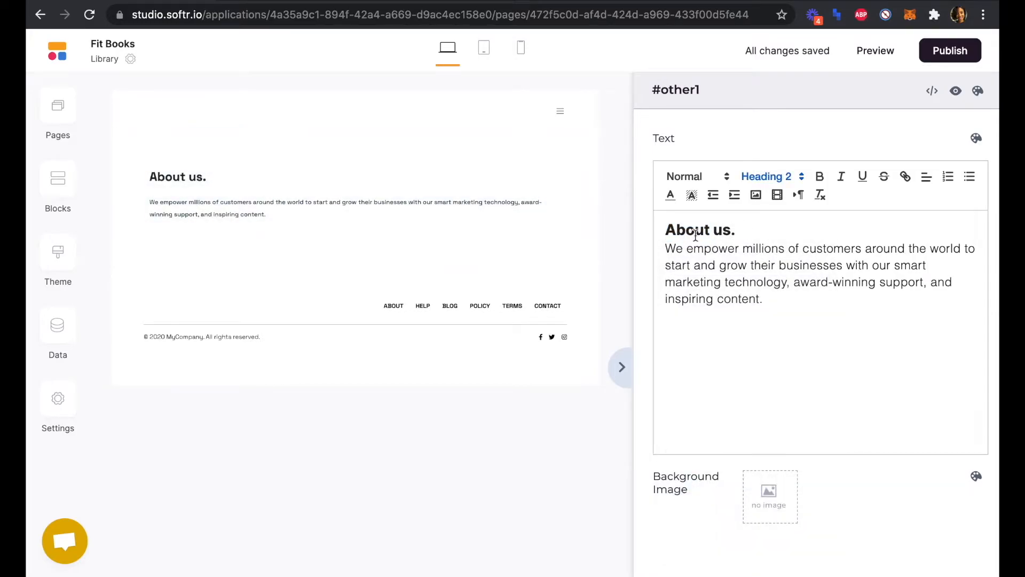
Change the heading to 'Our Library', delete the description, and centre the heading.
text(Our)
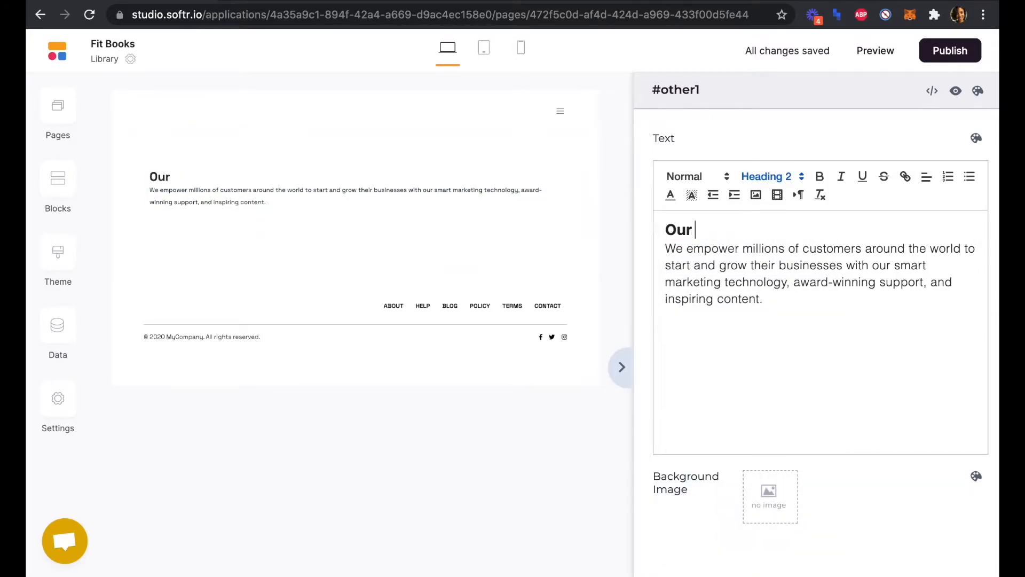
text(Library)
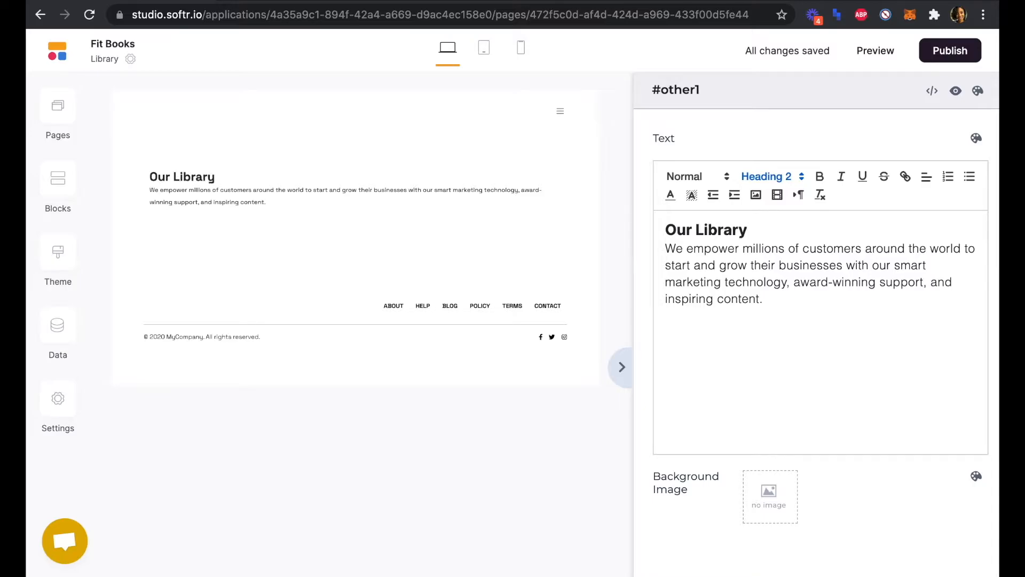
double_click(673, 249)
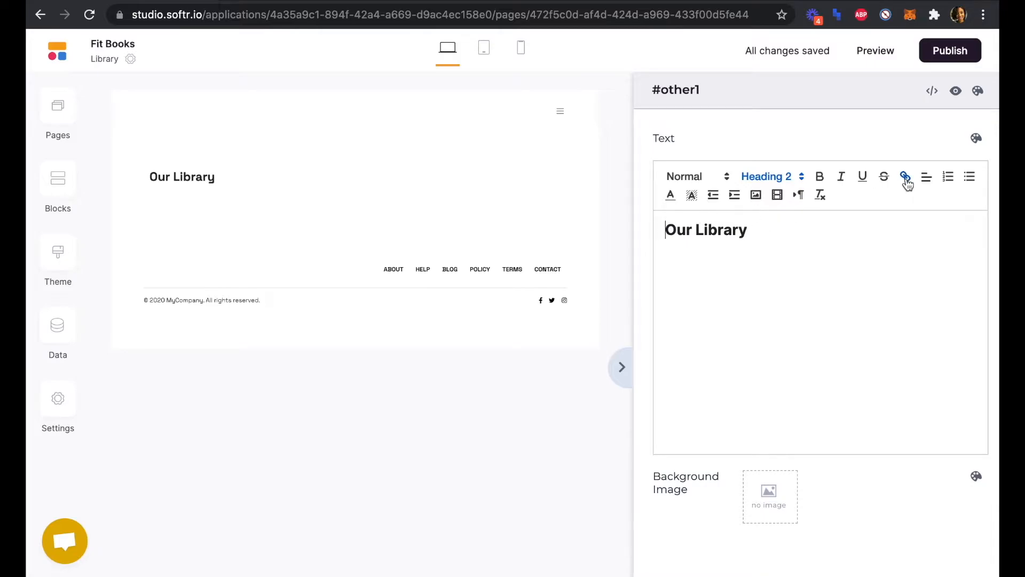
click(927, 177)
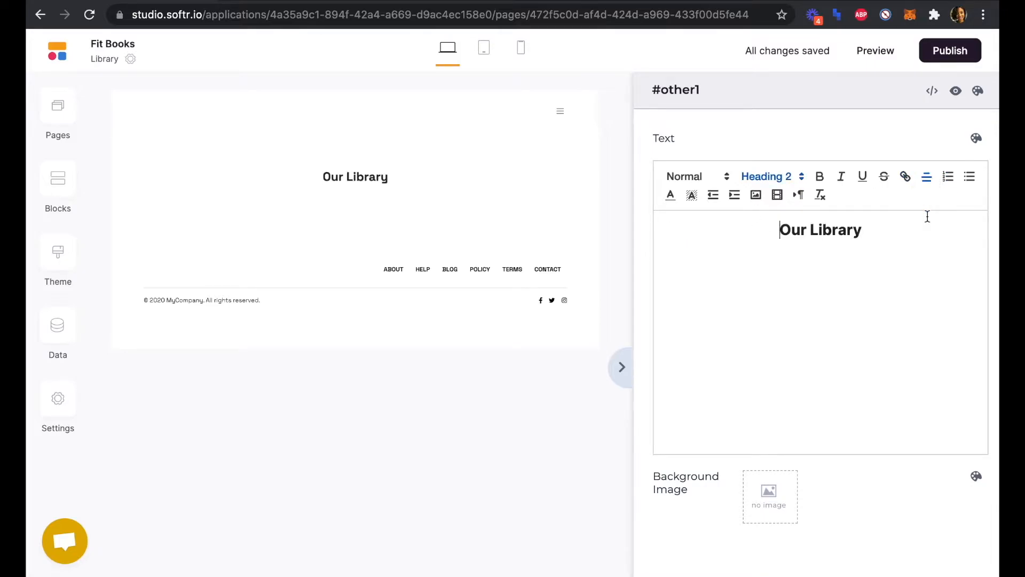
mouse_move(822, 155)
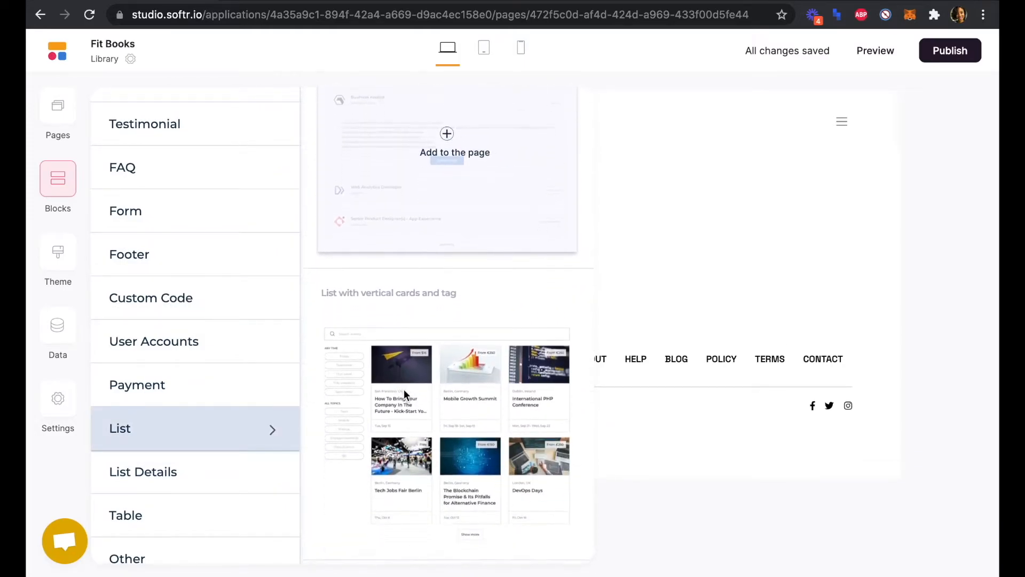
Add the 'List with vertical cards and description' block and switch to the Fit Books Airtable base.
scroll(down, 3)
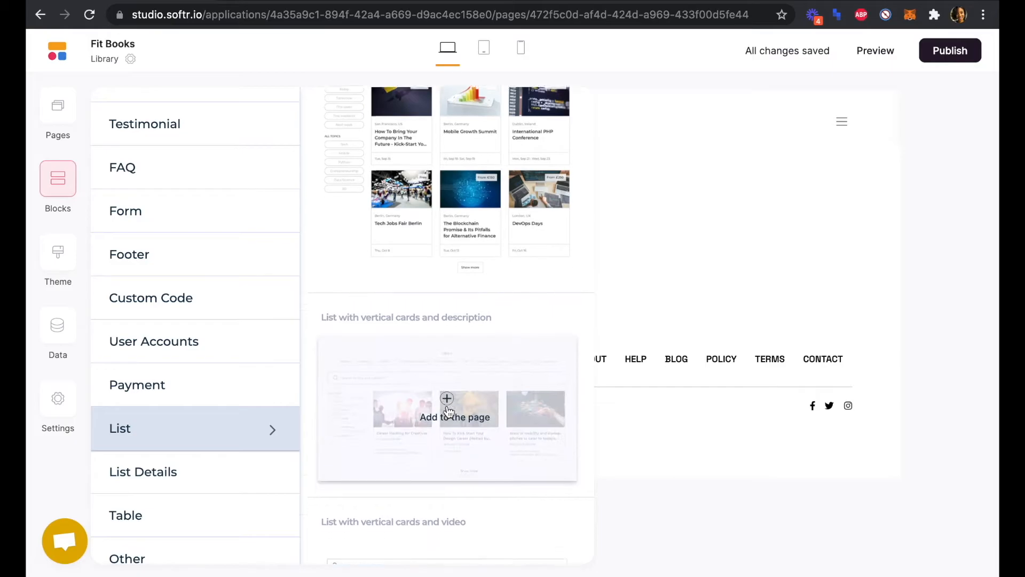
click(446, 399)
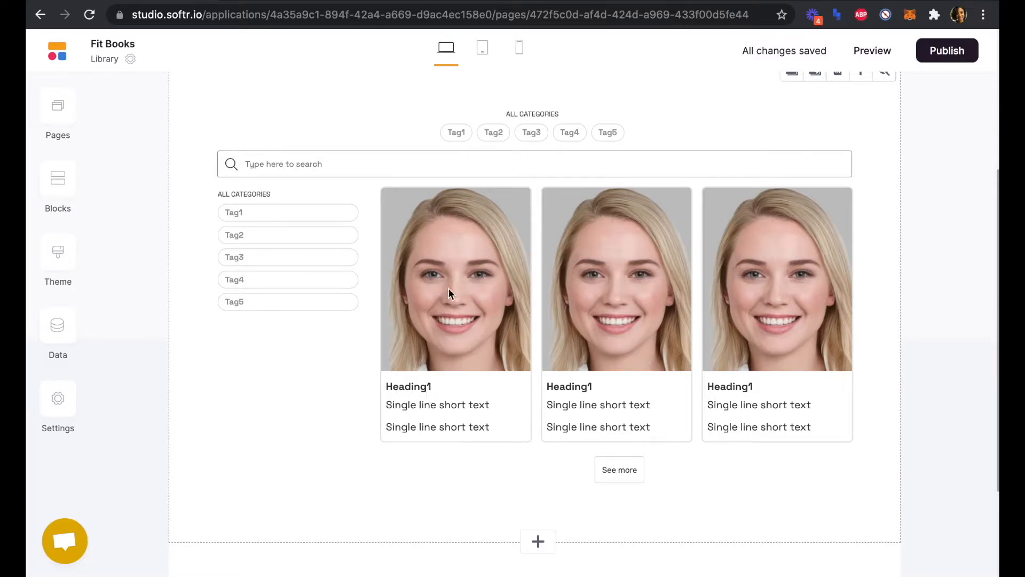
mouse_move(425, 449)
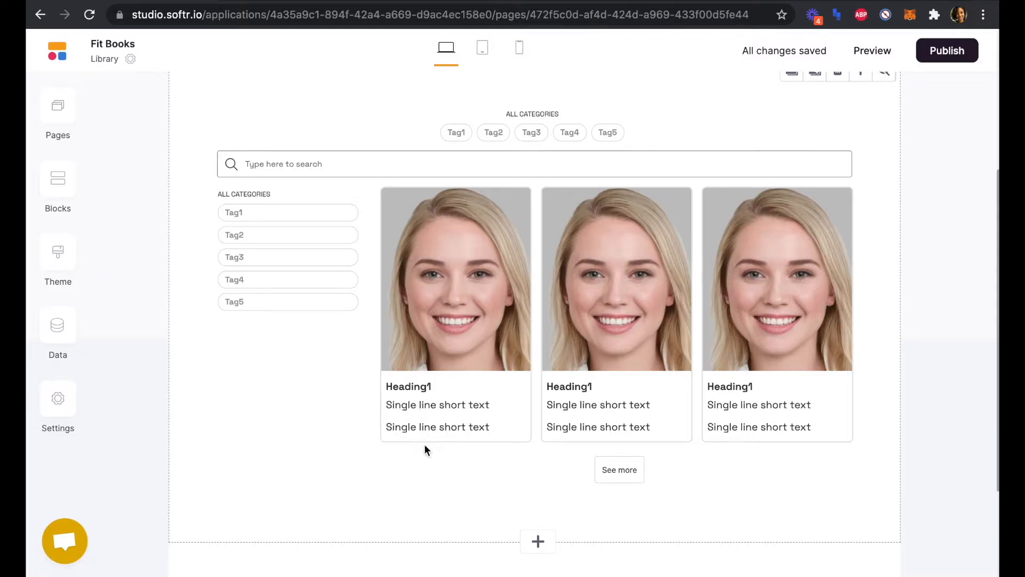
mouse_move(401, 129)
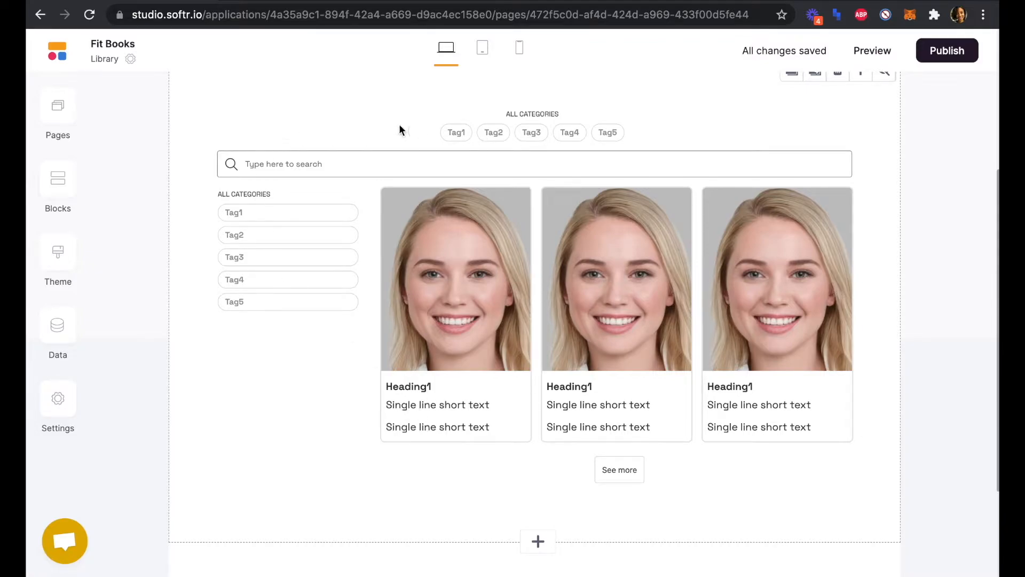
mouse_move(301, 311)
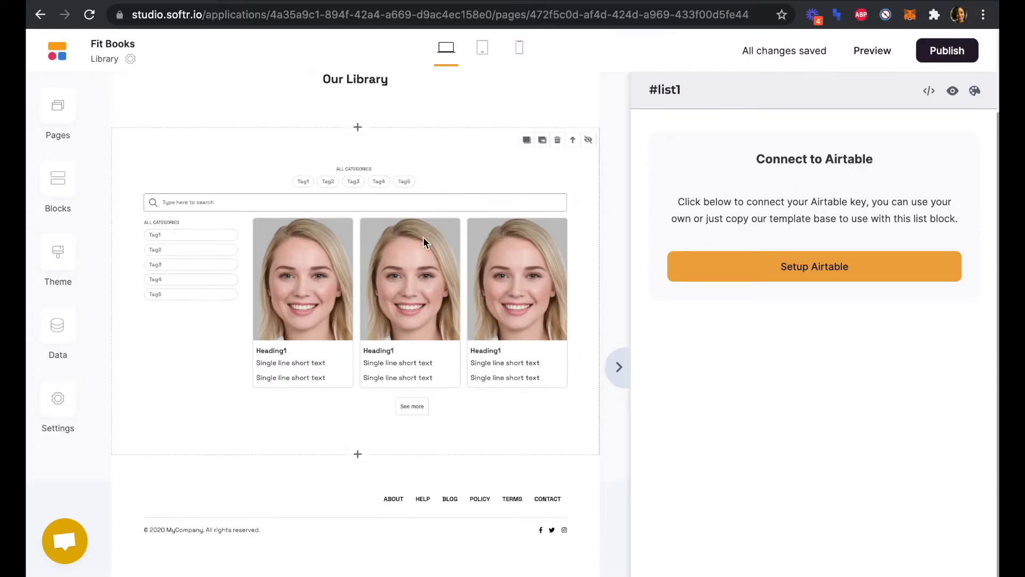
mouse_move(418, 278)
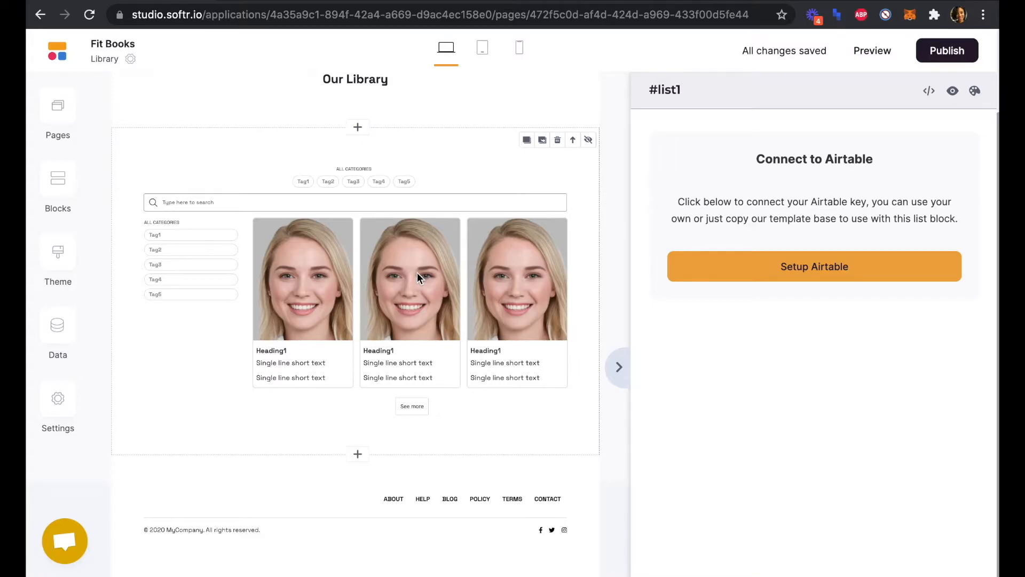
click(814, 266)
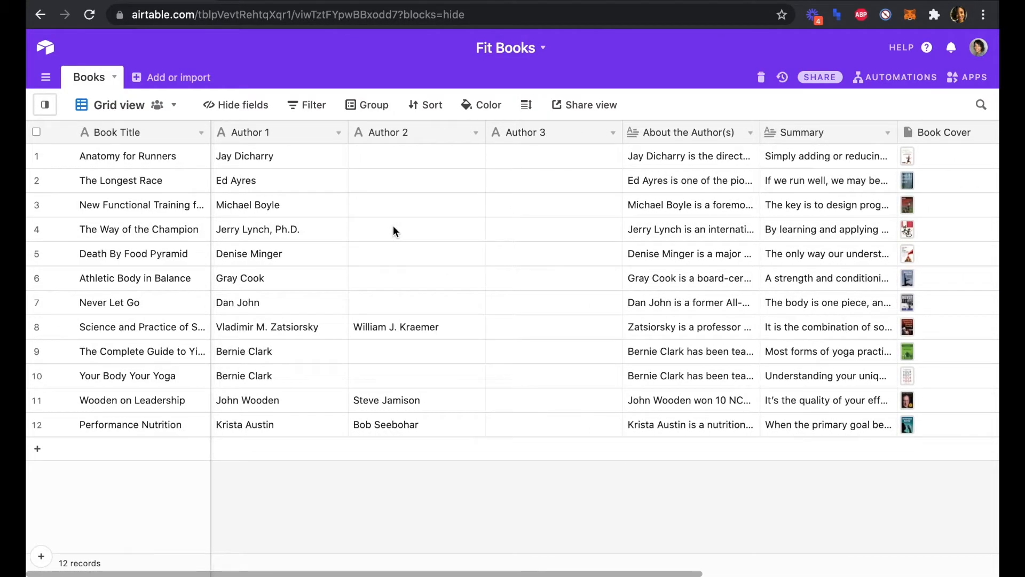
mouse_move(394, 229)
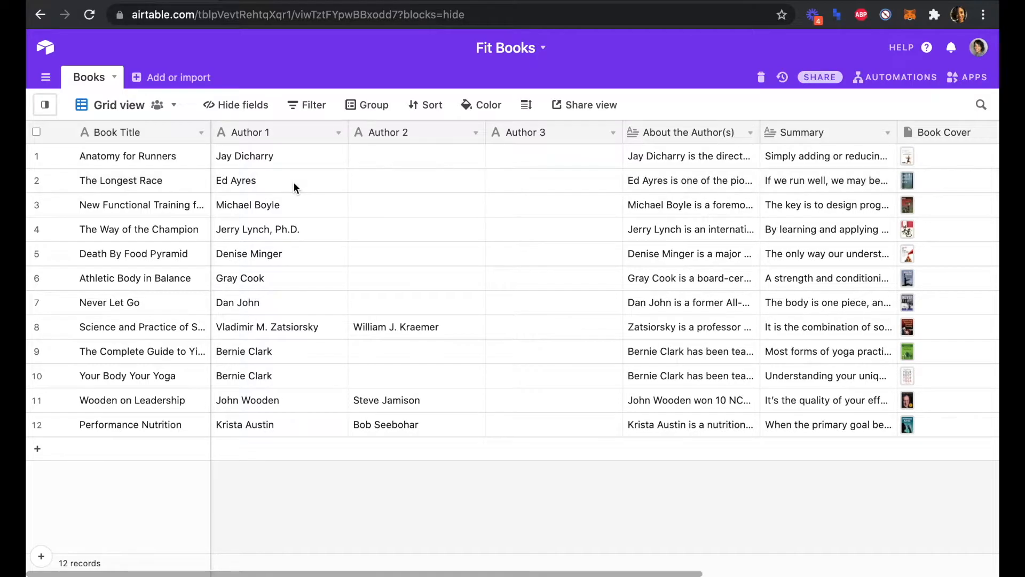
mouse_move(401, 143)
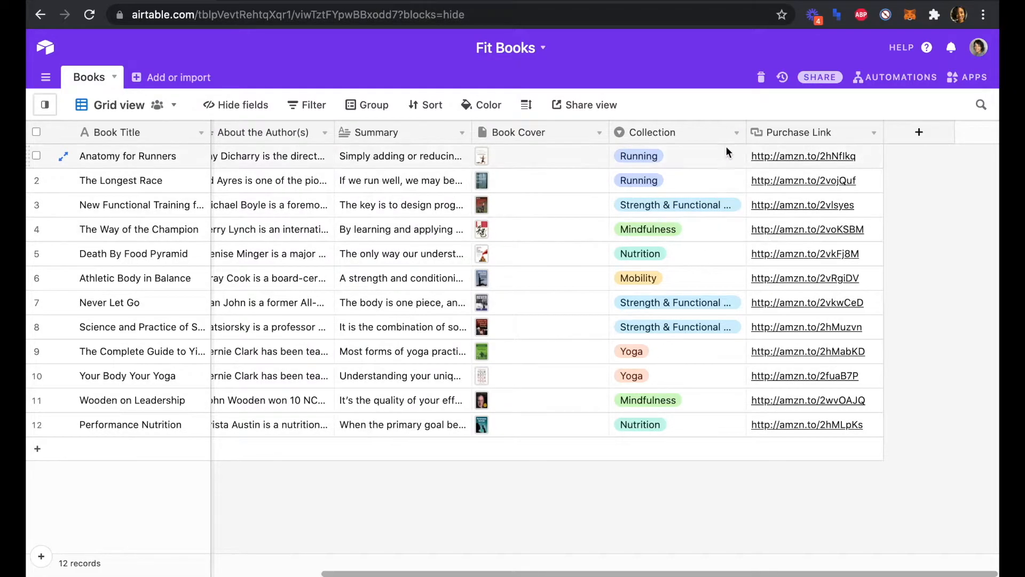
mouse_move(701, 400)
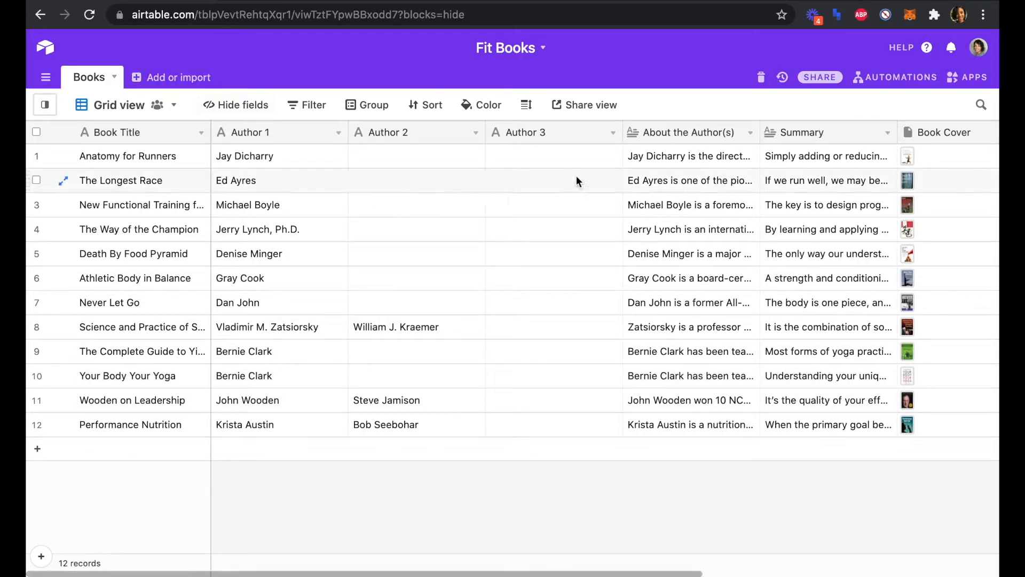
scroll(right, 3)
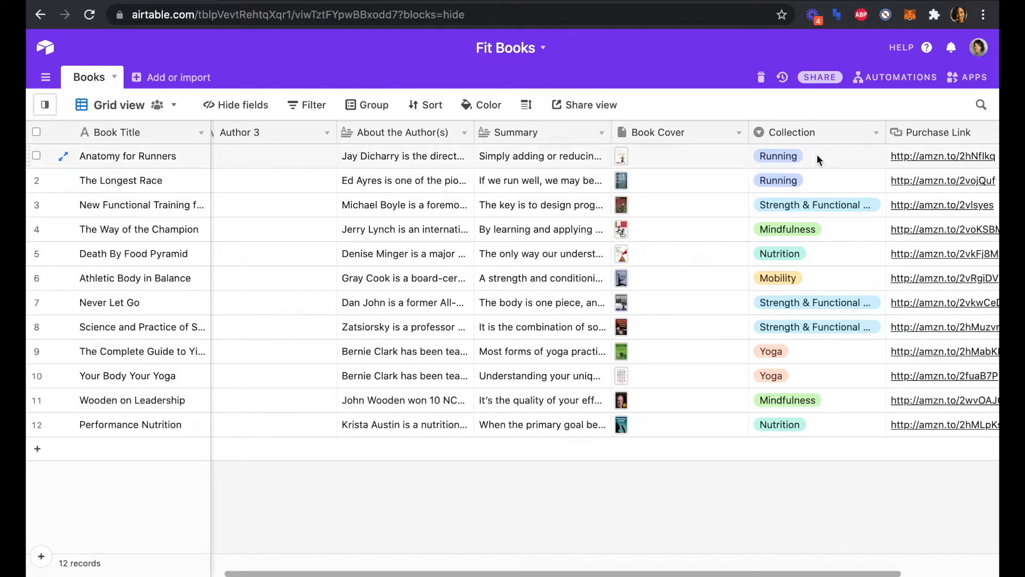
mouse_move(817, 157)
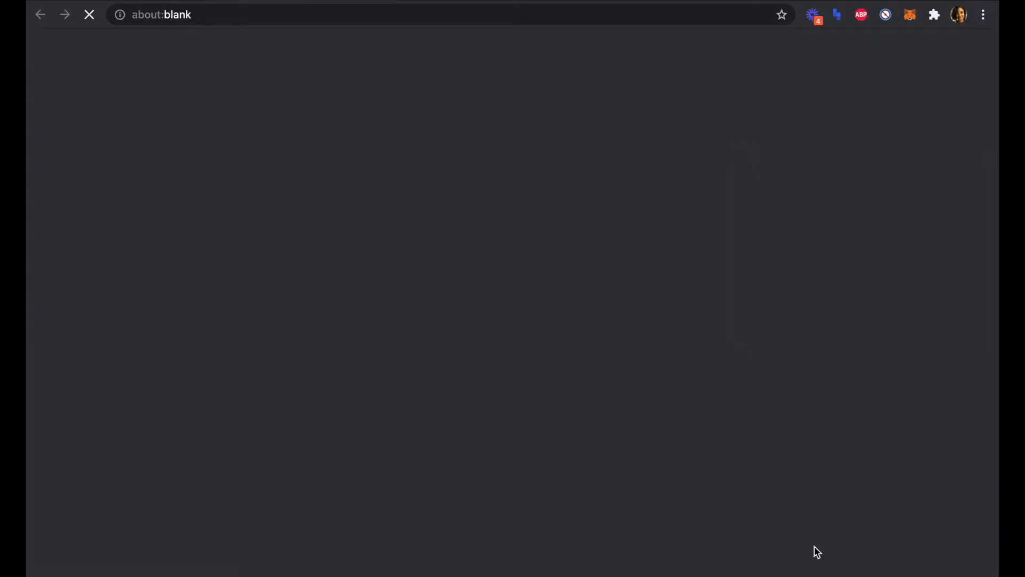
Open airtable.com/app2ndWHVfHDxUxbe/api/docs and view the Books table documentation.
text(airtable.com/app2ndWHVfHDxUxbe/api/docs#curl/introductio)
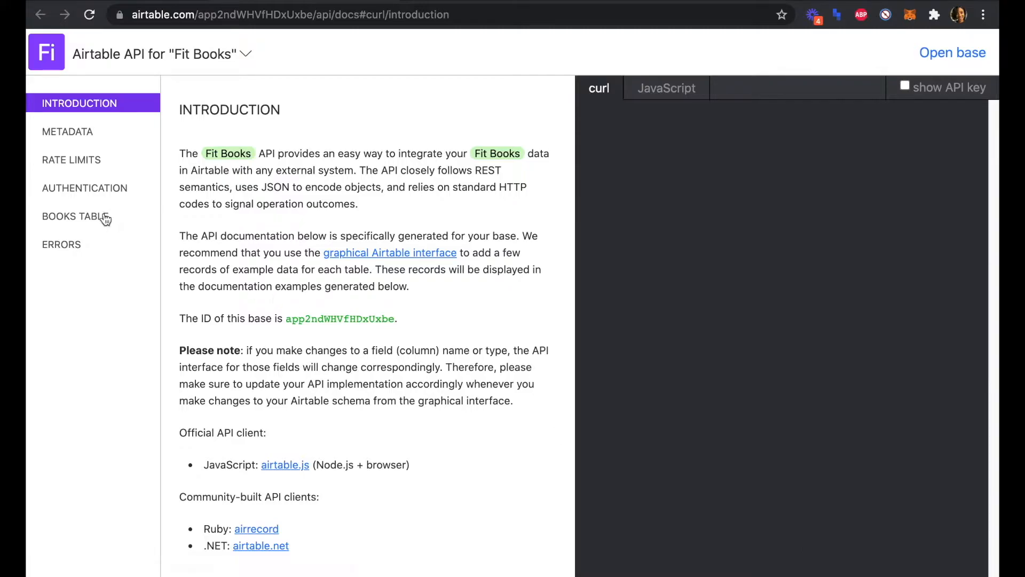
click(84, 188)
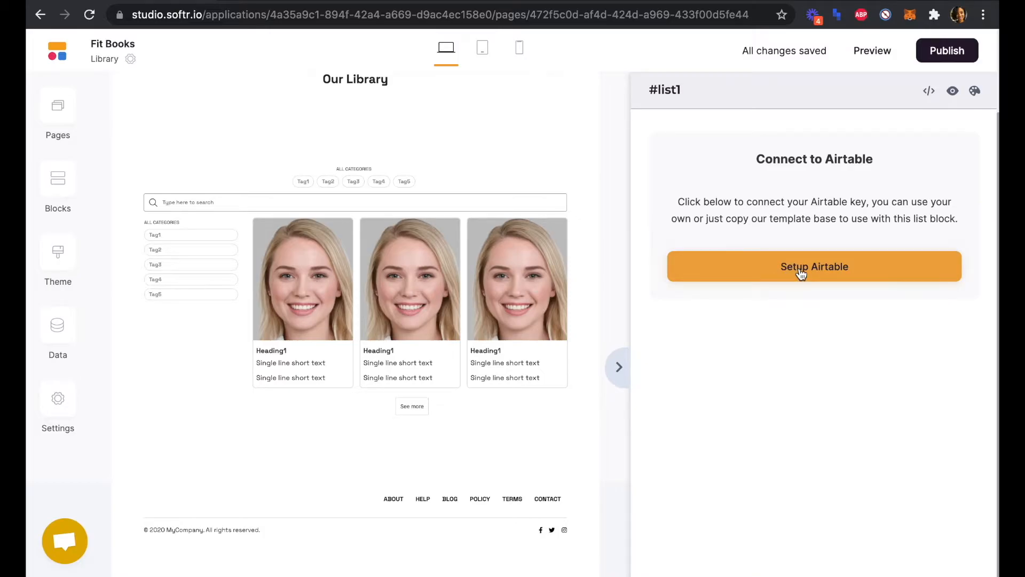
Connect the card list block to Airtable with the account's API key.
click(813, 266)
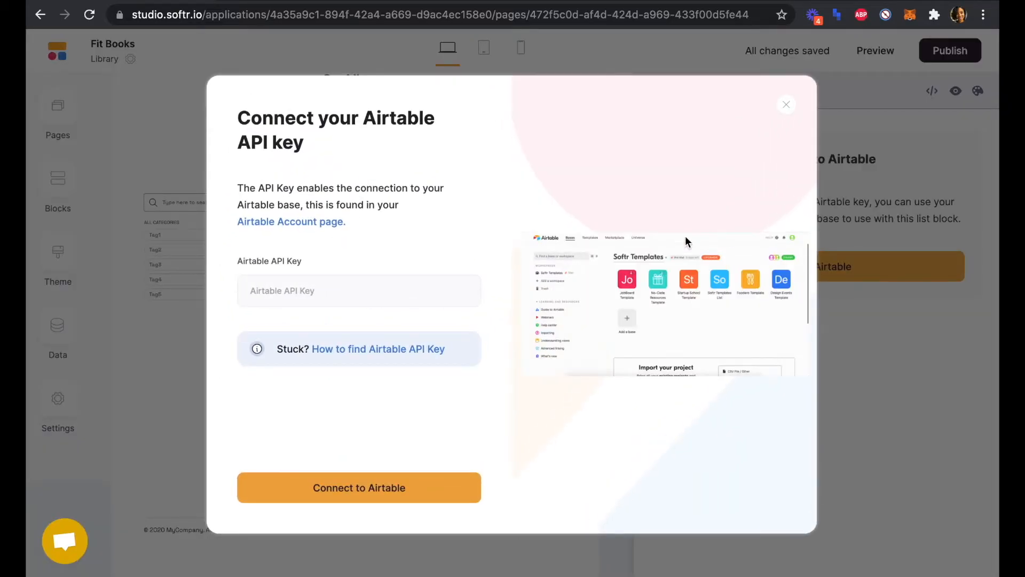
click(358, 291)
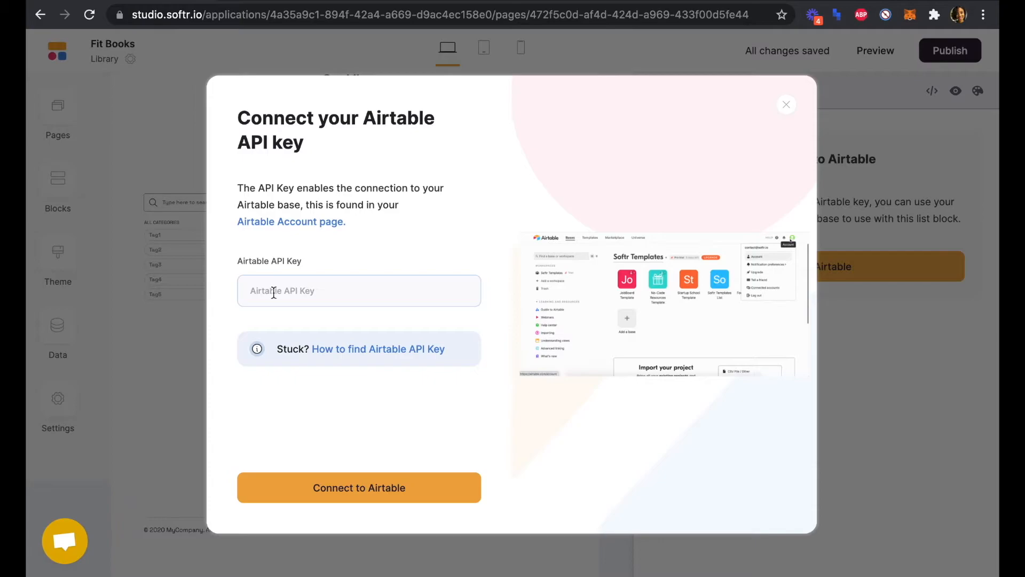
click(358, 291)
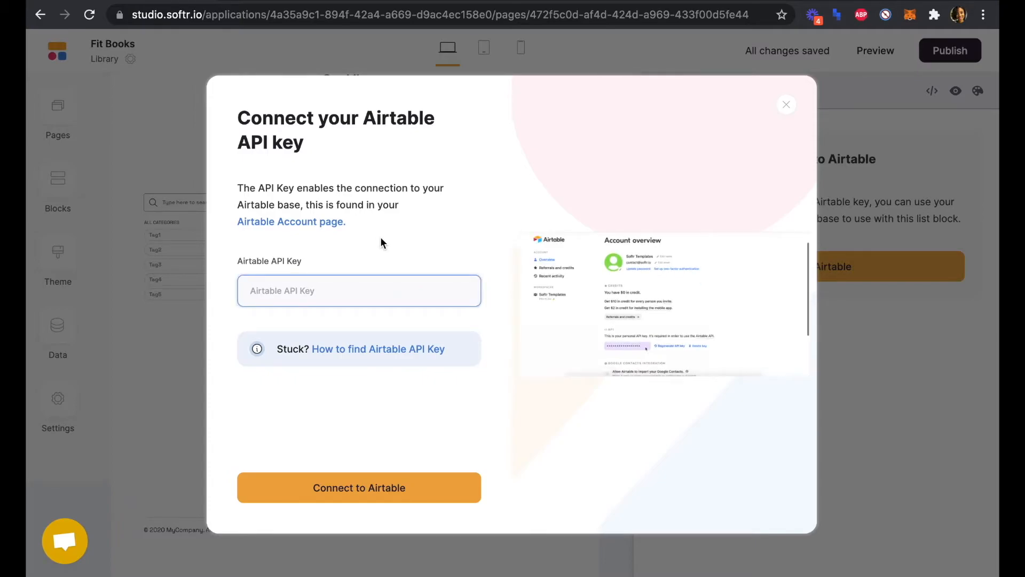
click(786, 105)
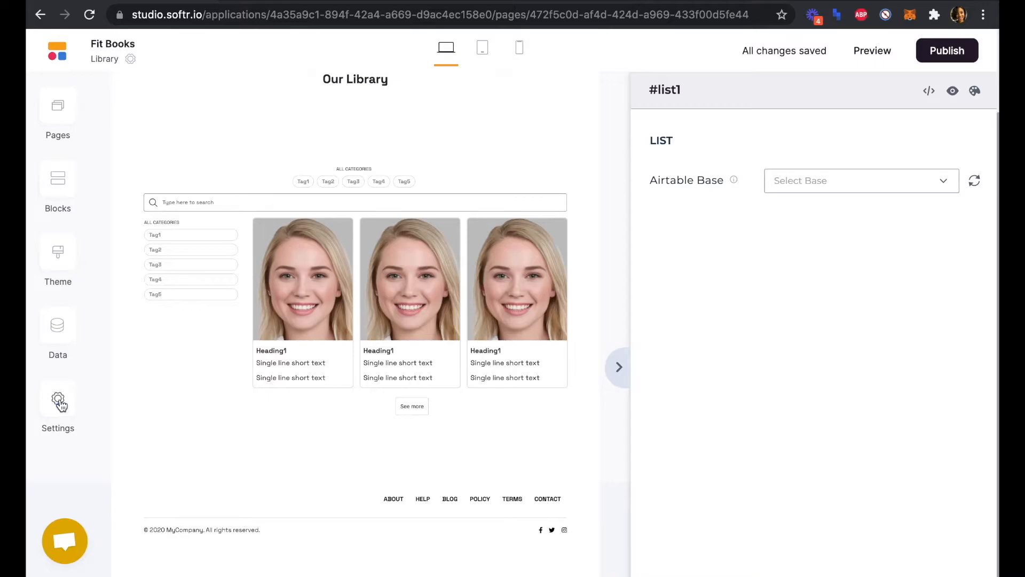
Set the list's data source to the Fit Books base's Books table.
click(58, 399)
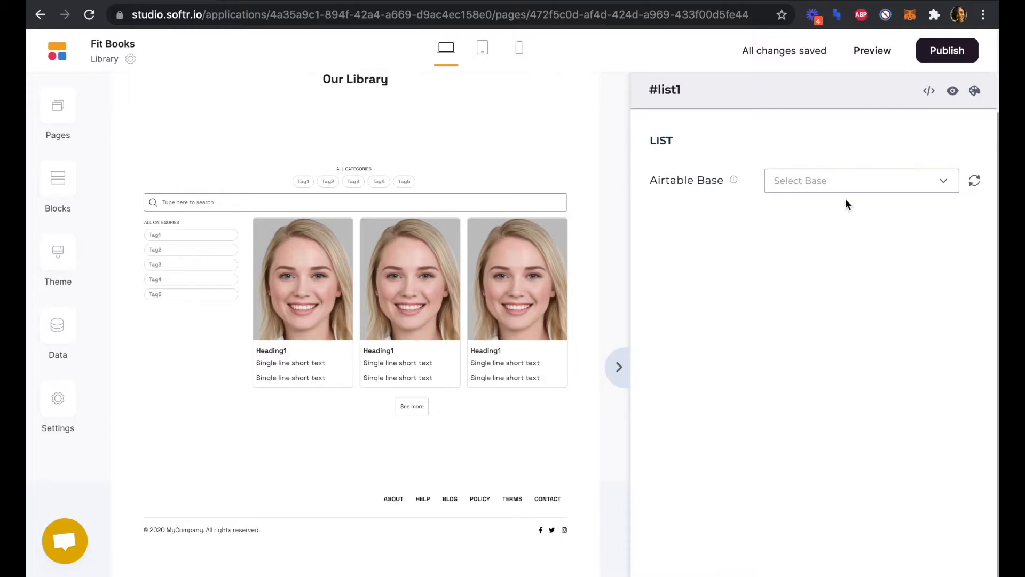
mouse_move(945, 183)
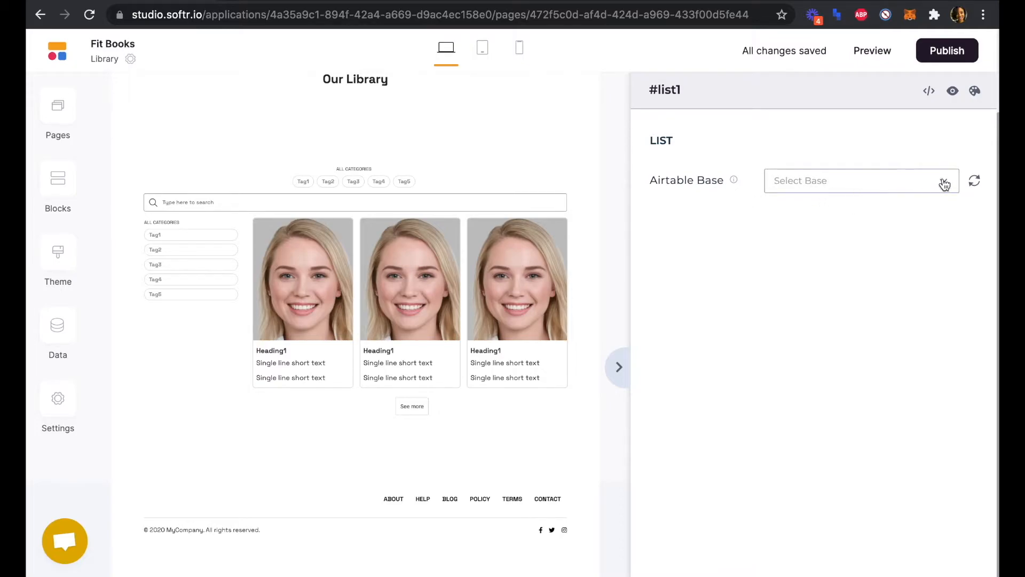
text(fit bok)
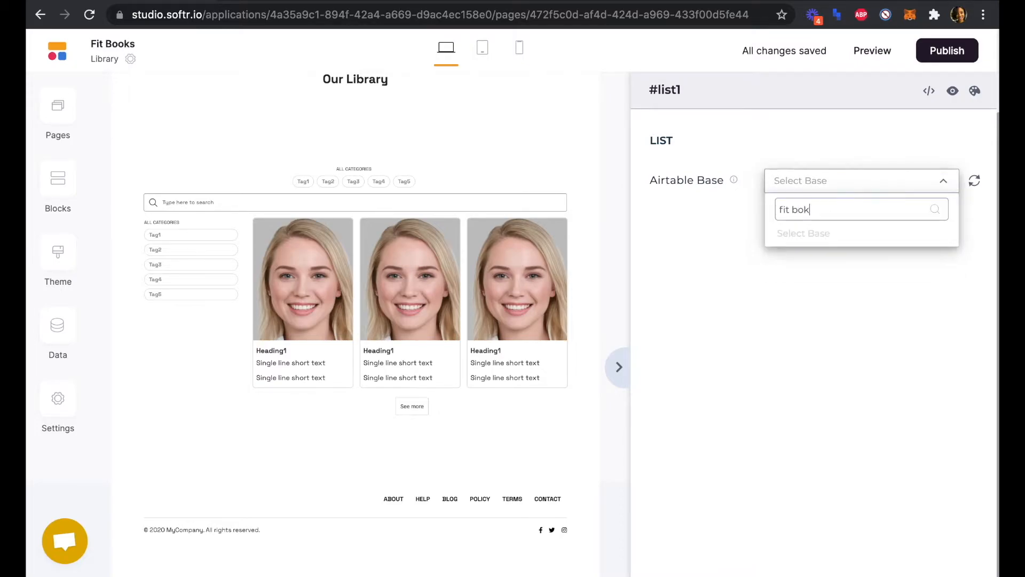
key(Backspace)
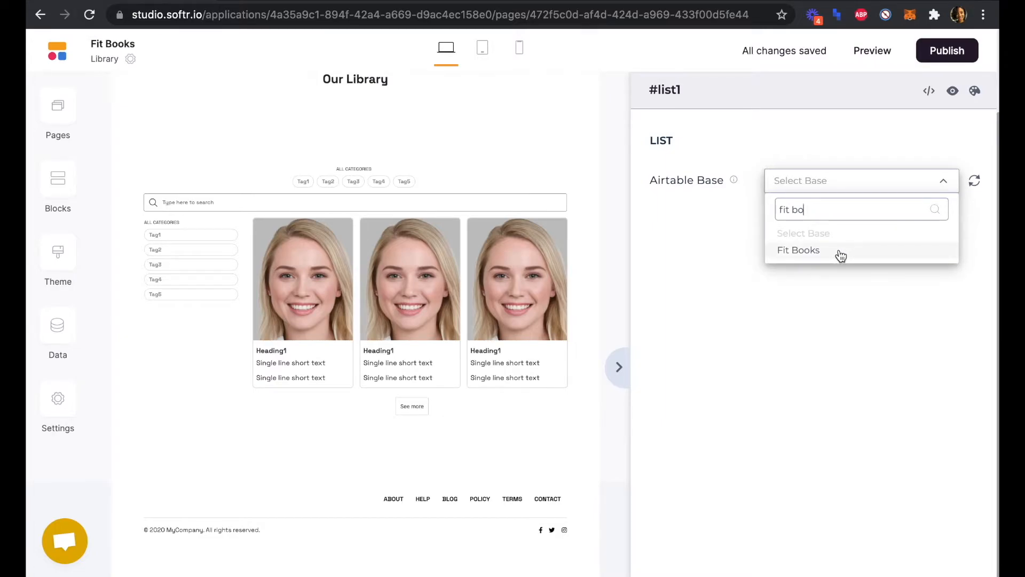
click(798, 250)
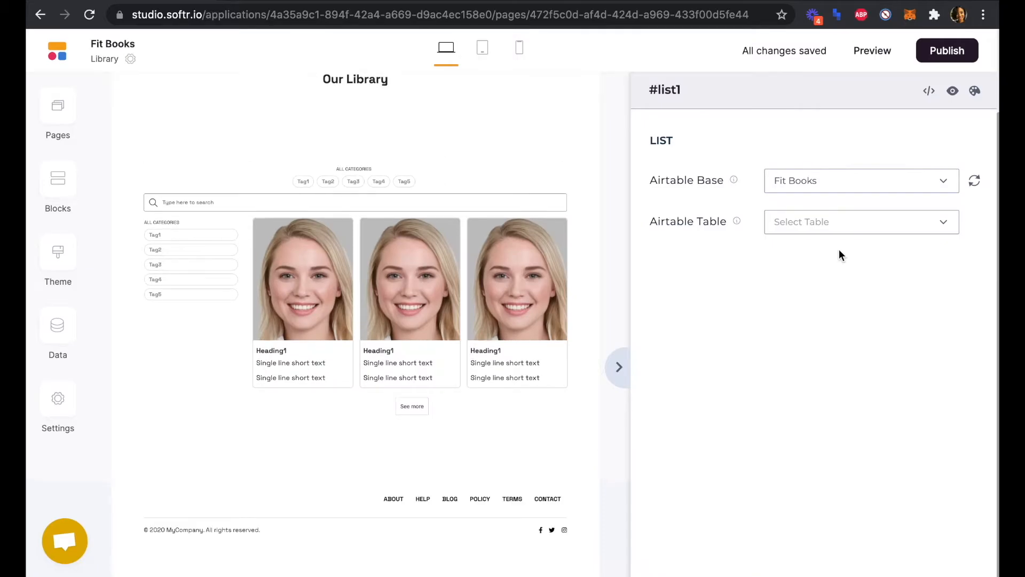
click(861, 222)
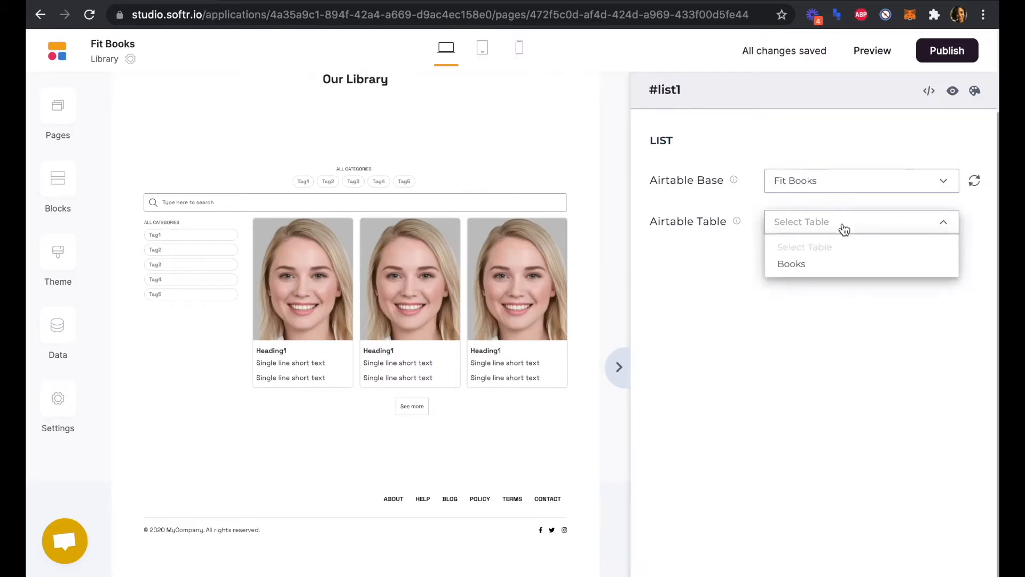
click(791, 263)
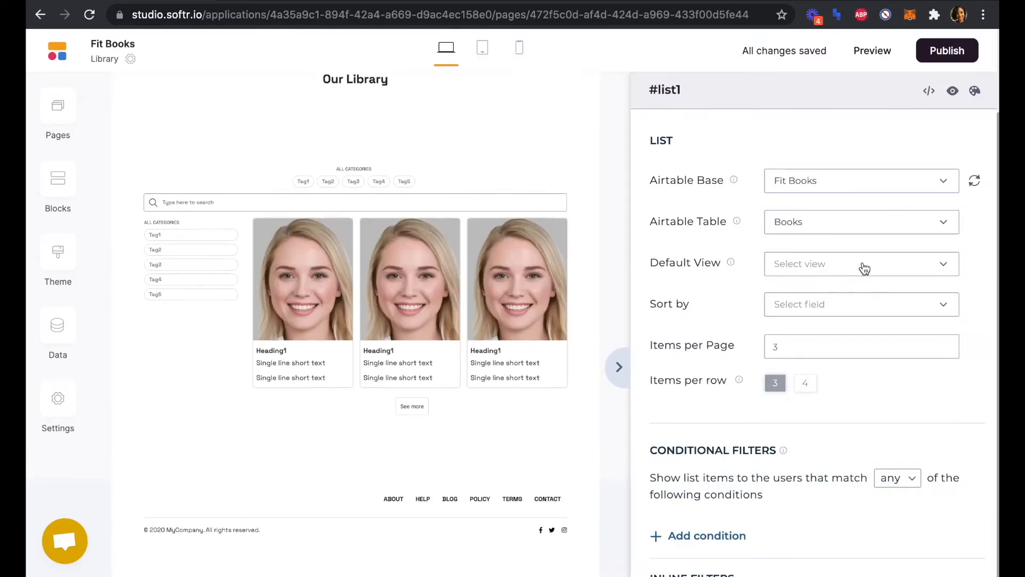
Use the Grid view and show 12 items per page.
click(861, 263)
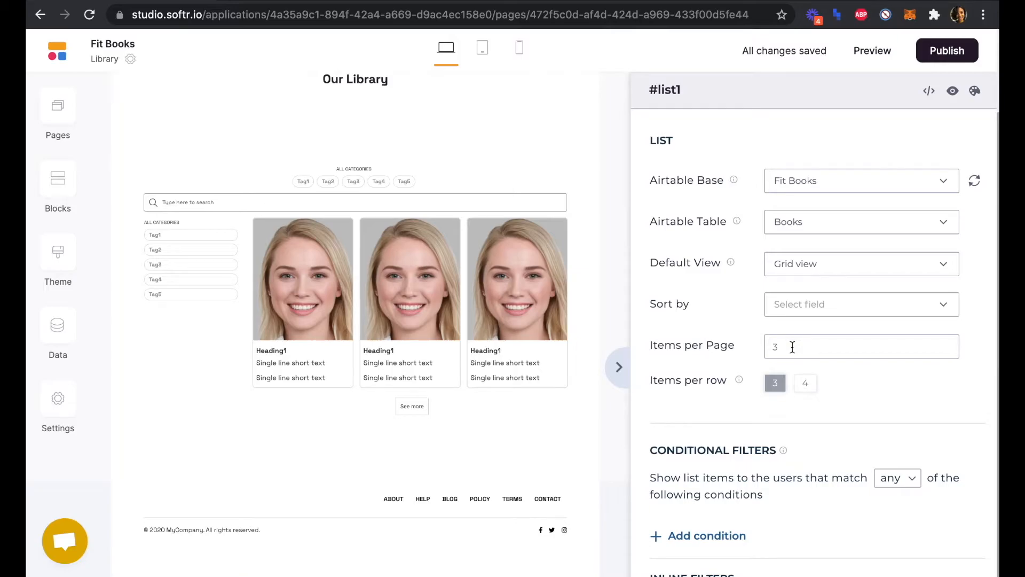
text(1)
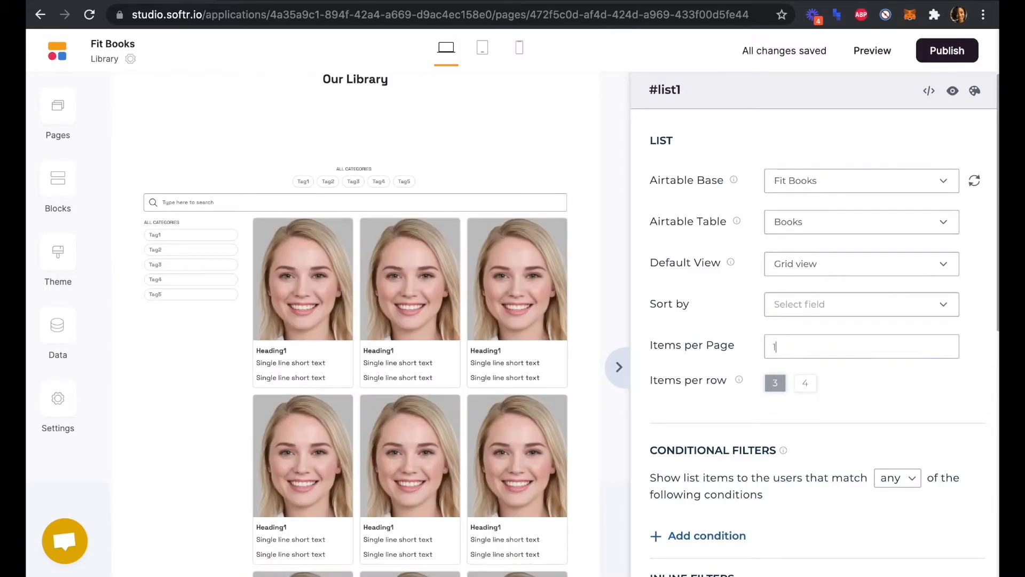
text(2)
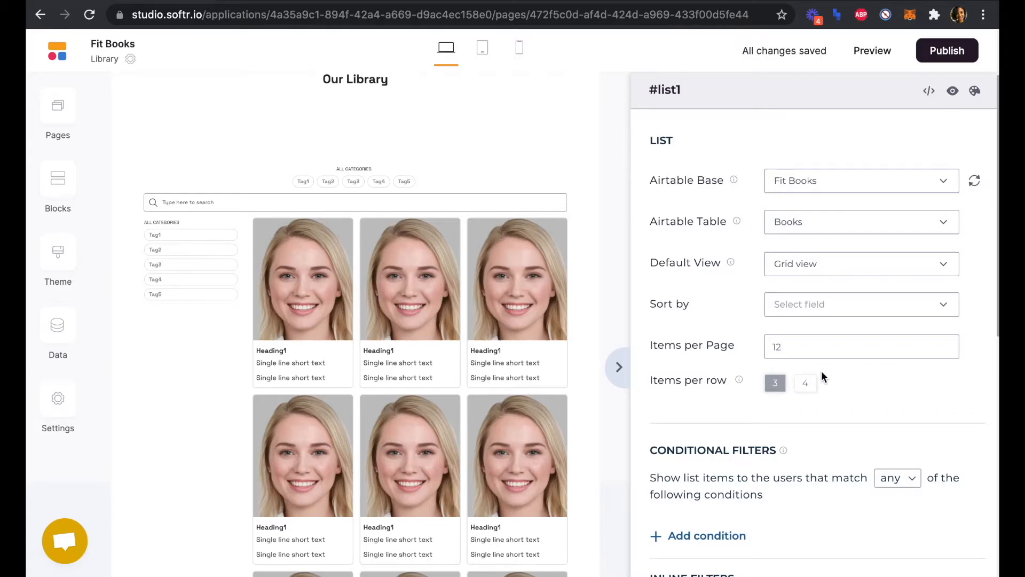
Relabel the top inline filter from 'All Categories' to 'Collections'.
scroll(down, 3)
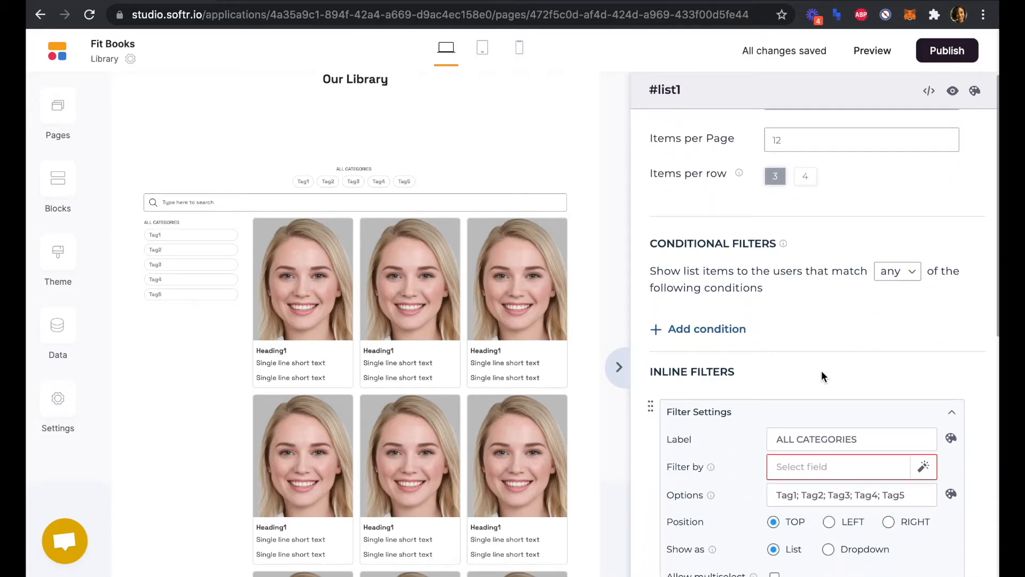
scroll(down, 3)
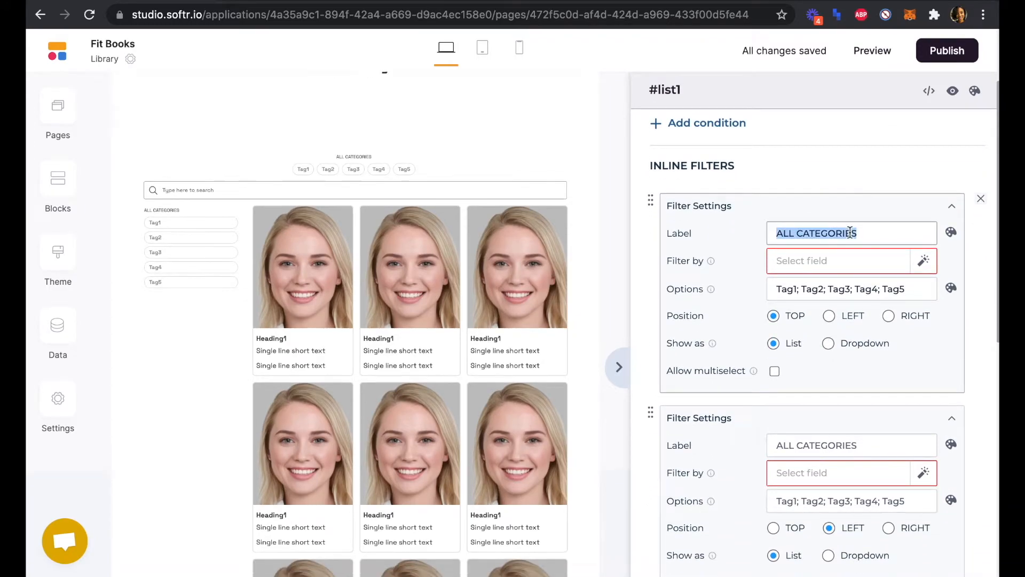
text(Co)
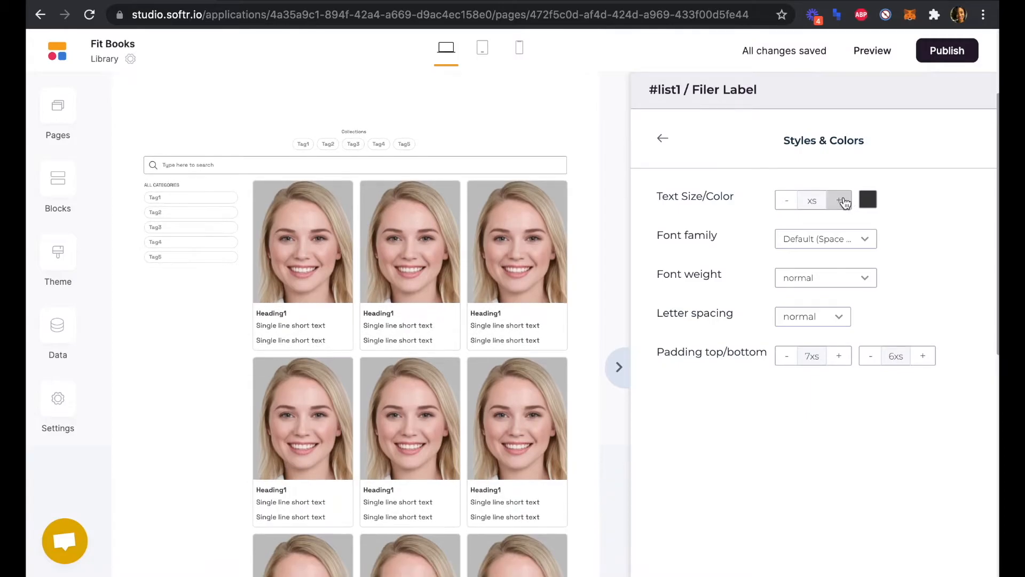
Raise the Collections label's text size step by step to 3xl, then return to list settings.
click(840, 200)
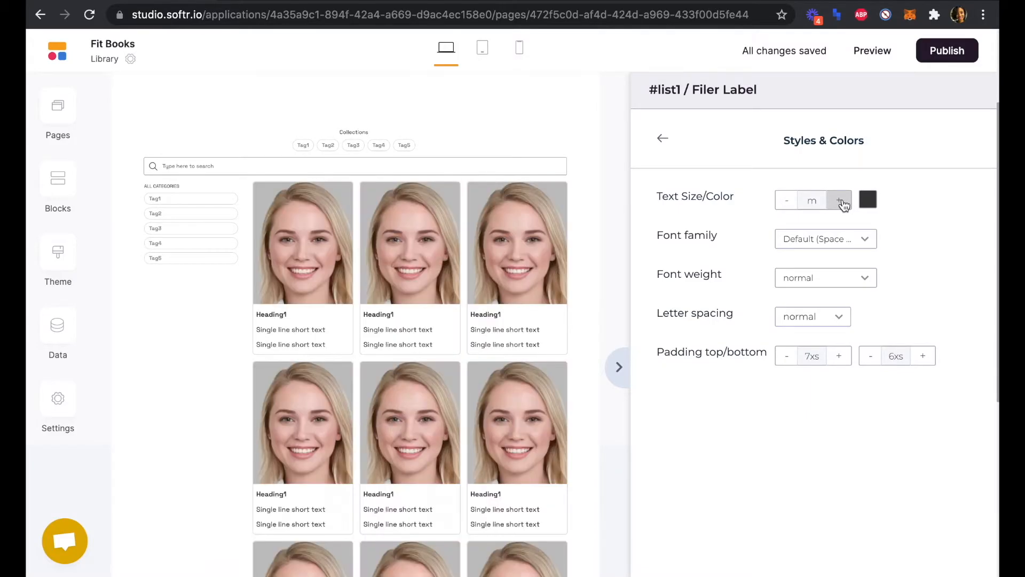
click(841, 200)
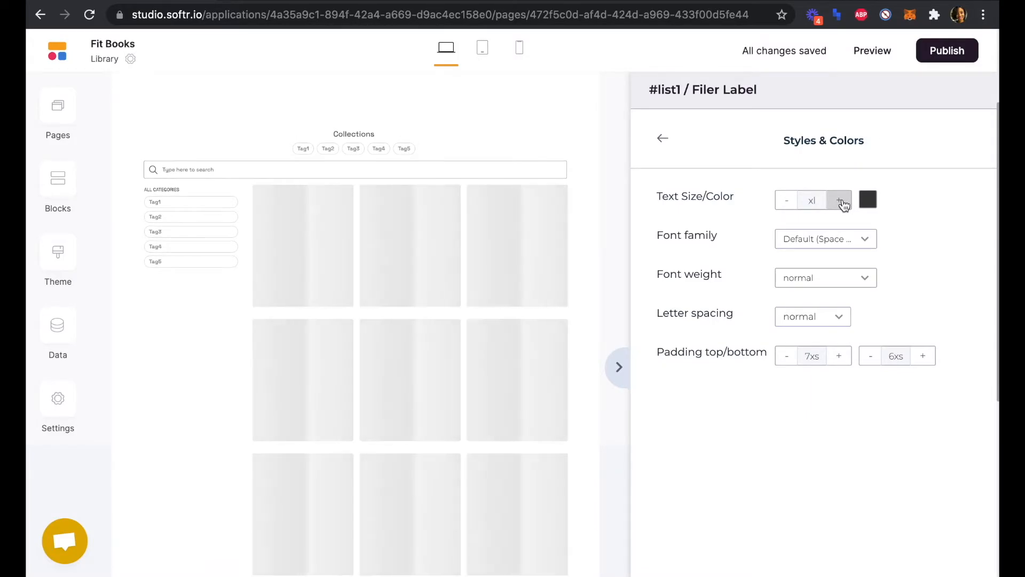
click(839, 201)
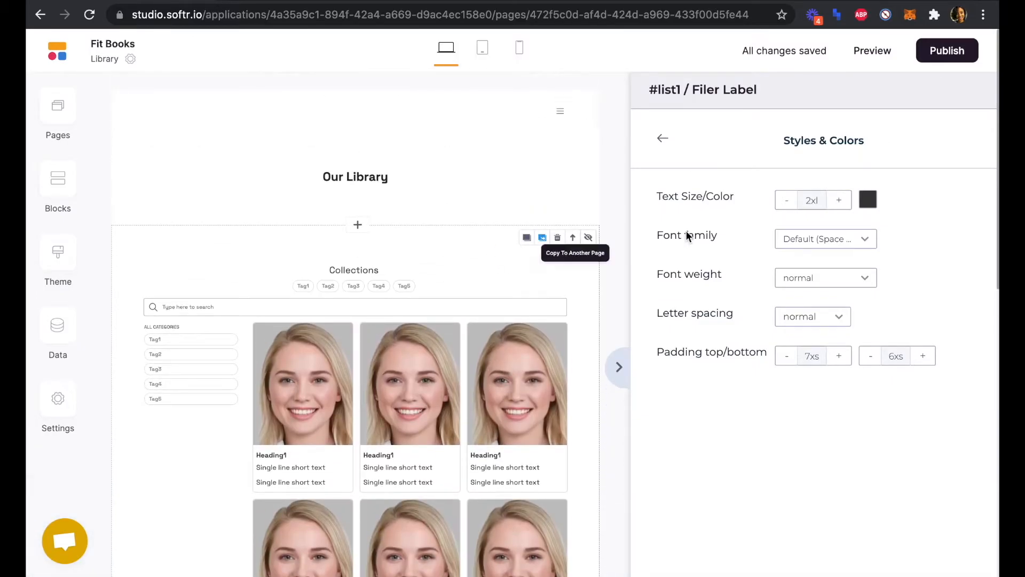
click(839, 200)
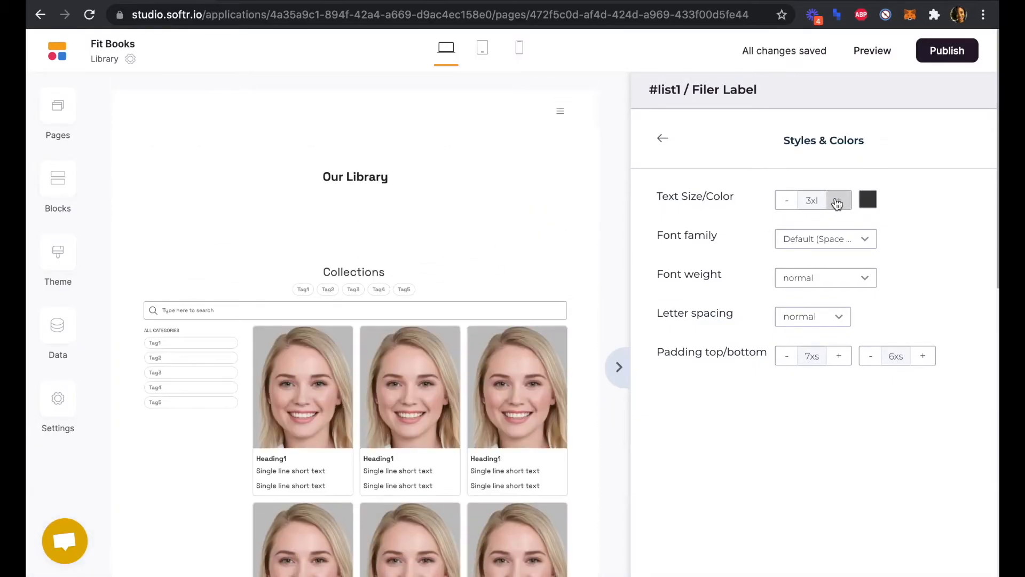
click(663, 138)
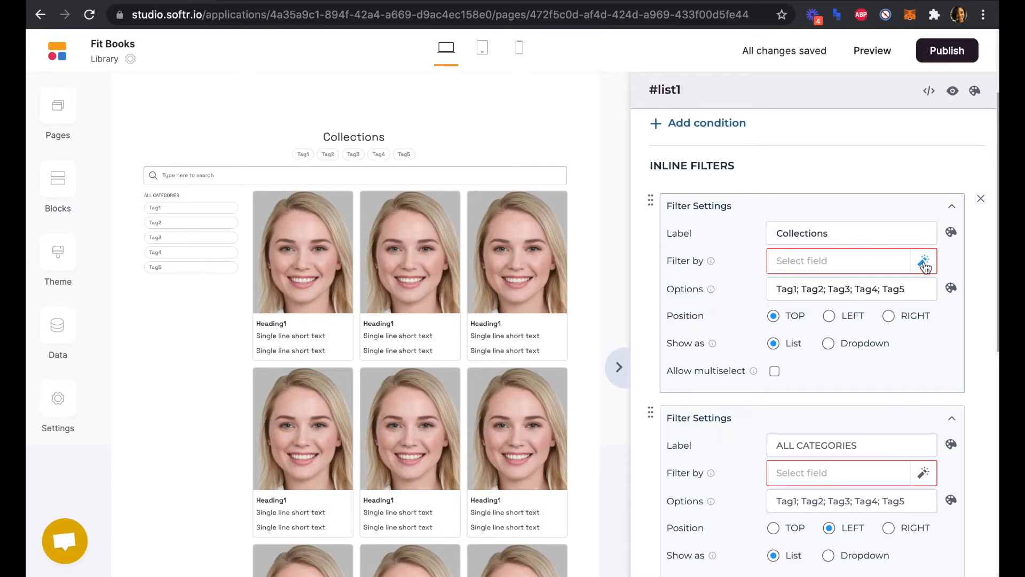
Filter by Collection with options Running;Nutrition;Strength & Functional Training;Mindfulness;Yoga;Mobility.
click(850, 260)
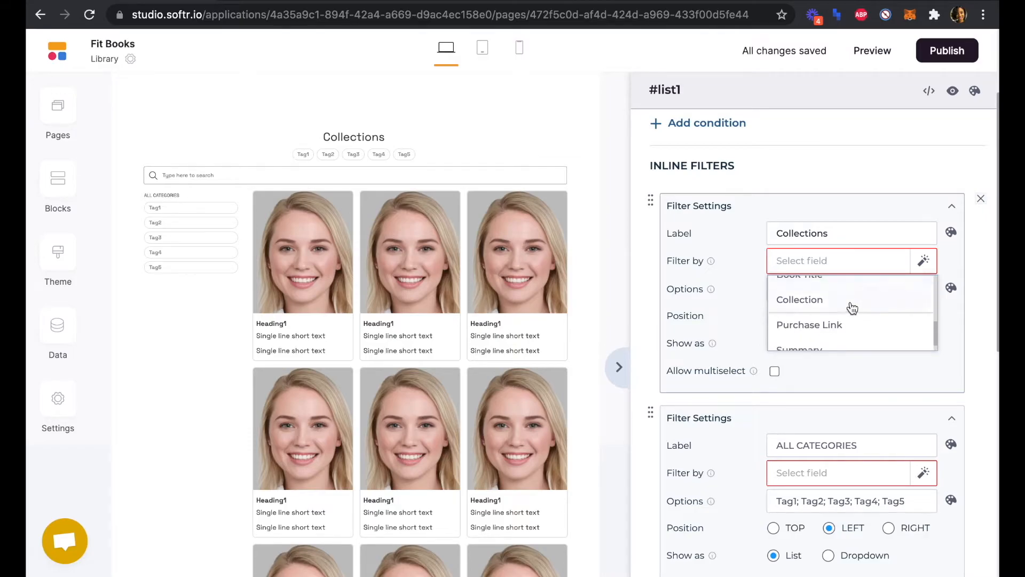
click(799, 300)
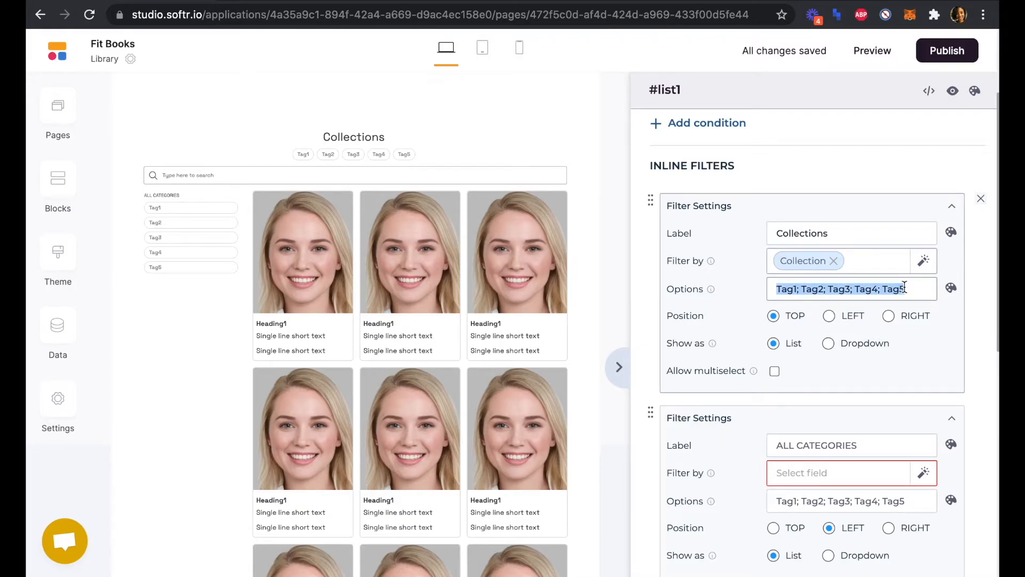
text(R)
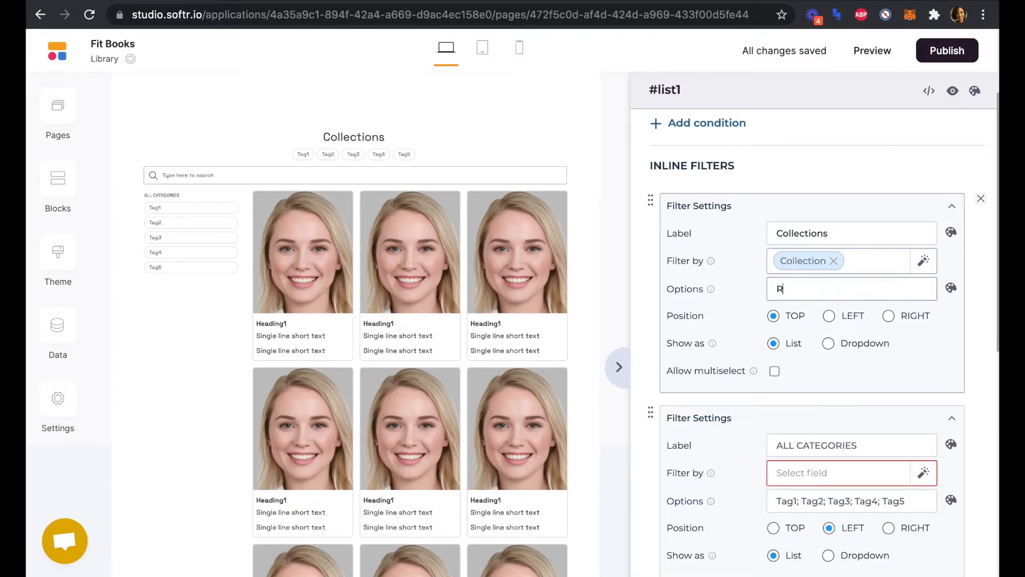
text(unning;)
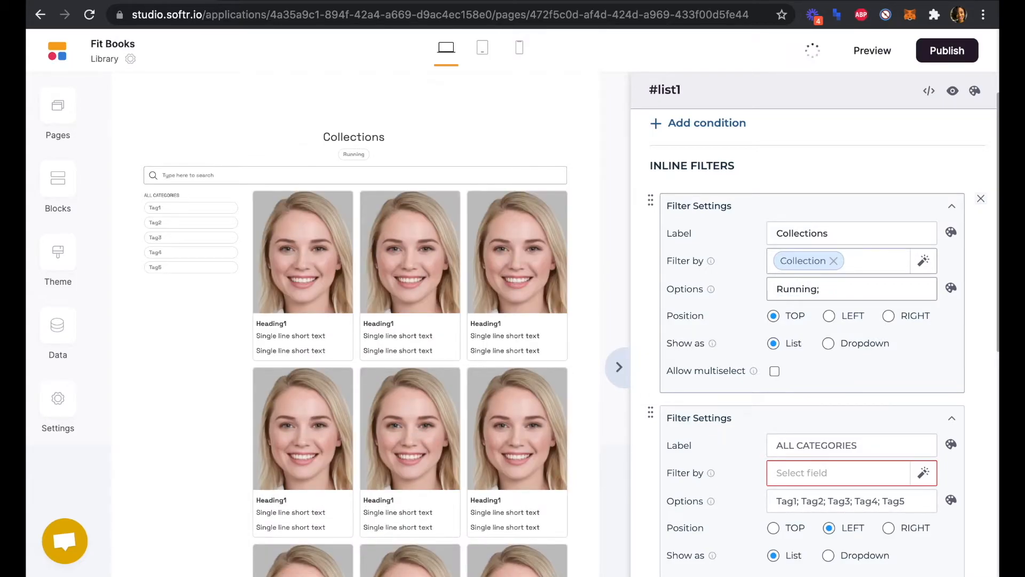
text(Nutrition)
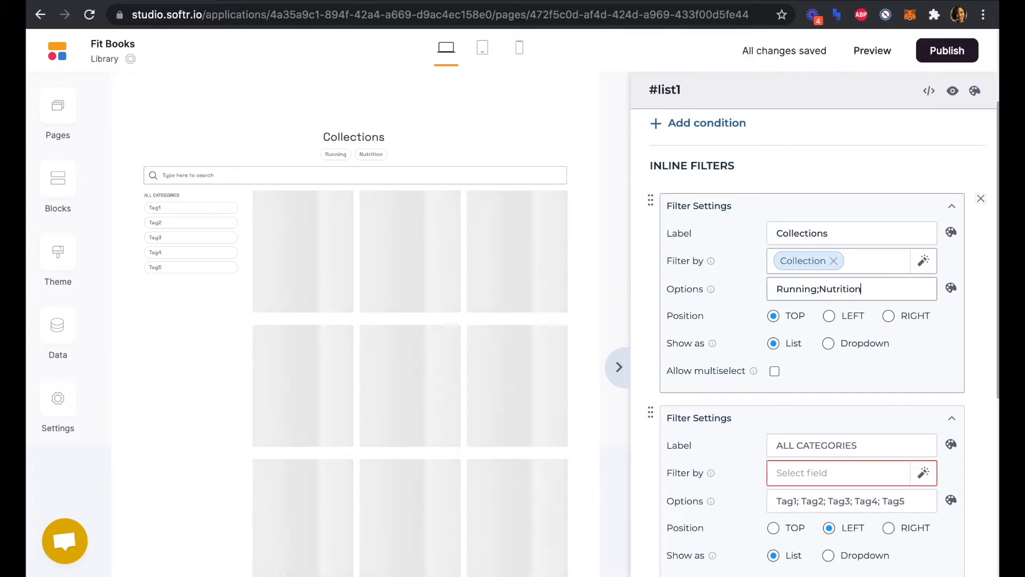
text(;Strength & Functional Training)
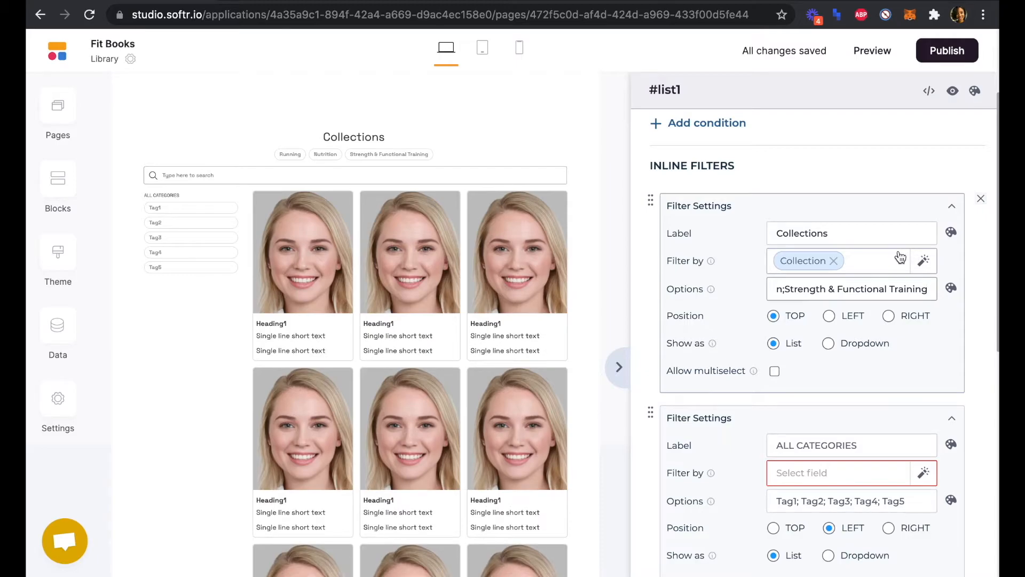
text(;Mindfulness;)
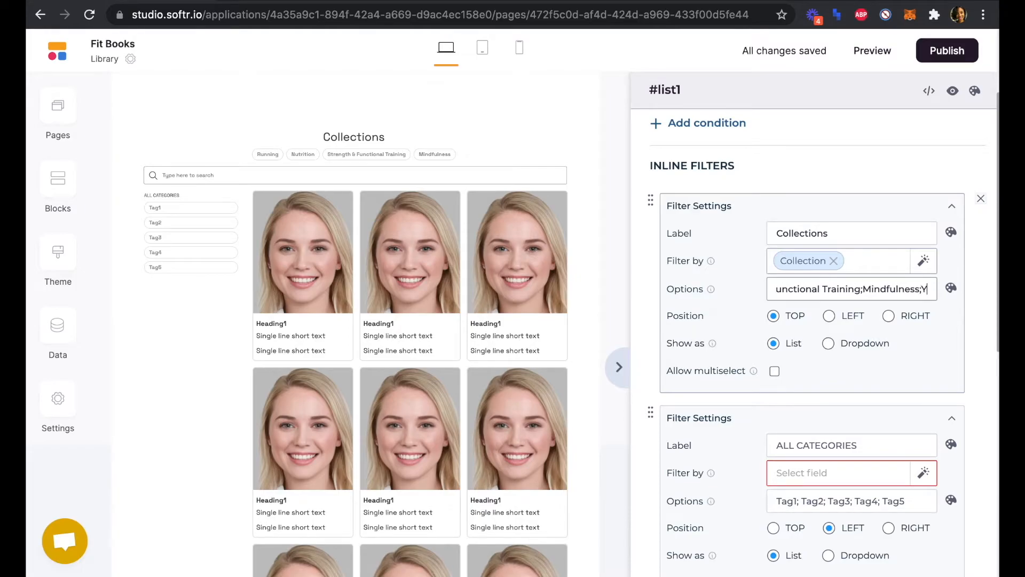
text(Yoga;)
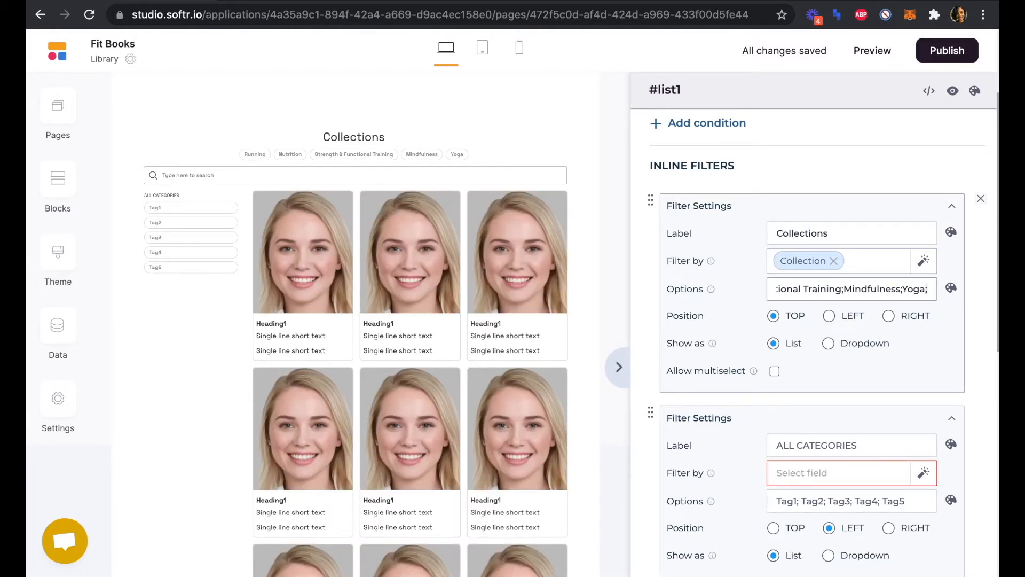
text(Mobility)
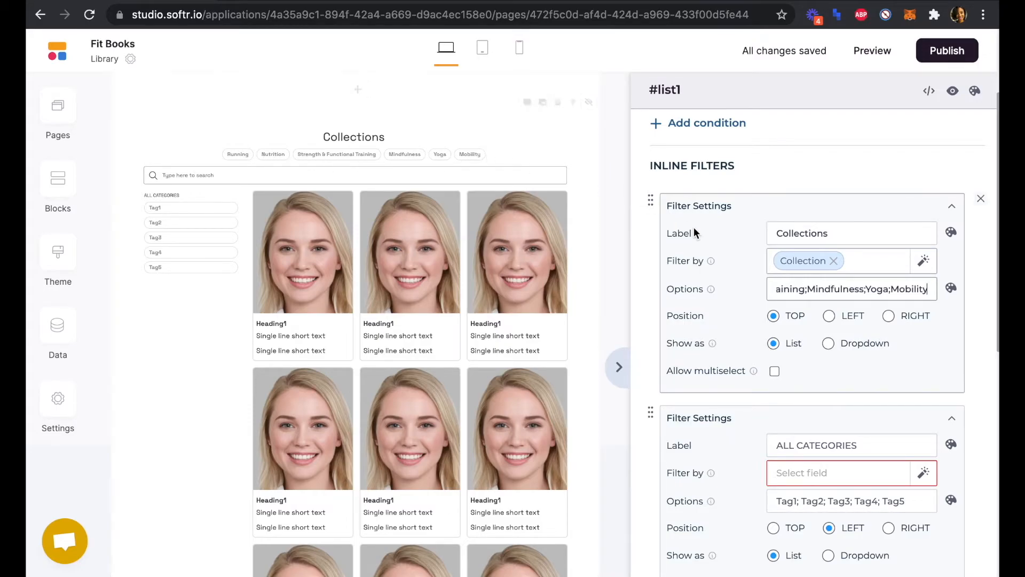
mouse_move(711, 321)
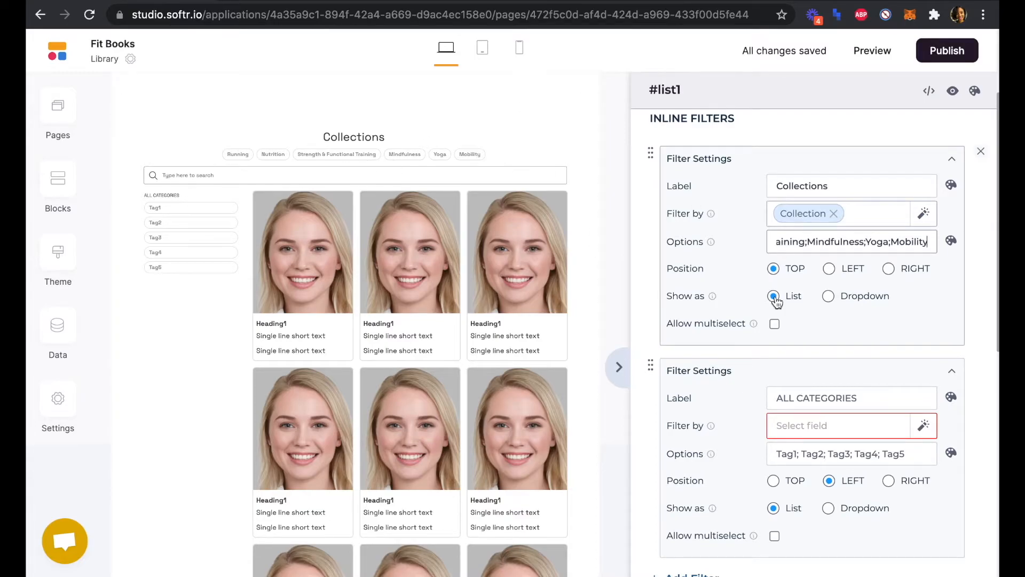
Delete the second, left-positioned ALL CATEGORIES filter panel.
scroll(down, 3)
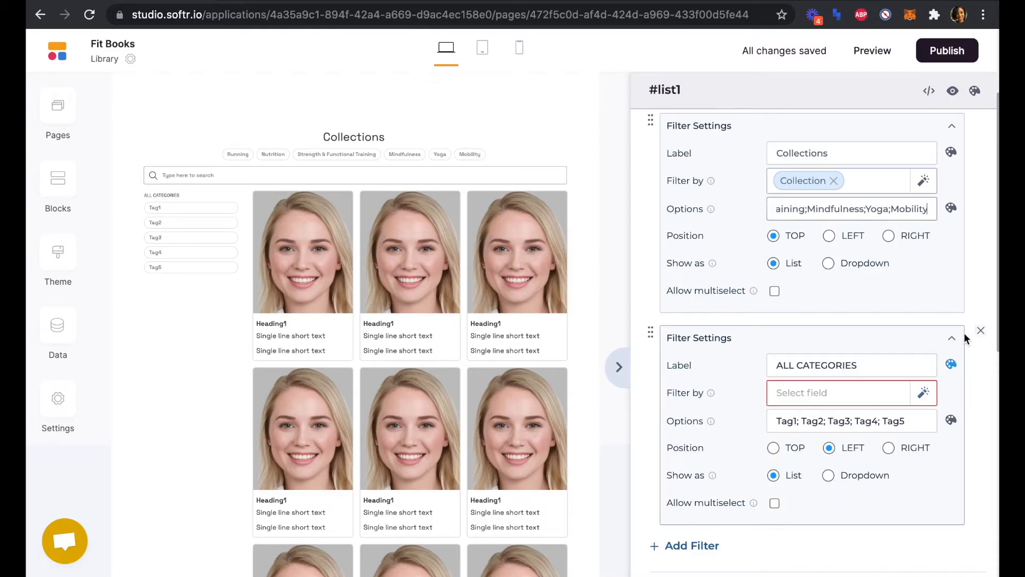
click(981, 330)
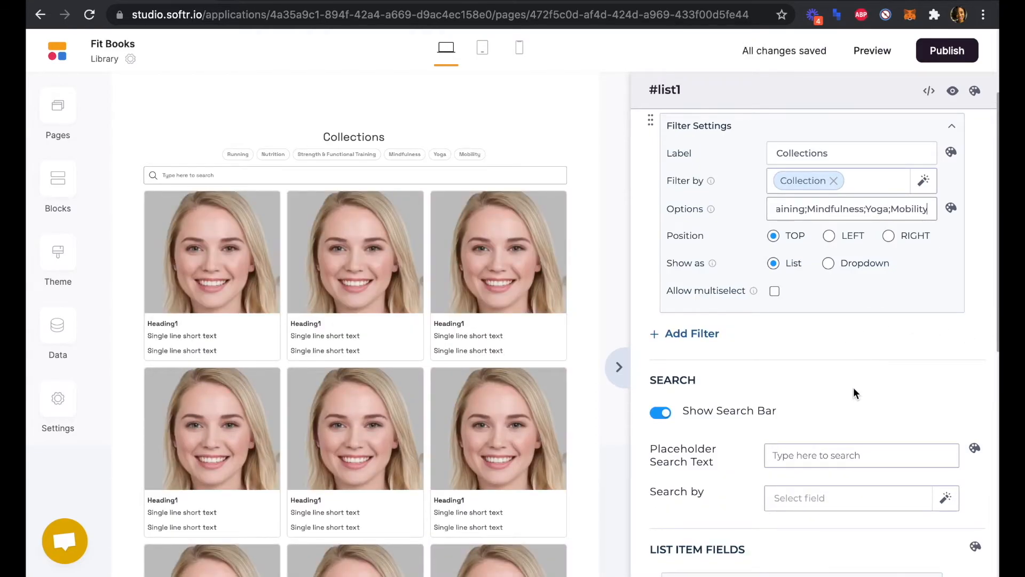
scroll(down, 3)
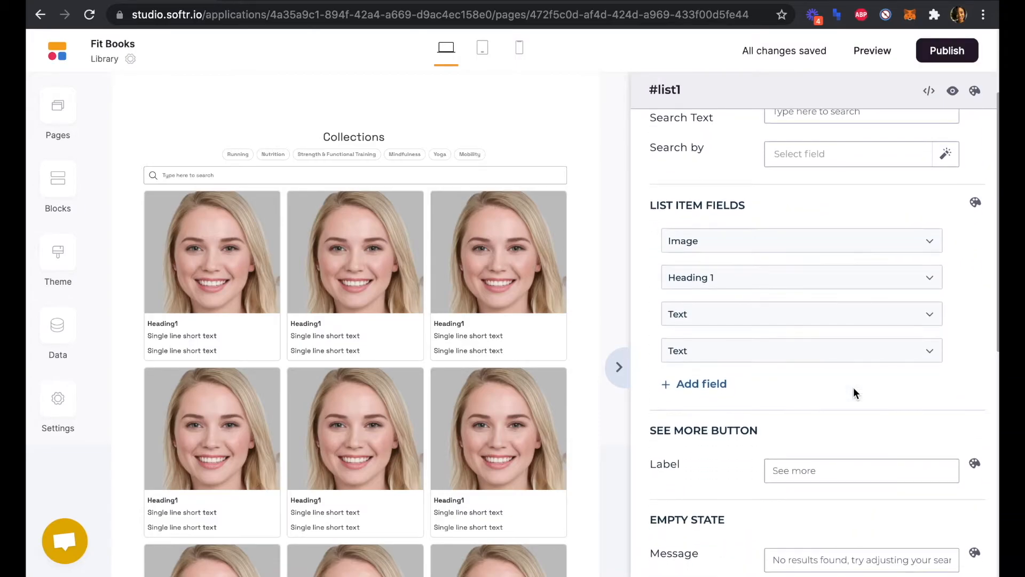
Set the card image field to show each book's Book Cover.
scroll(down, 3)
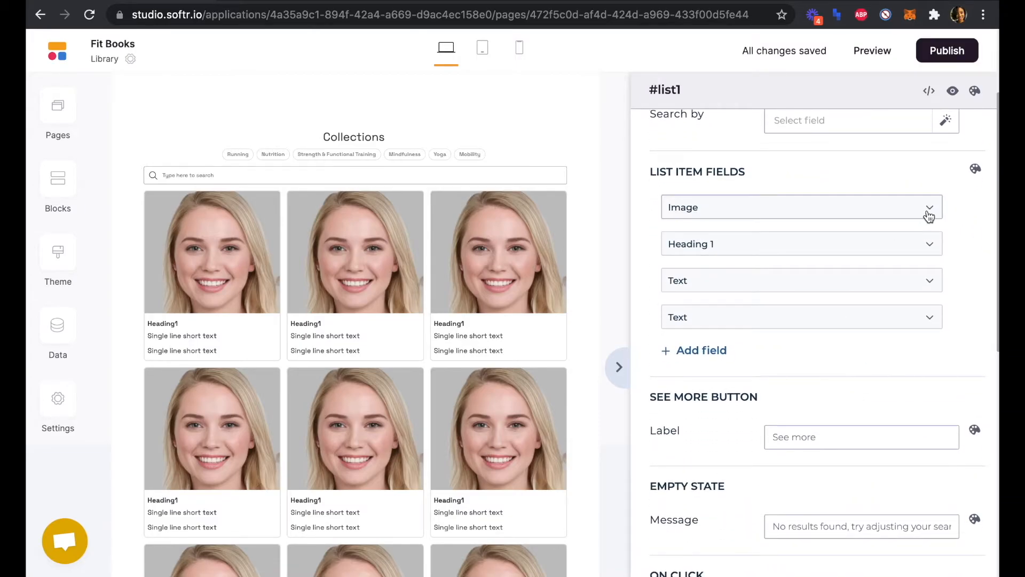
click(929, 207)
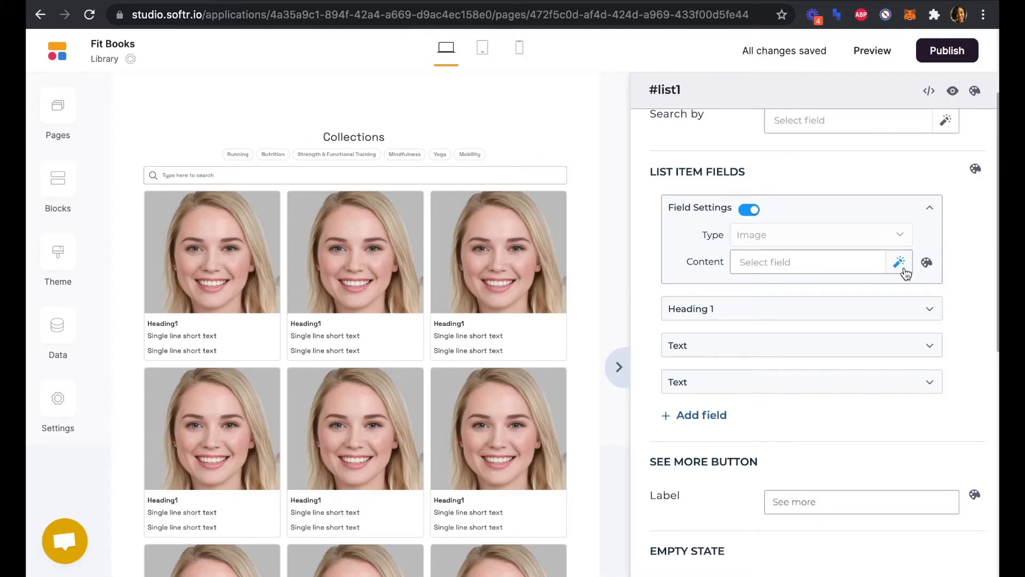
click(807, 262)
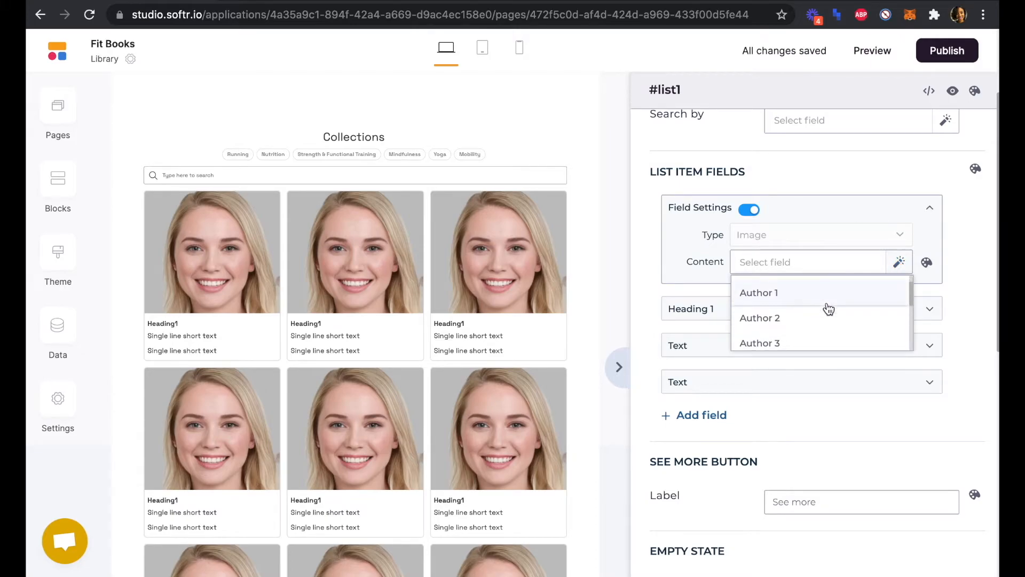
scroll(down, 3)
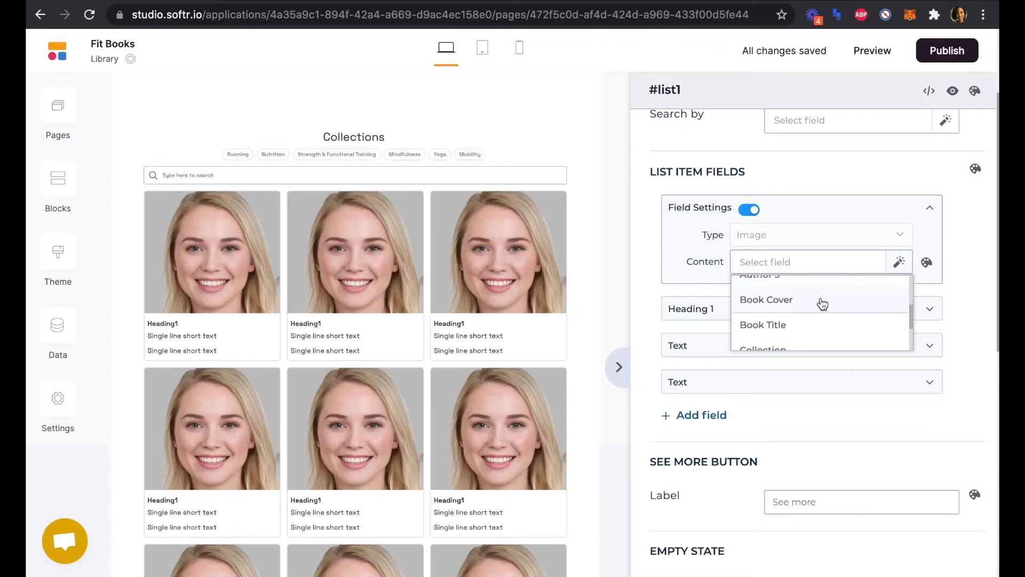
click(766, 300)
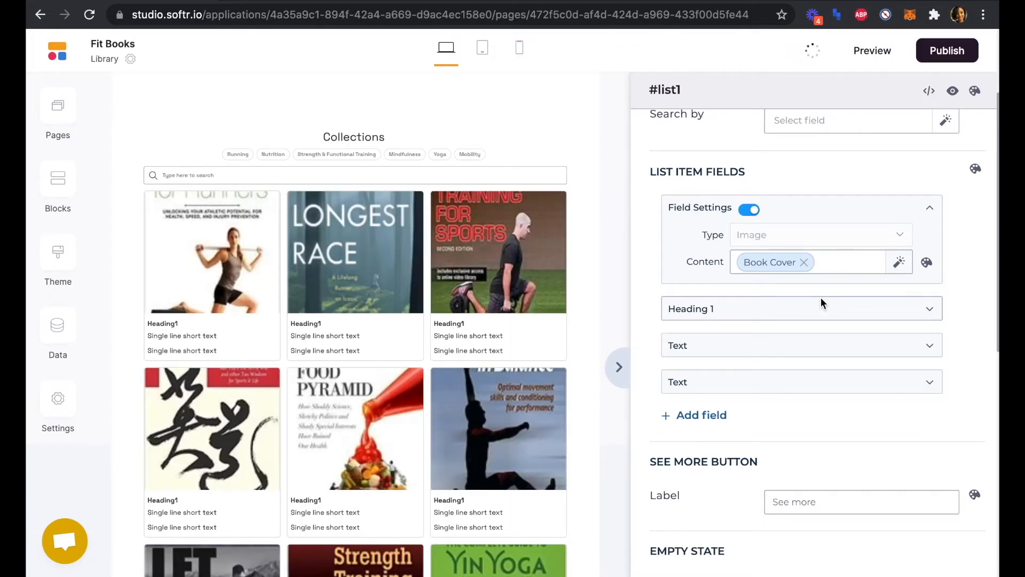
Set the cover image's Background Size to auto and return to content settings.
click(926, 262)
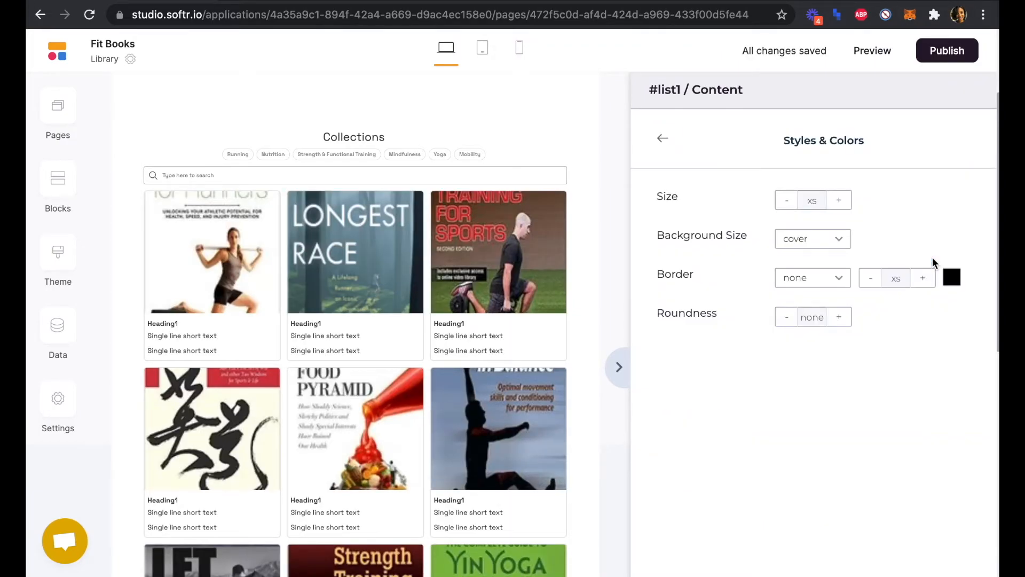
click(812, 239)
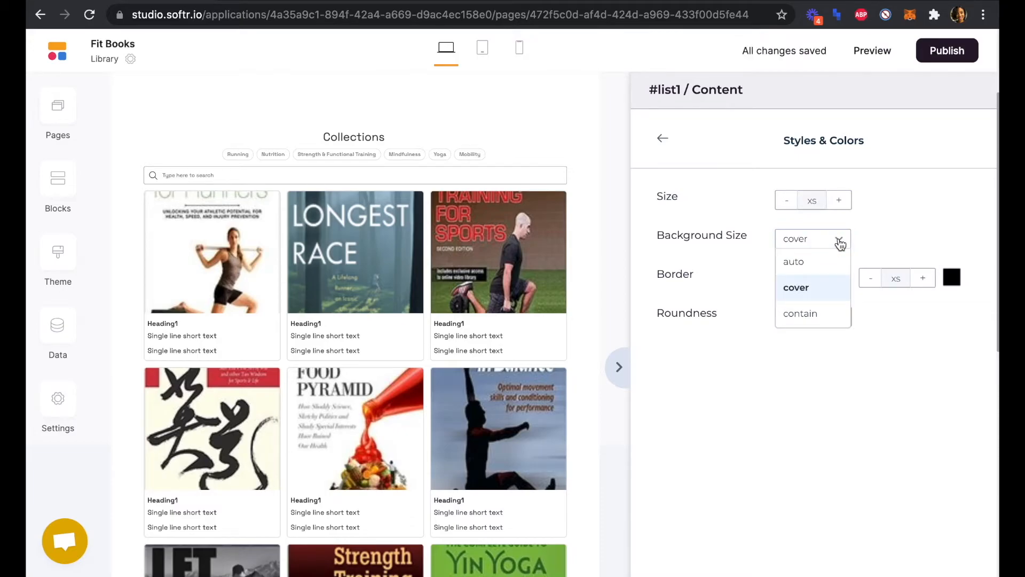
click(793, 261)
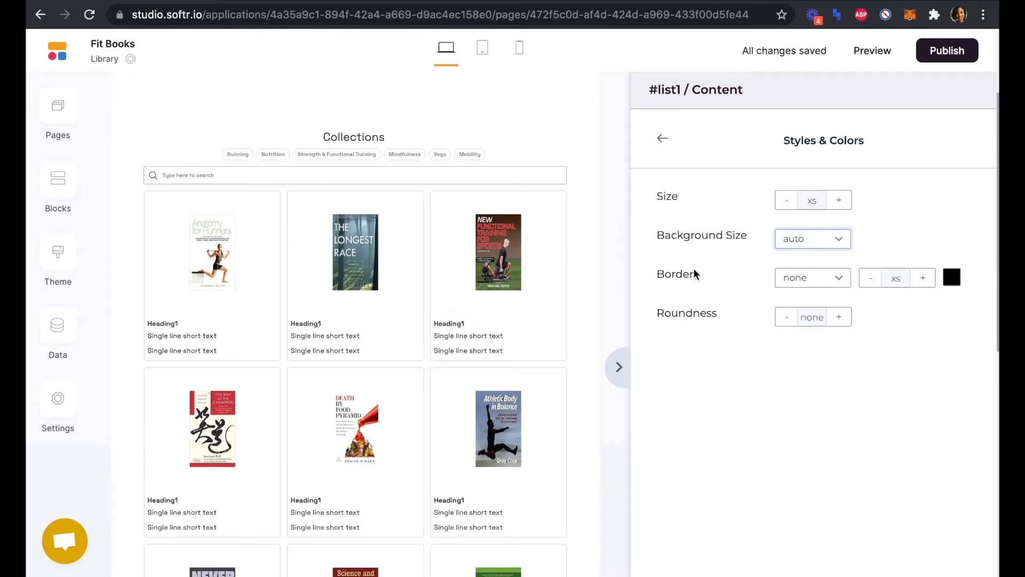
mouse_move(705, 205)
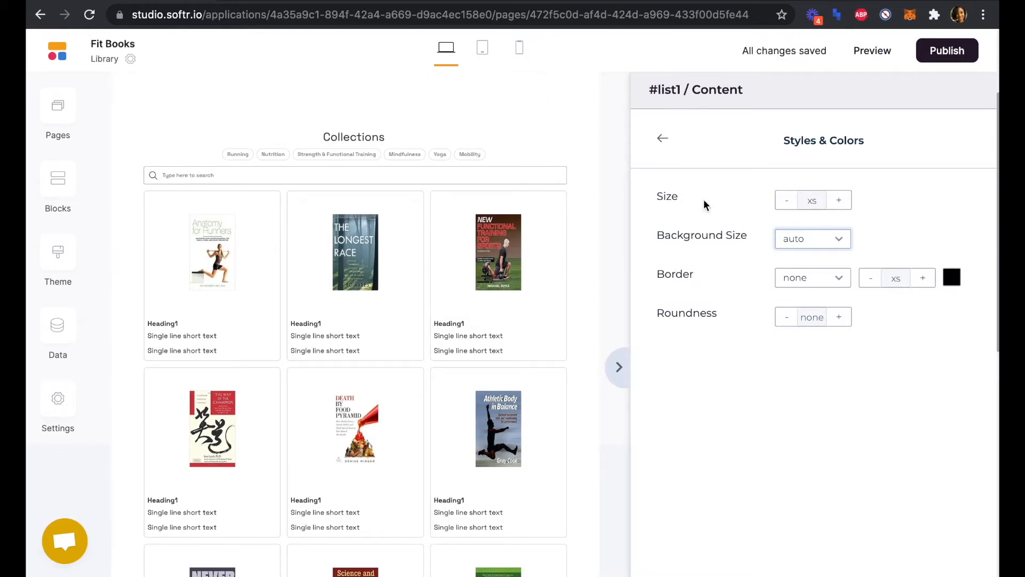
click(662, 139)
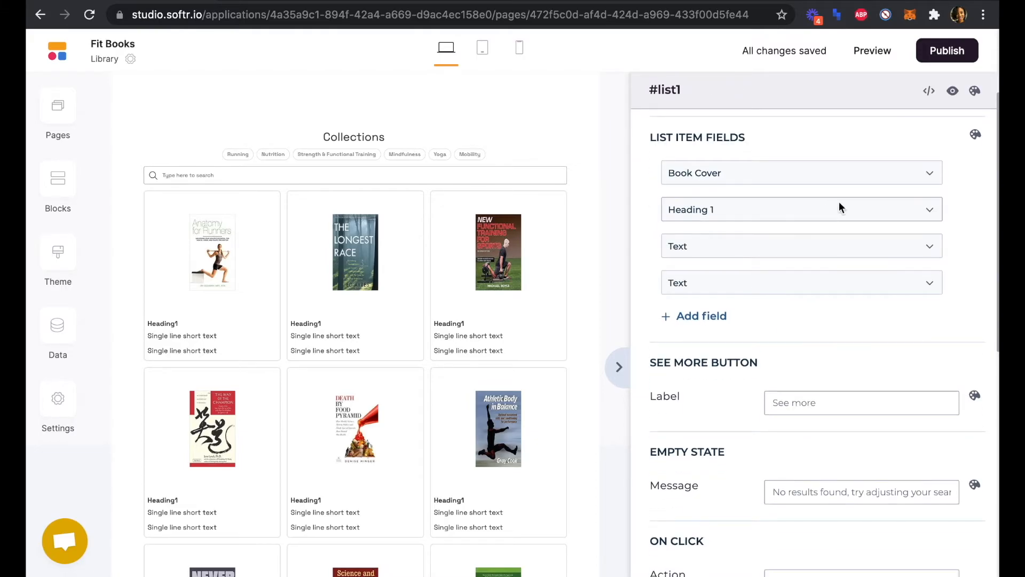
Set Heading 1 to Book Title, text lines to Author 1 and 2, plus Author 3.
click(801, 209)
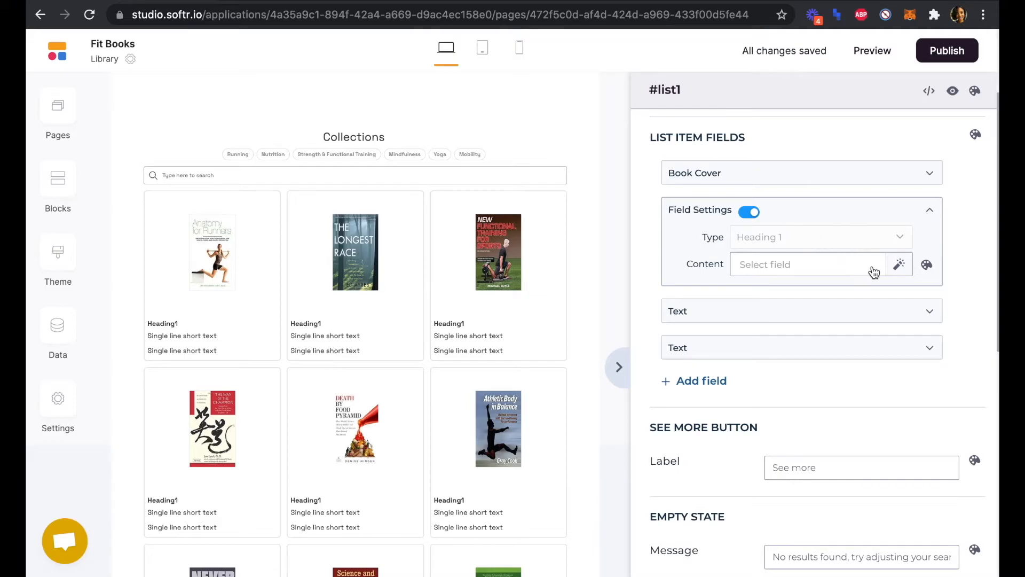
click(808, 264)
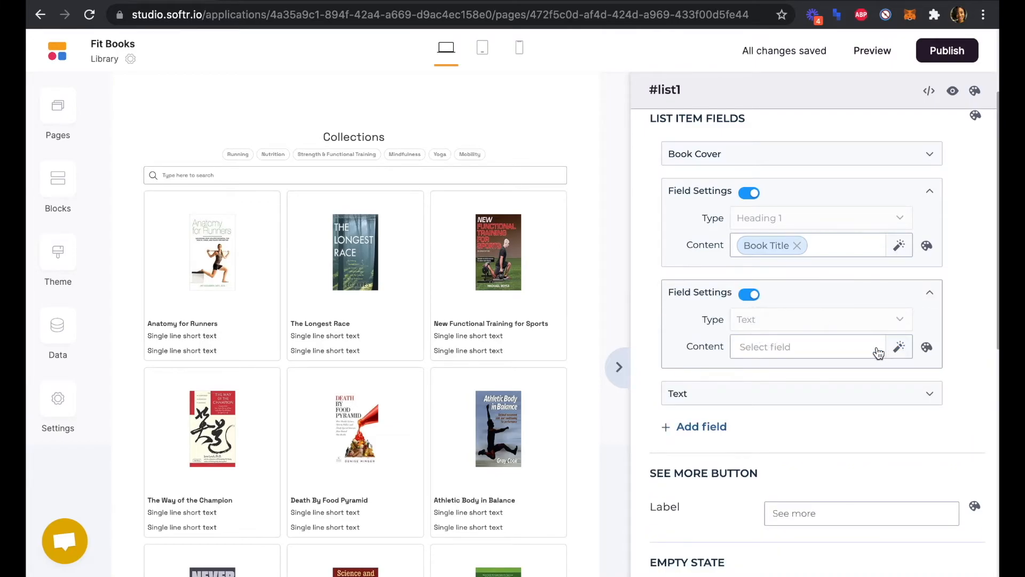
click(808, 347)
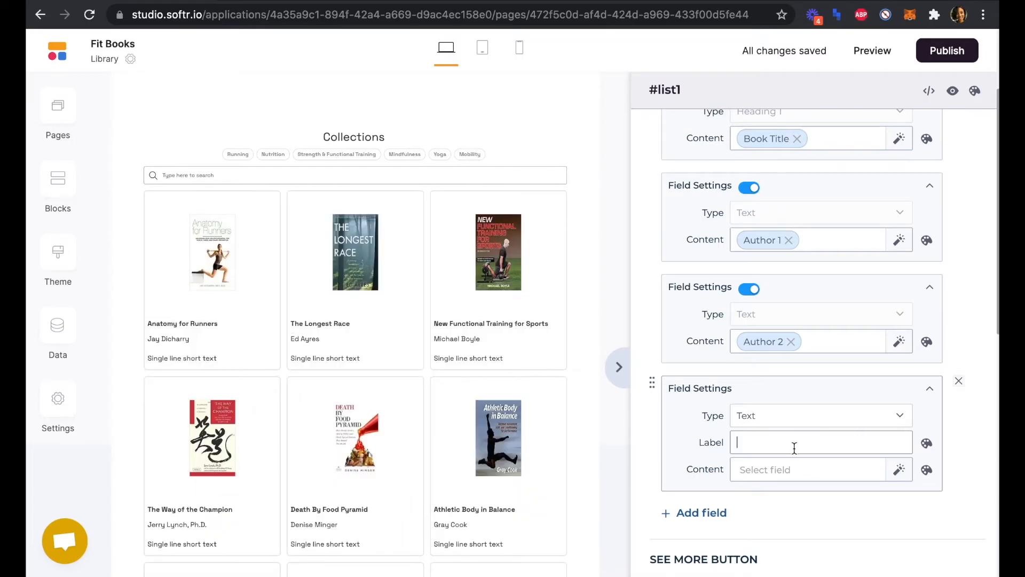
click(807, 469)
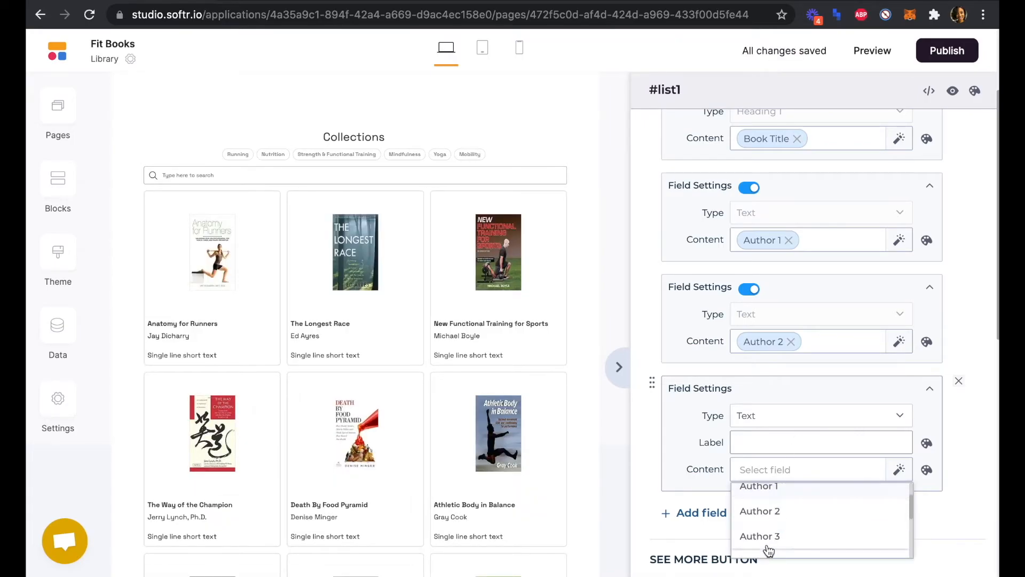
click(760, 535)
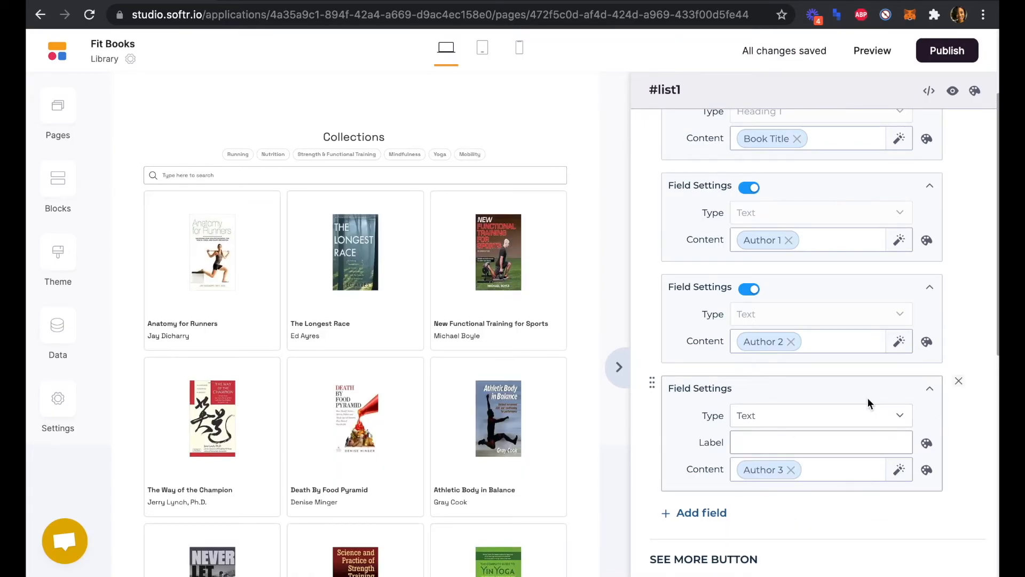
scroll(down, 3)
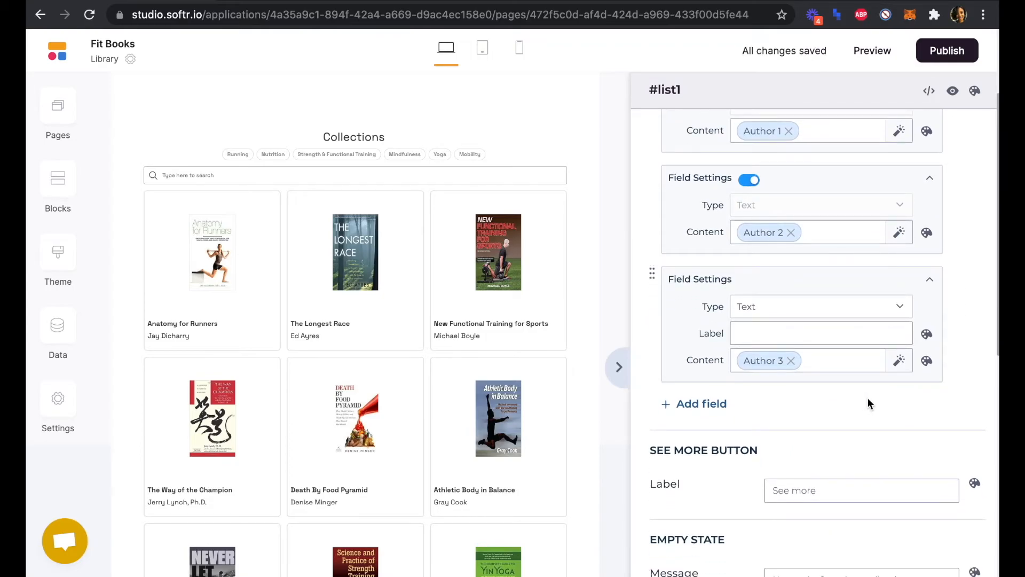
scroll(down, 3)
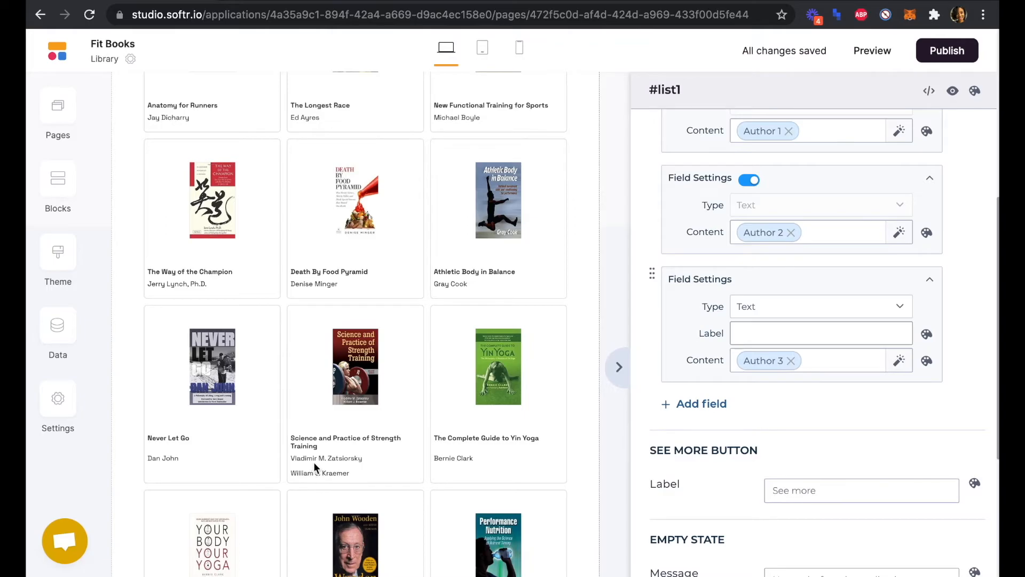
mouse_move(390, 461)
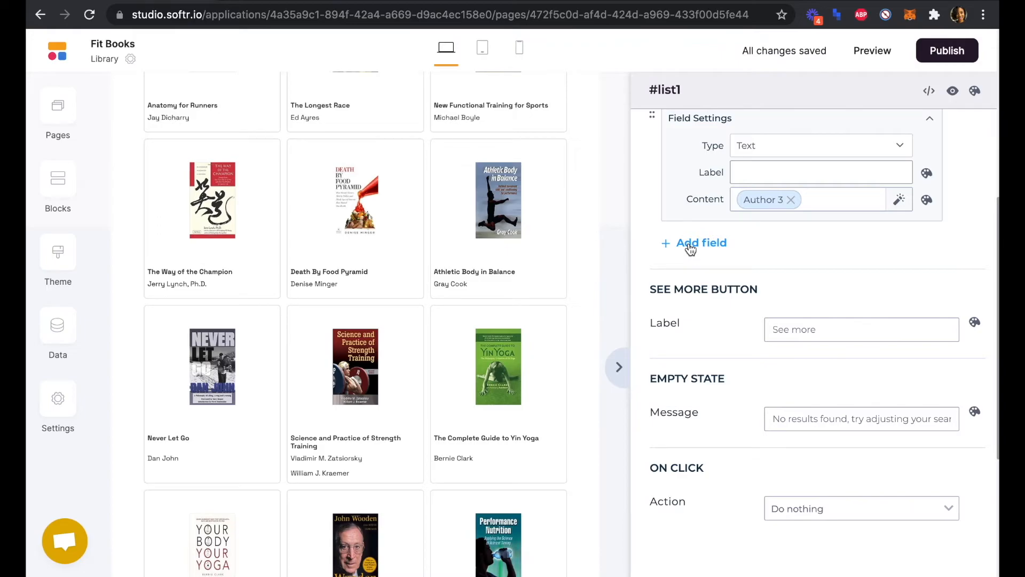
Add a Rich text field labelled 'About' showing About the Author(s).
click(701, 242)
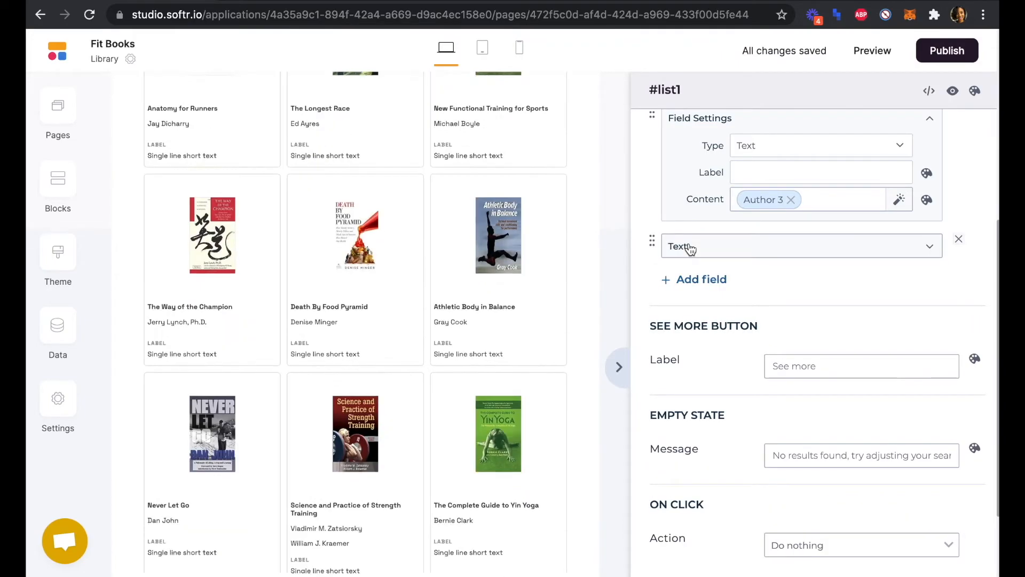
scroll(up, 3)
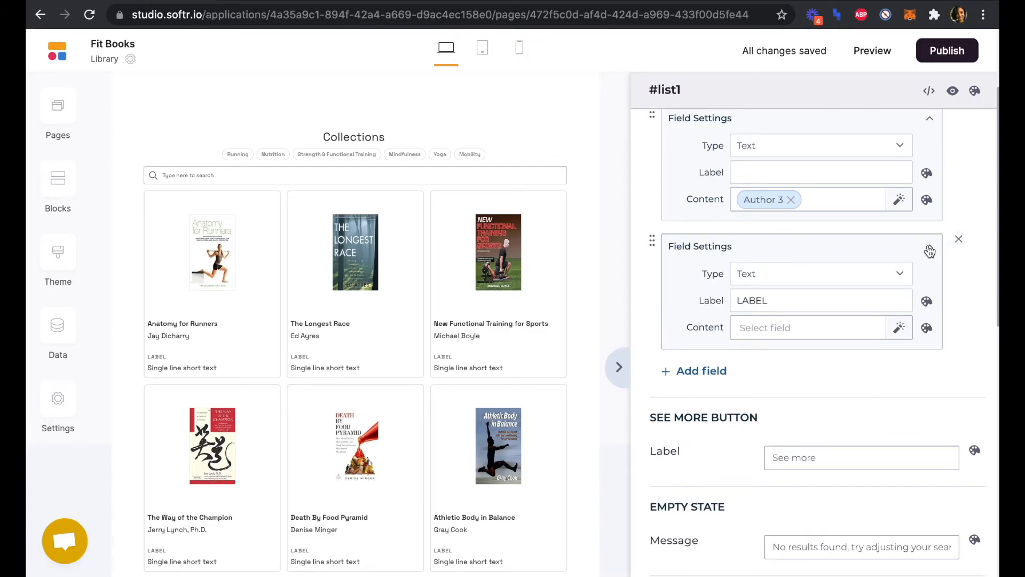
click(819, 274)
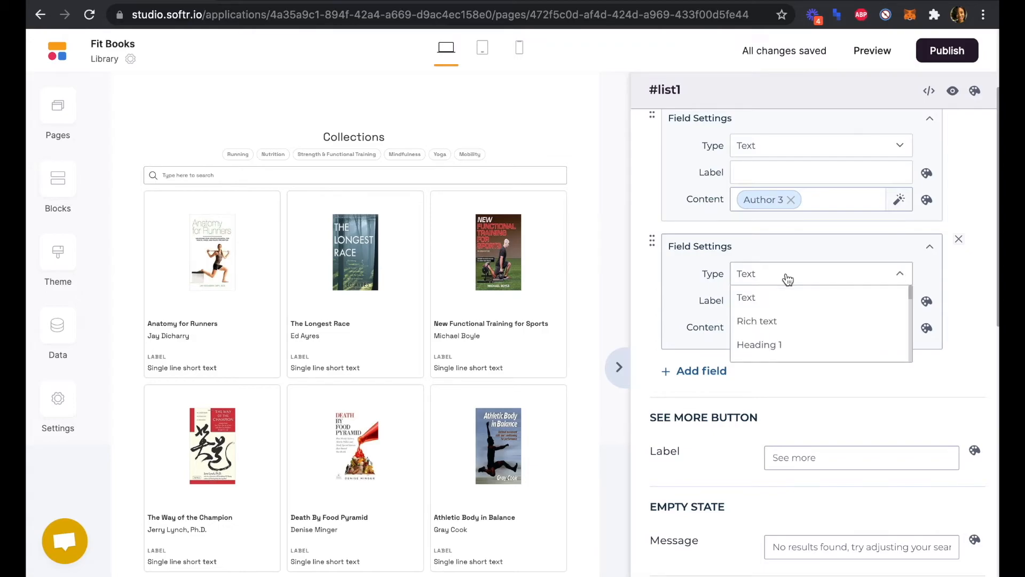
click(757, 321)
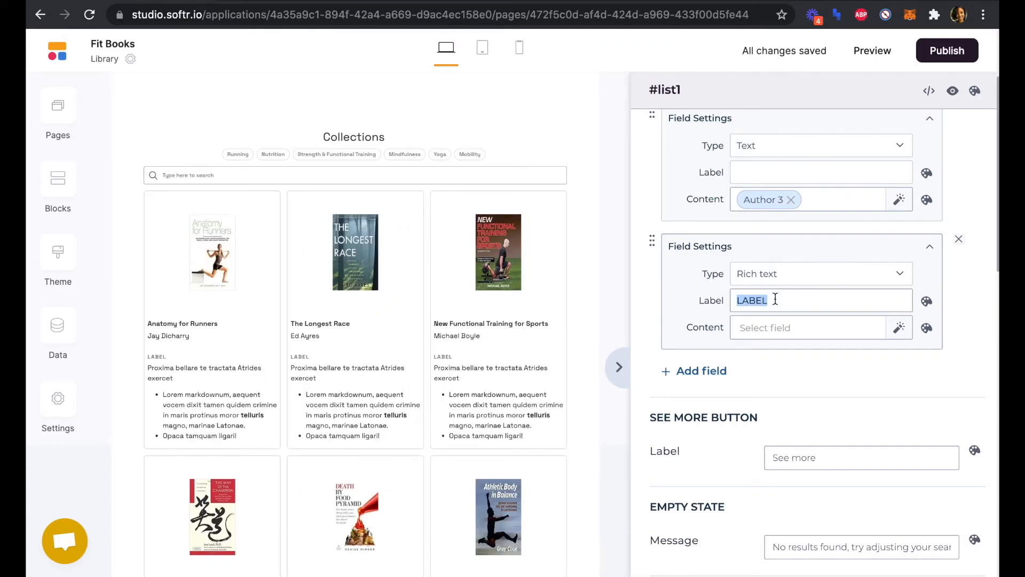
text(About)
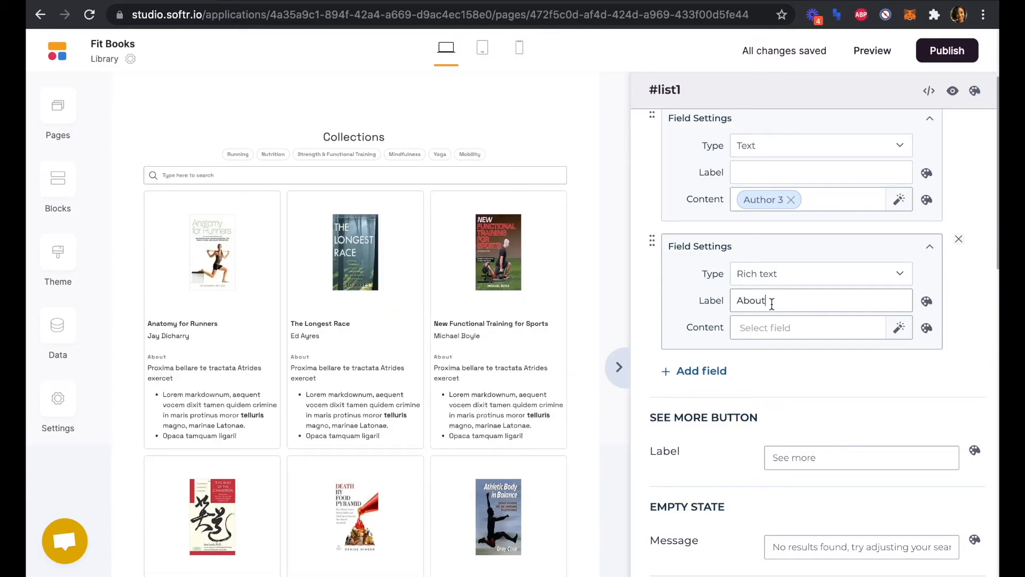
click(808, 328)
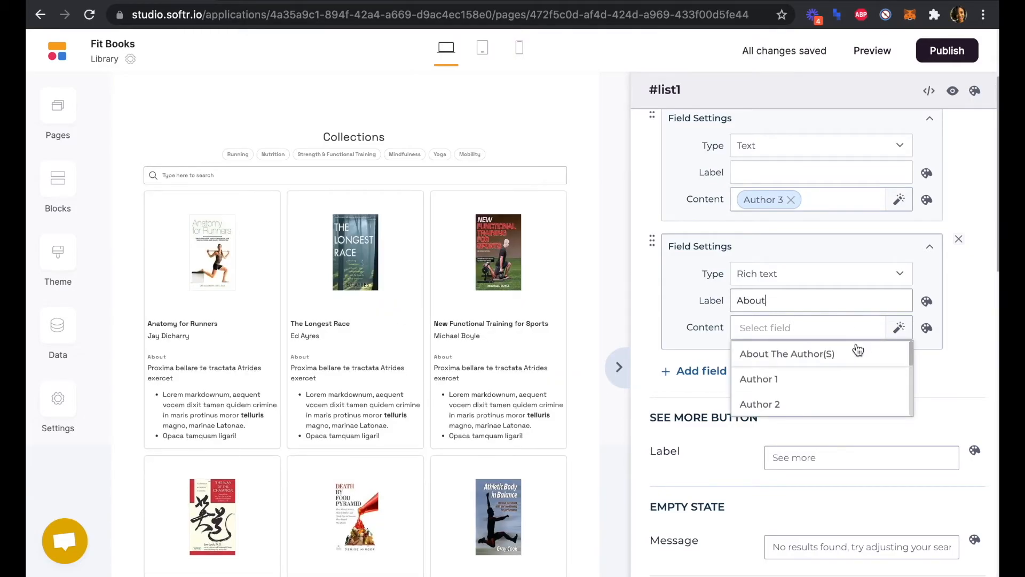
click(787, 353)
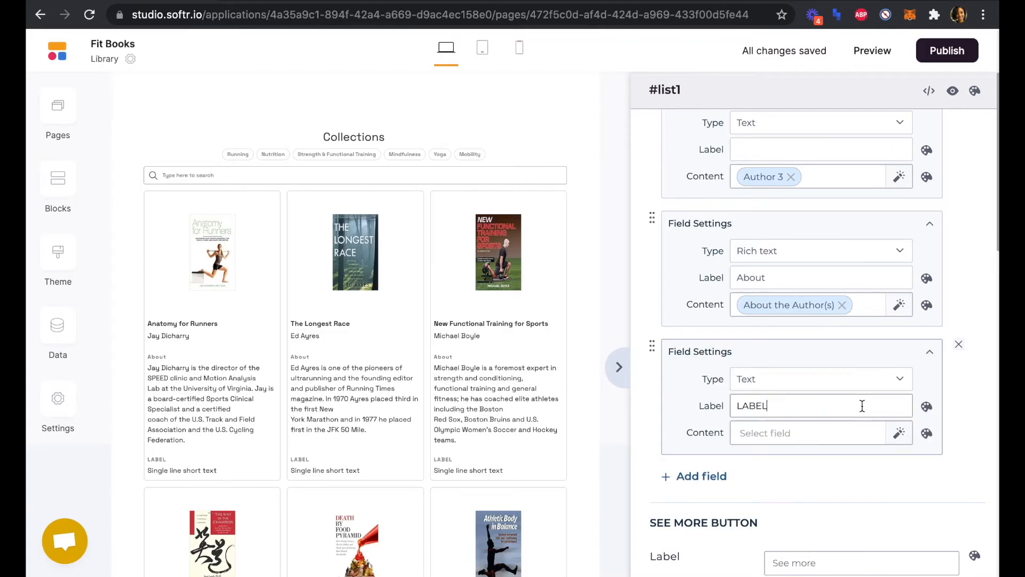
Add a 'Summary' rich text field filled from the Summary field.
text(Summary)
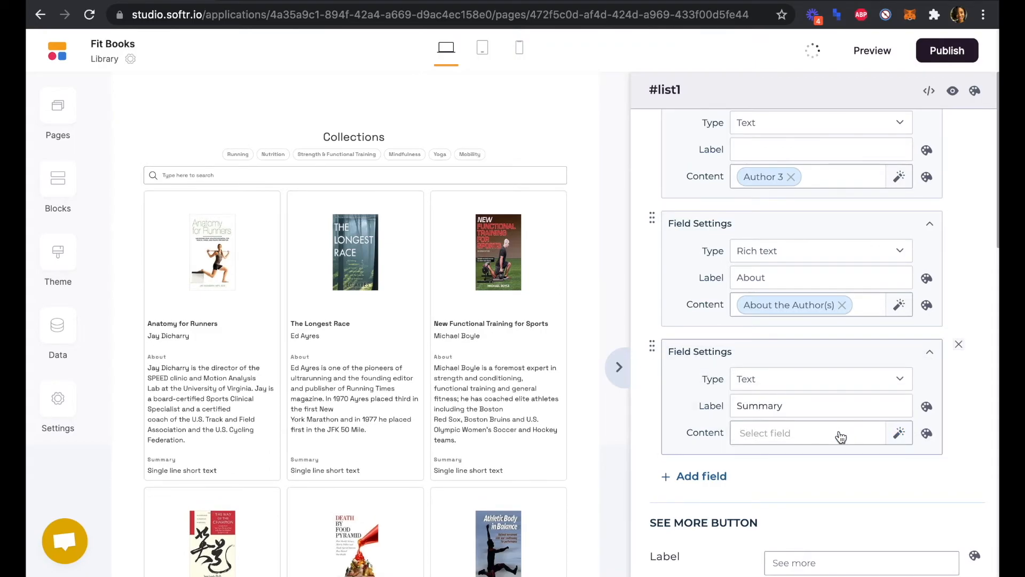
click(811, 433)
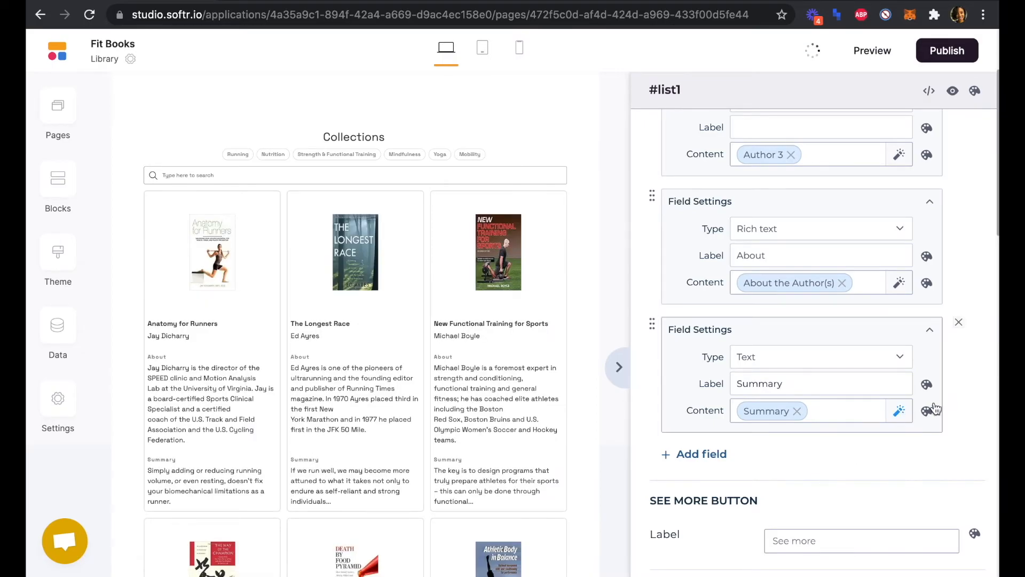
scroll(down, 3)
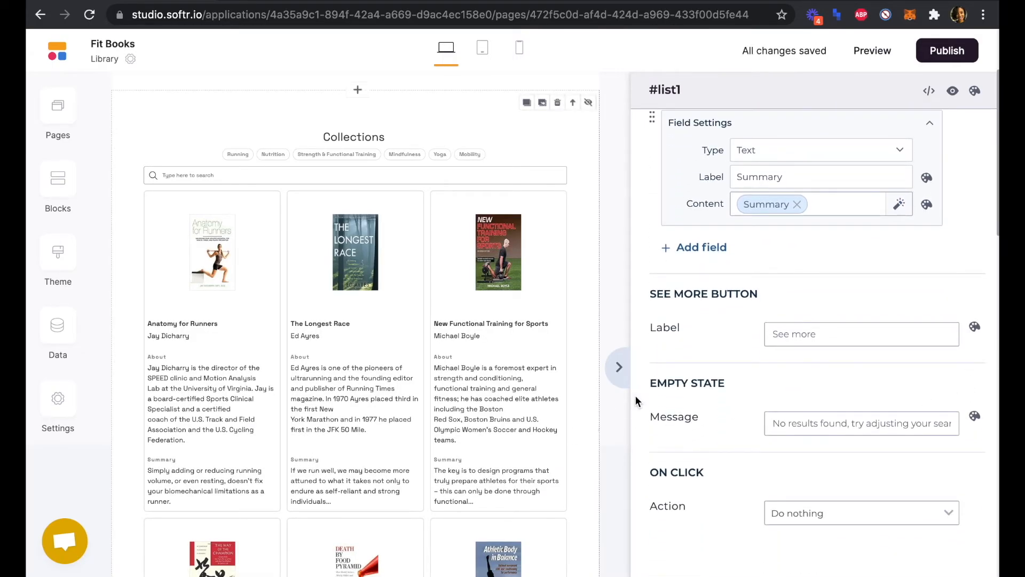
Add a Button field labelled 'Get Book' that opens the Purchase Link external URL.
click(702, 247)
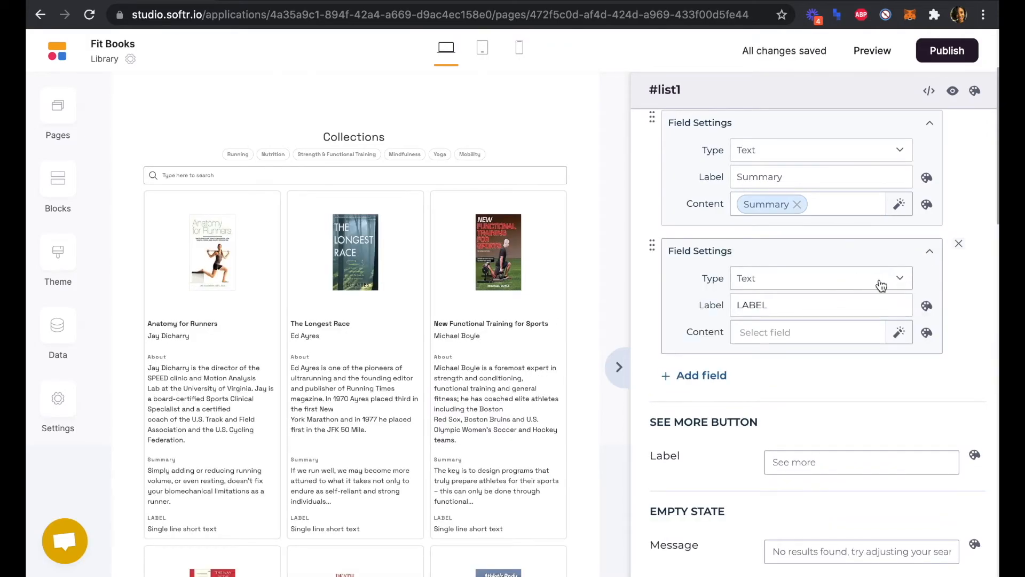
click(819, 278)
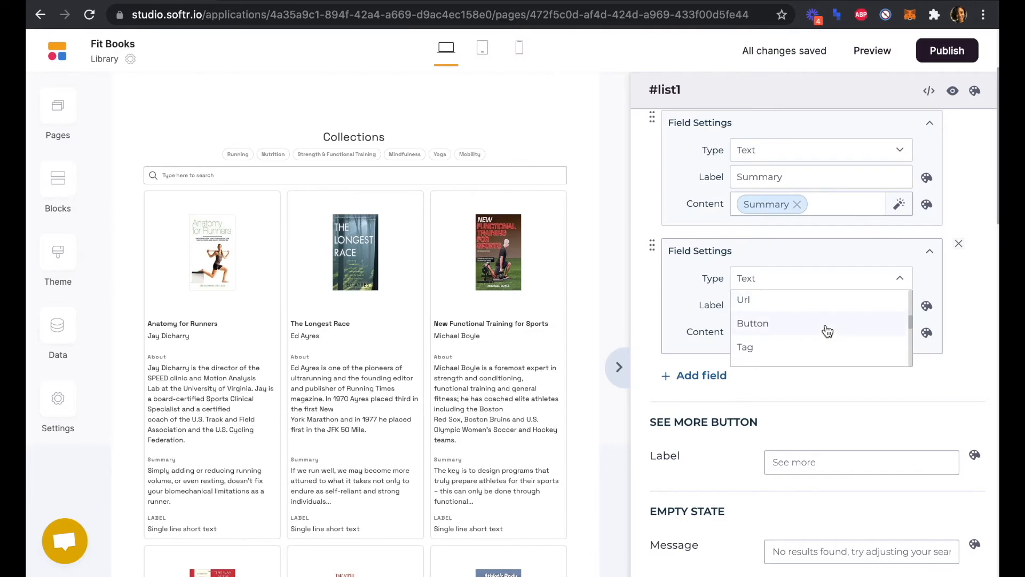
click(753, 323)
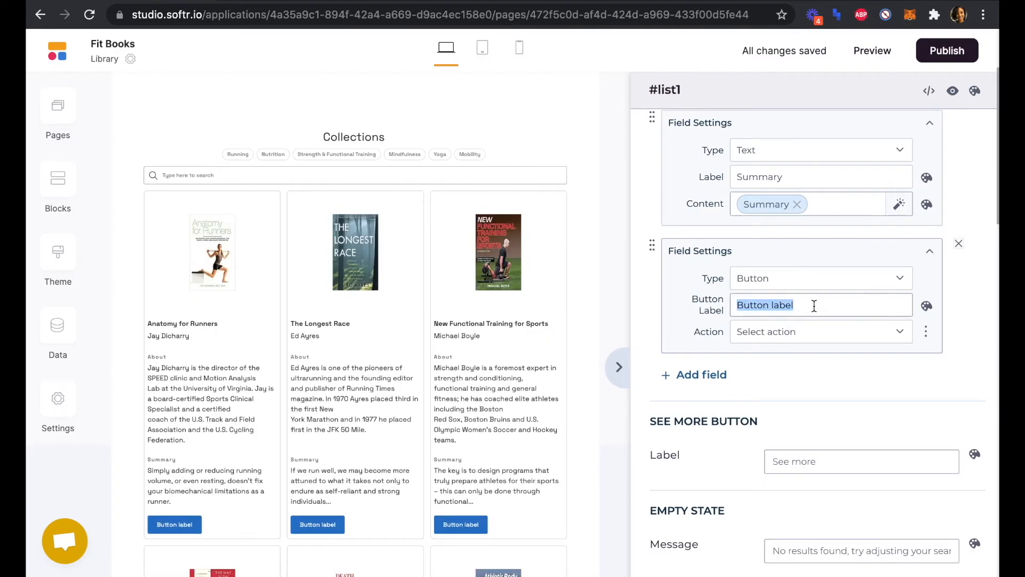
text(Get)
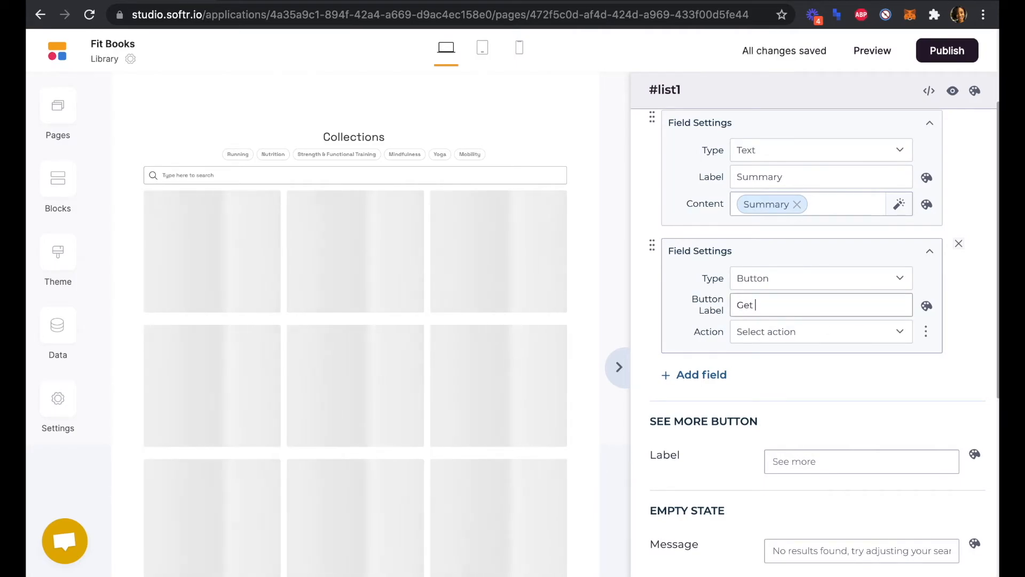
text(Book)
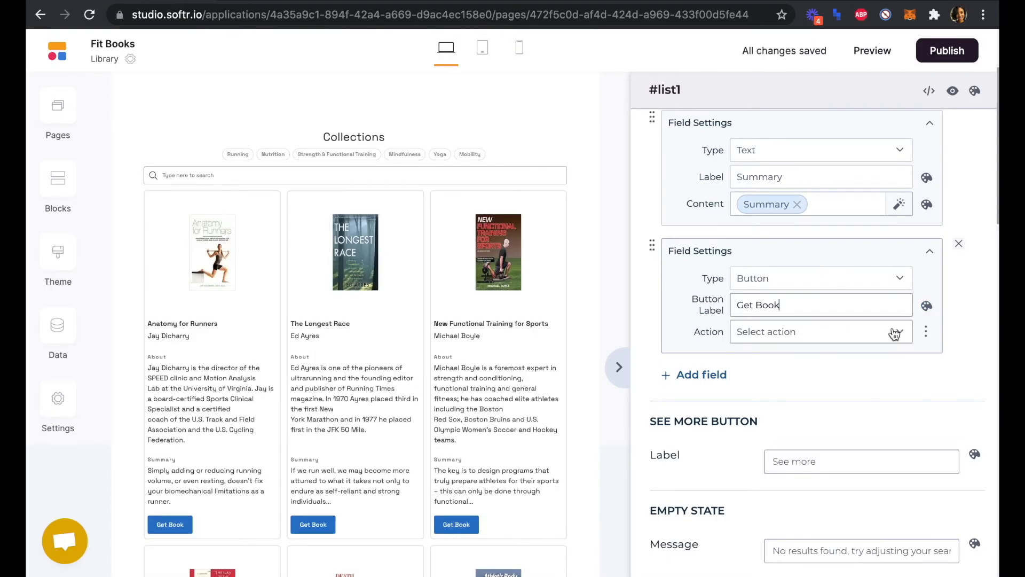
click(817, 332)
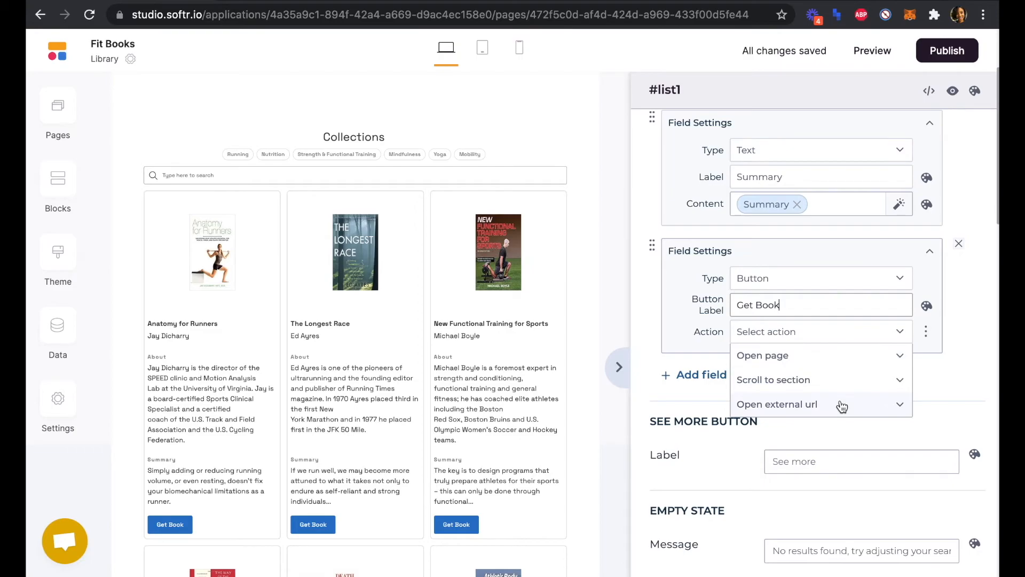
click(777, 403)
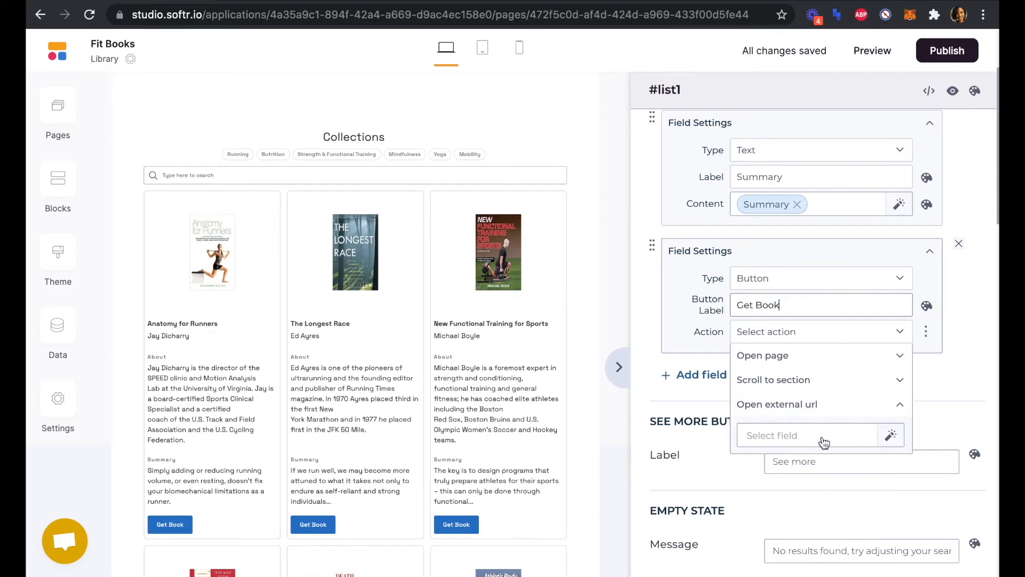
click(808, 435)
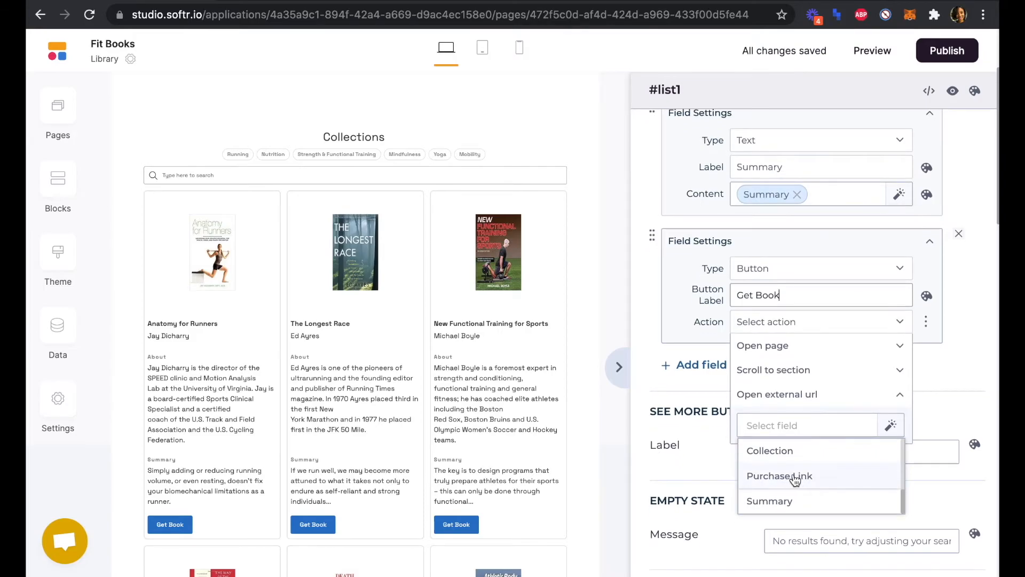
click(780, 475)
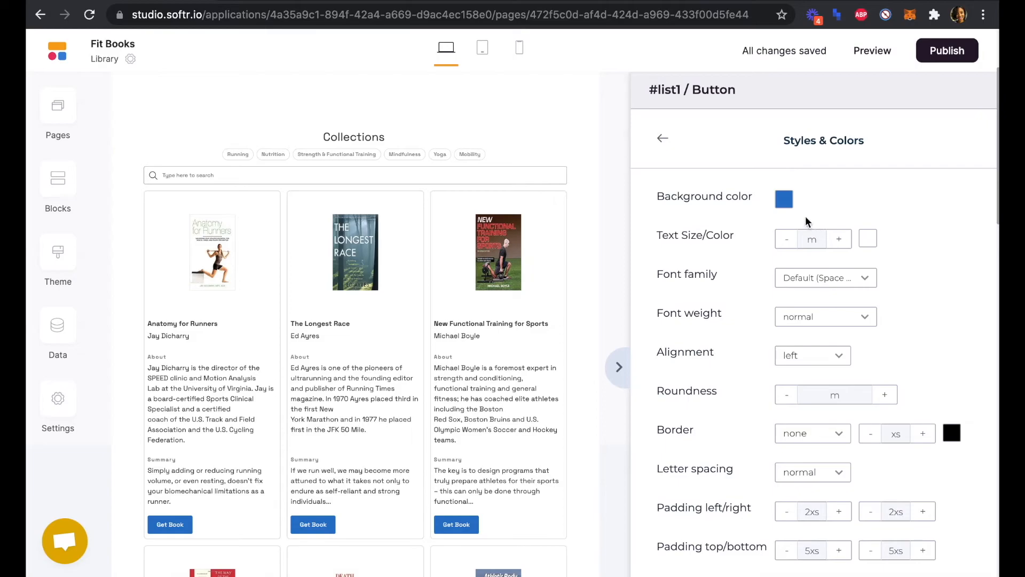
Give the buttons a black background, yellow text and a 2xs top margin.
click(783, 199)
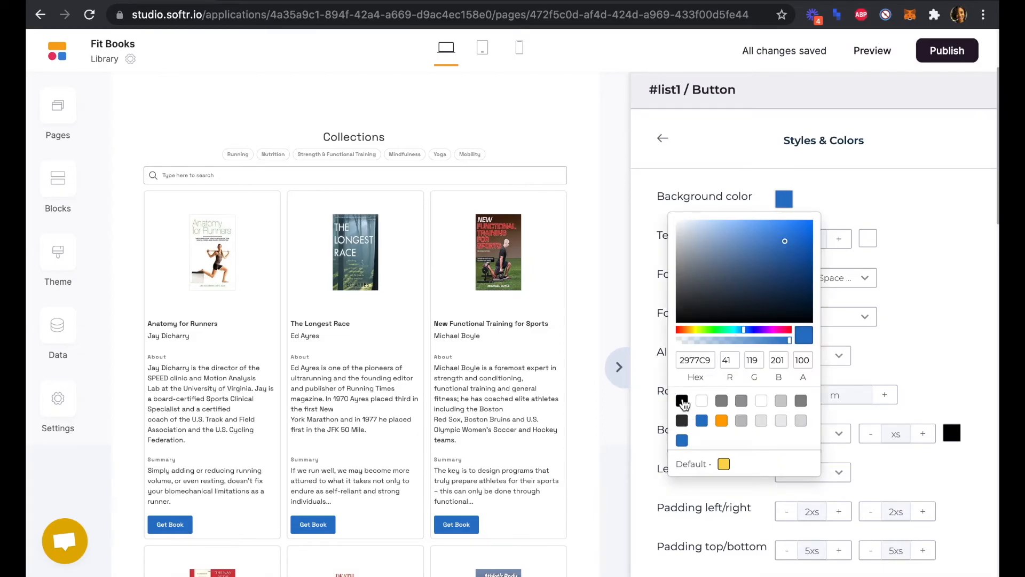
click(682, 402)
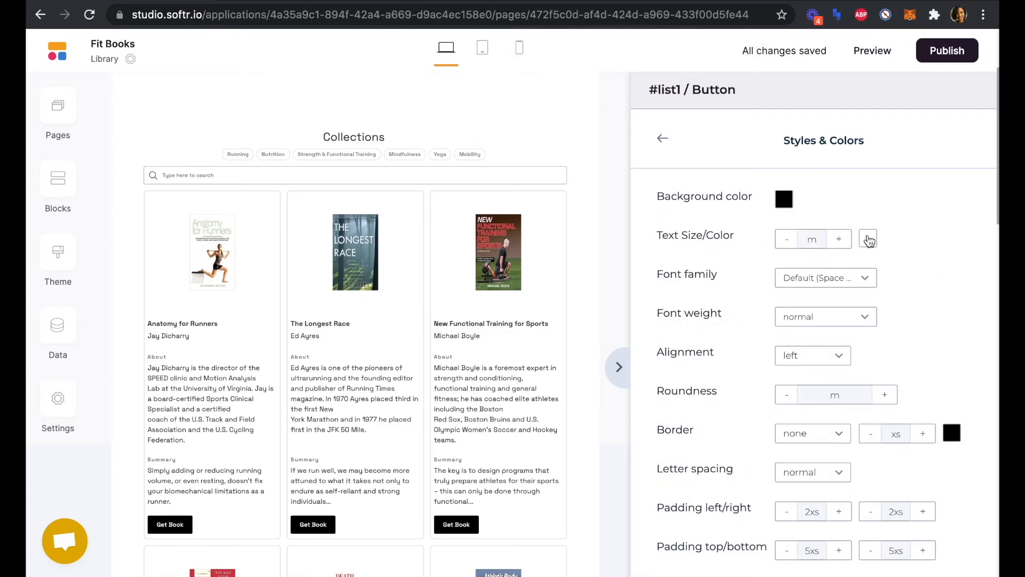
click(868, 238)
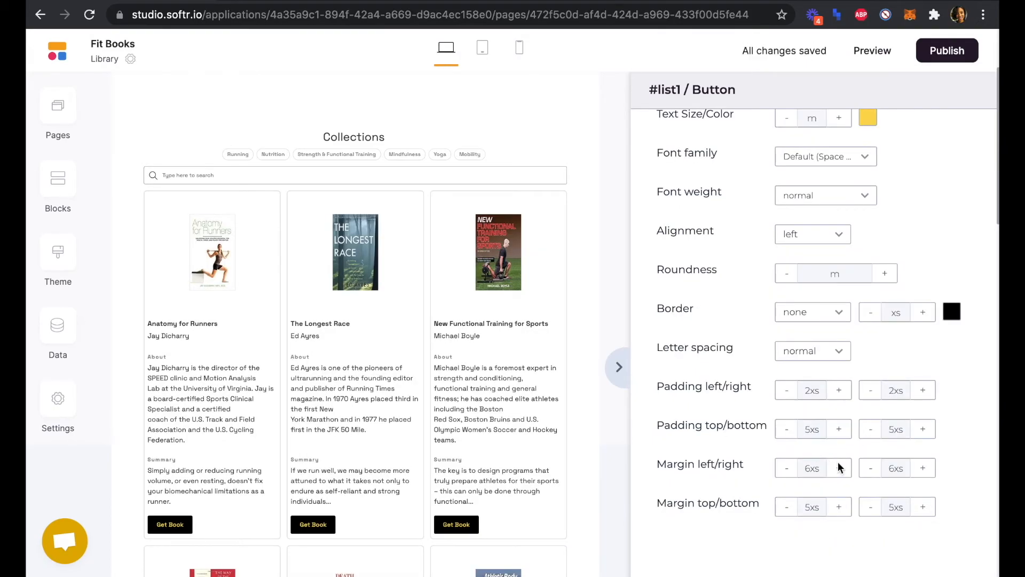
click(786, 507)
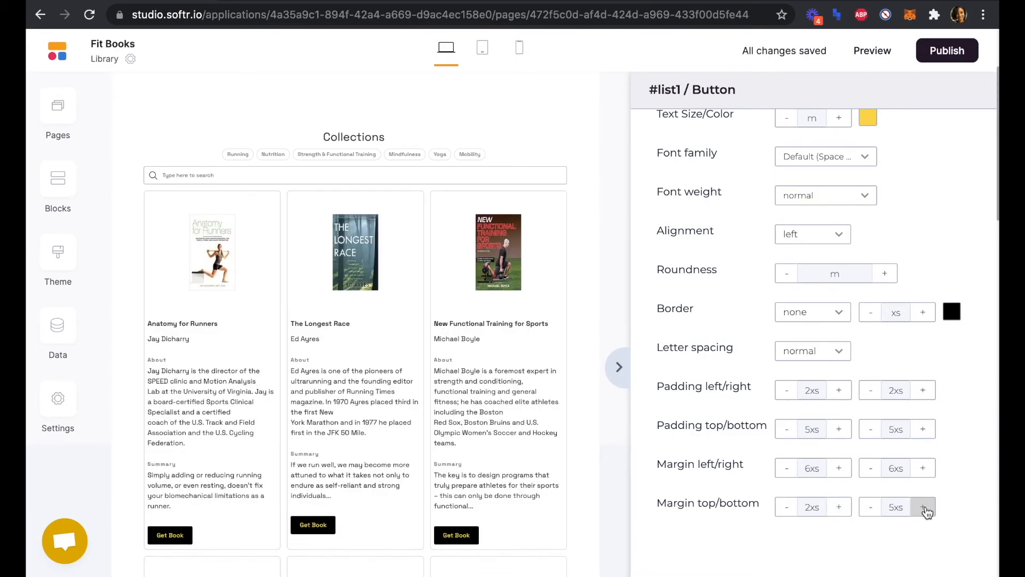
click(871, 507)
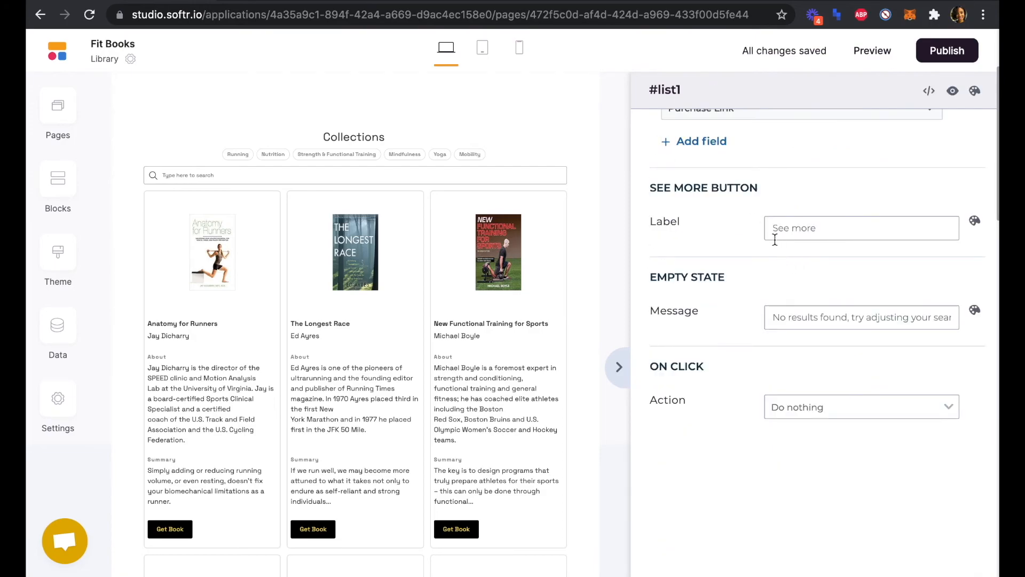
mouse_move(815, 193)
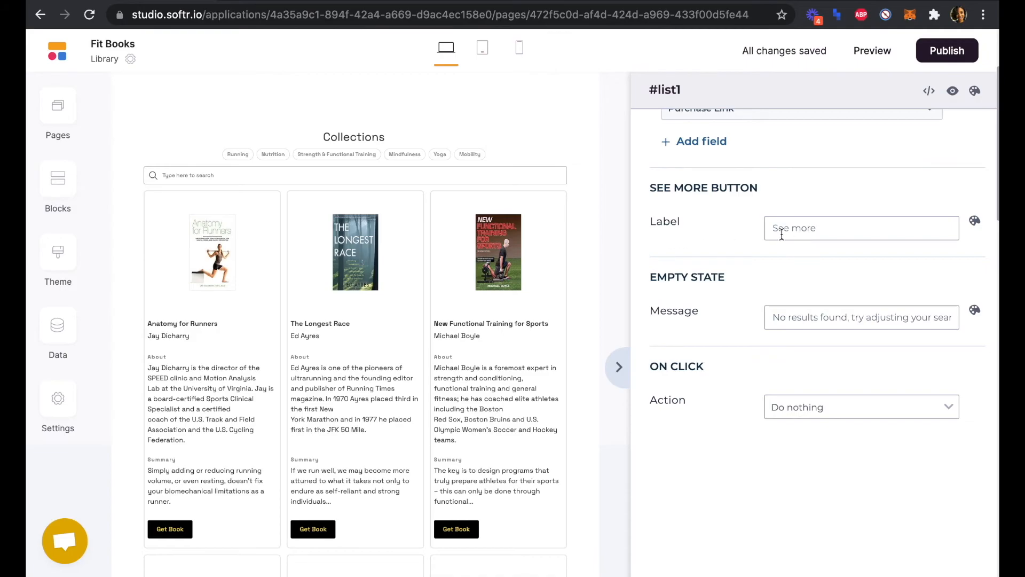
scroll(down, 3)
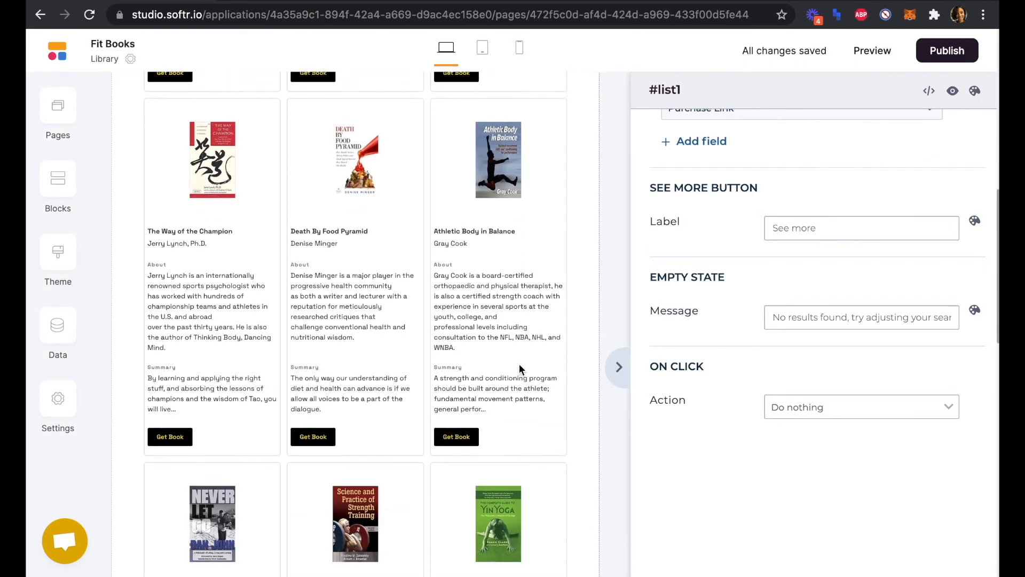
scroll(down, 3)
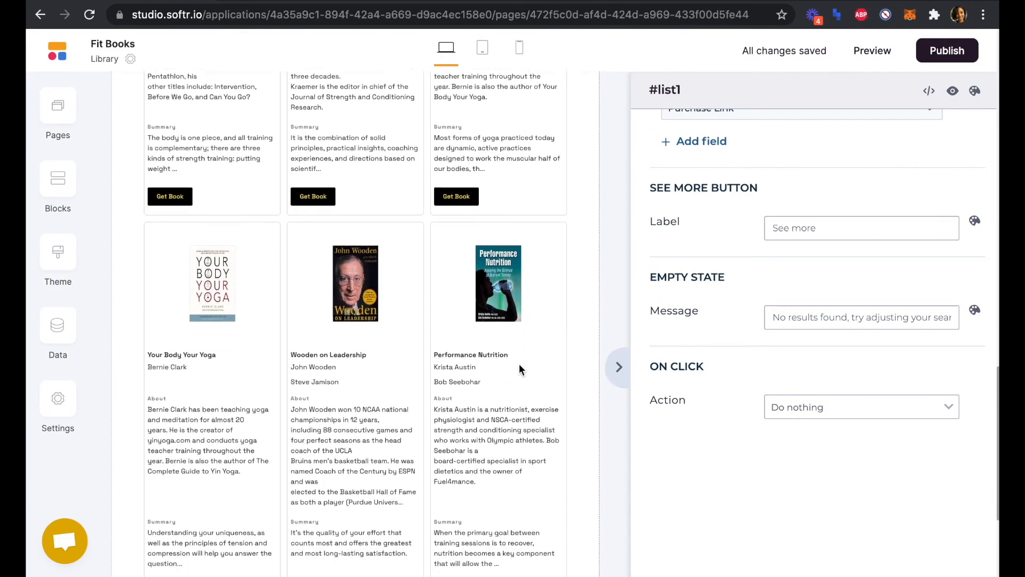
scroll(down, 3)
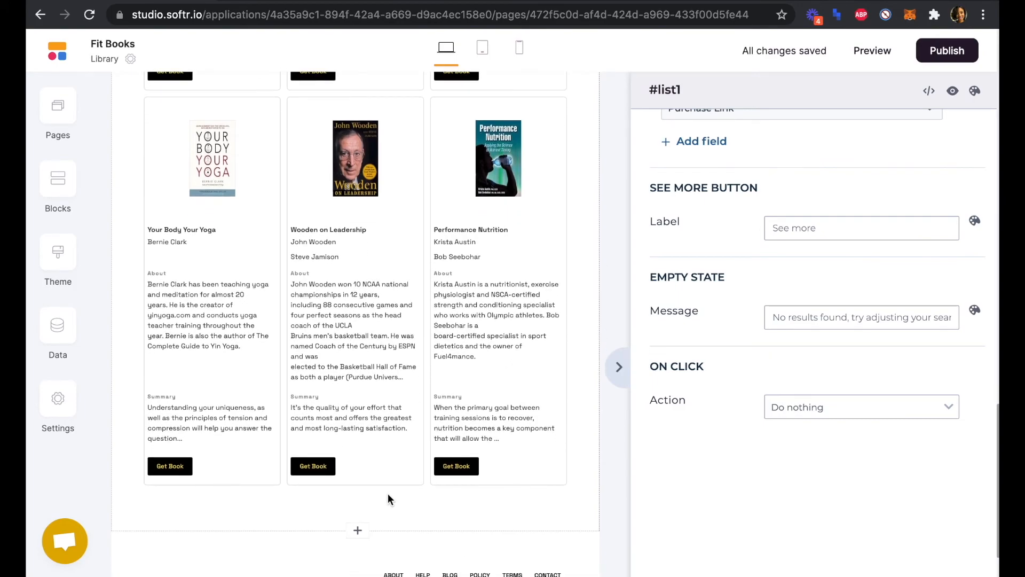
mouse_move(363, 511)
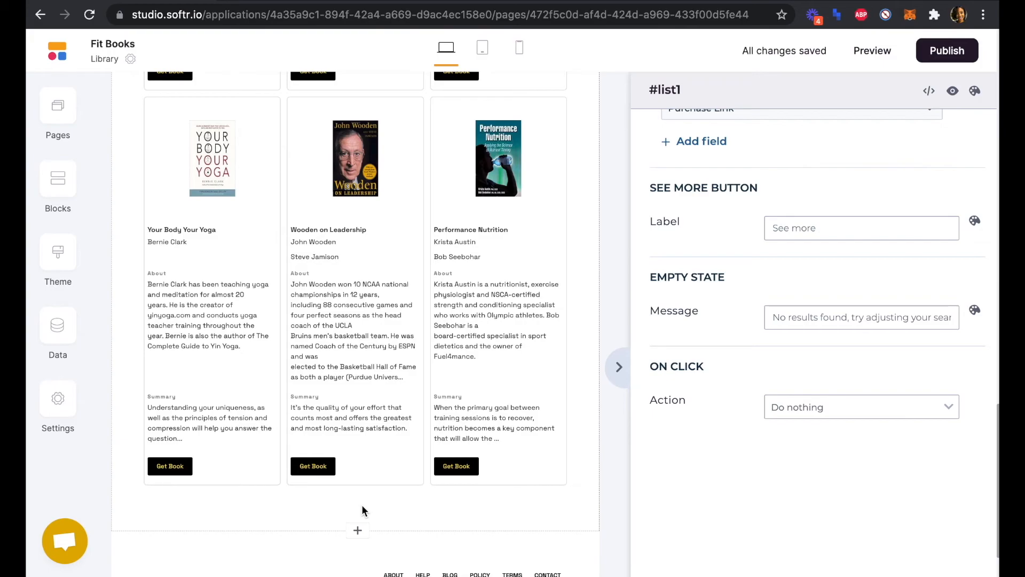
mouse_move(371, 512)
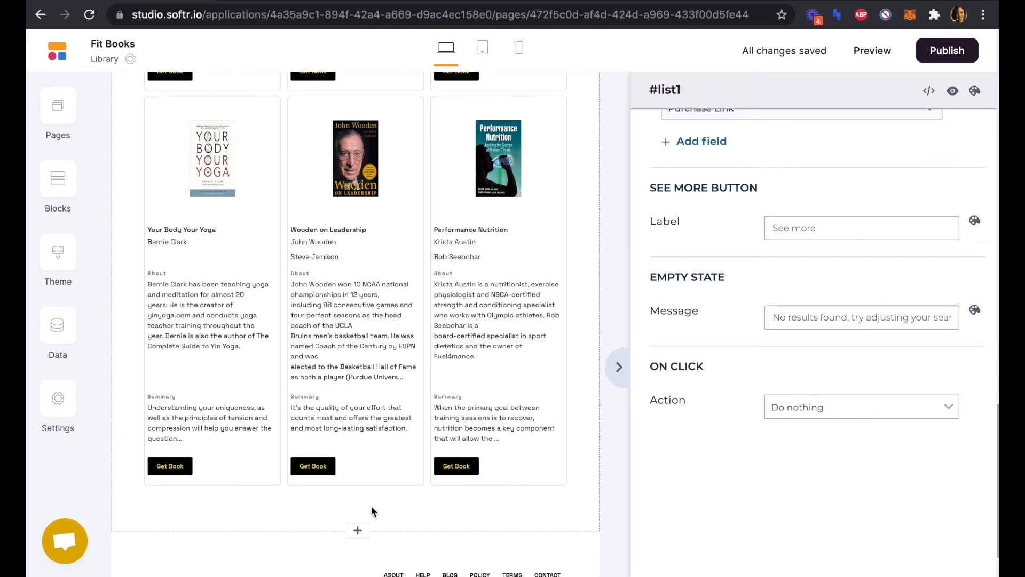
mouse_move(365, 504)
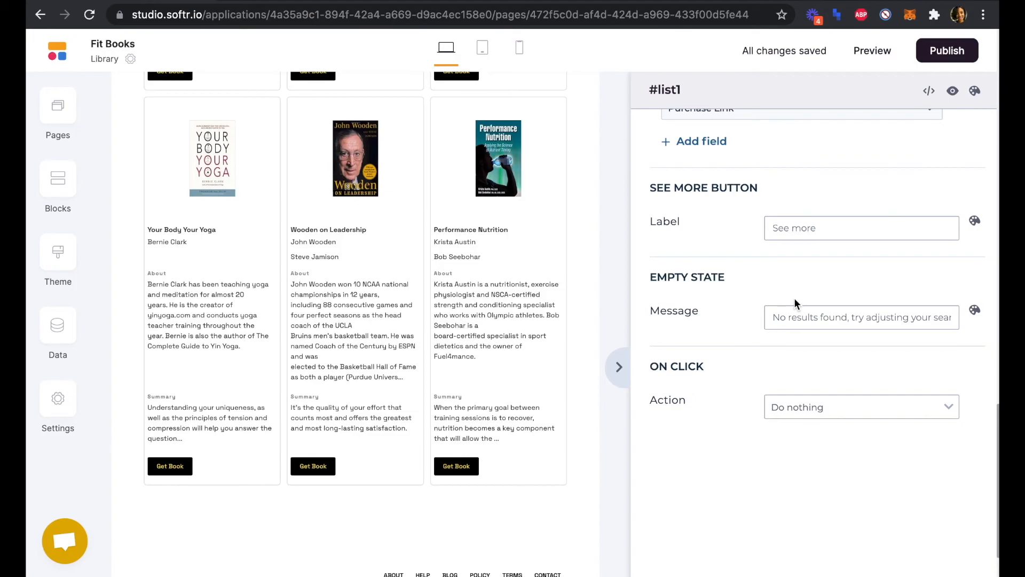
mouse_move(767, 401)
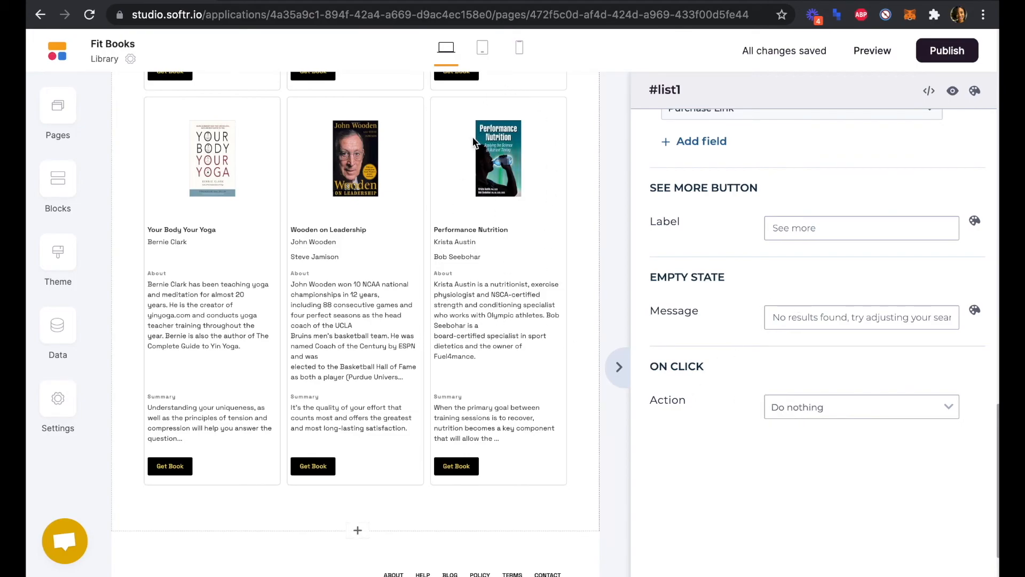
mouse_move(540, 244)
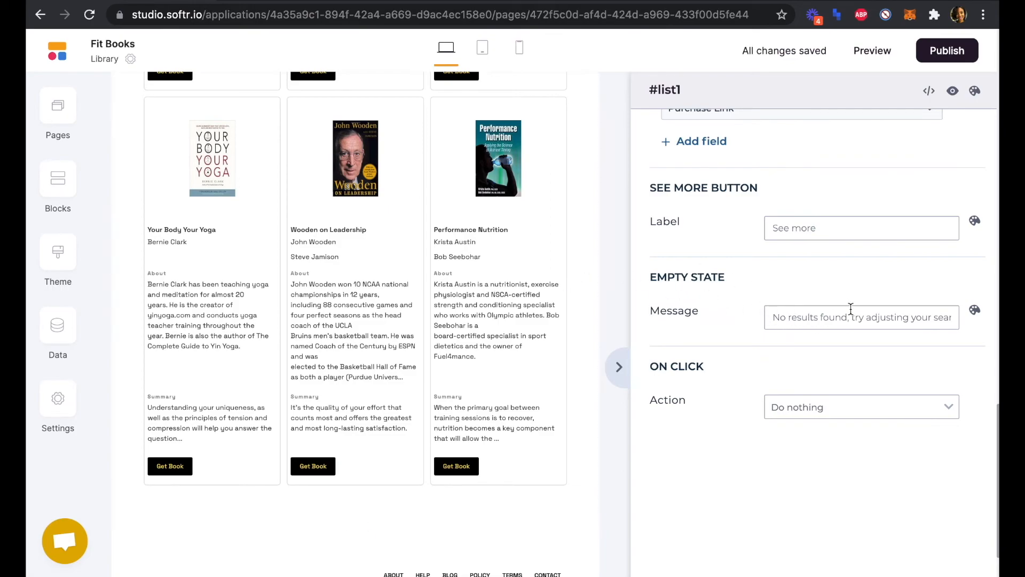
scroll(down, 3)
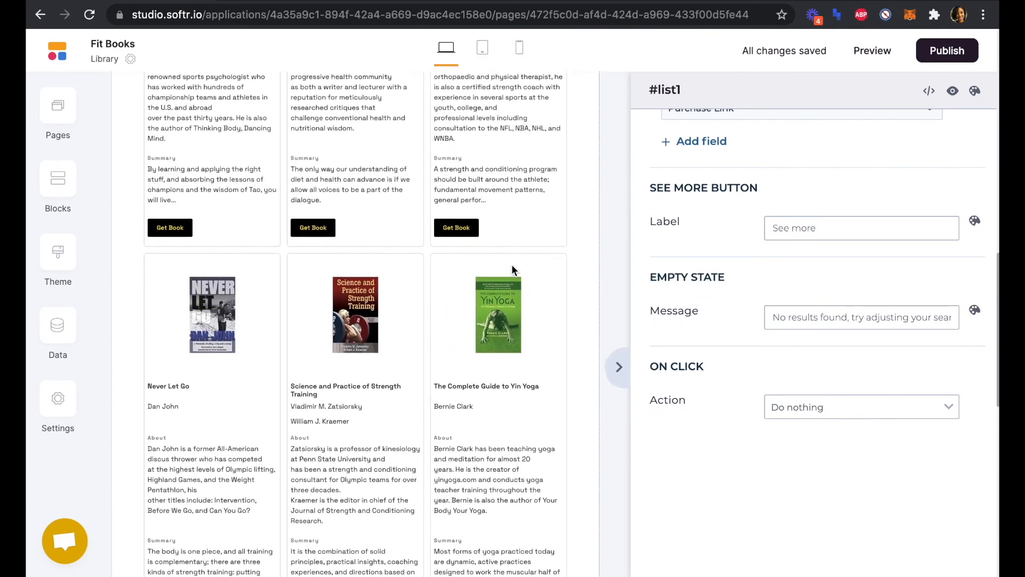
scroll(up, 3)
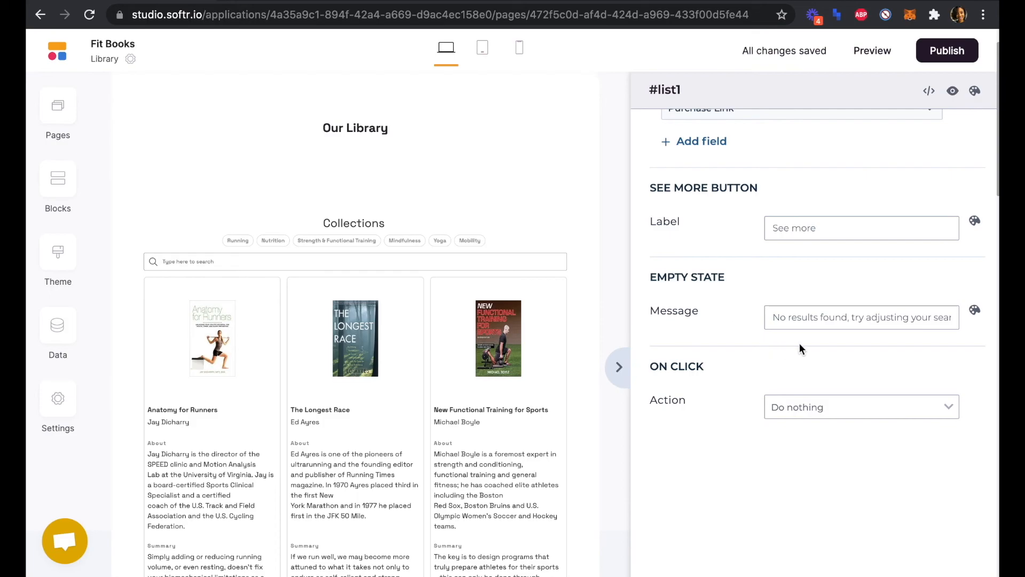
scroll(up, 3)
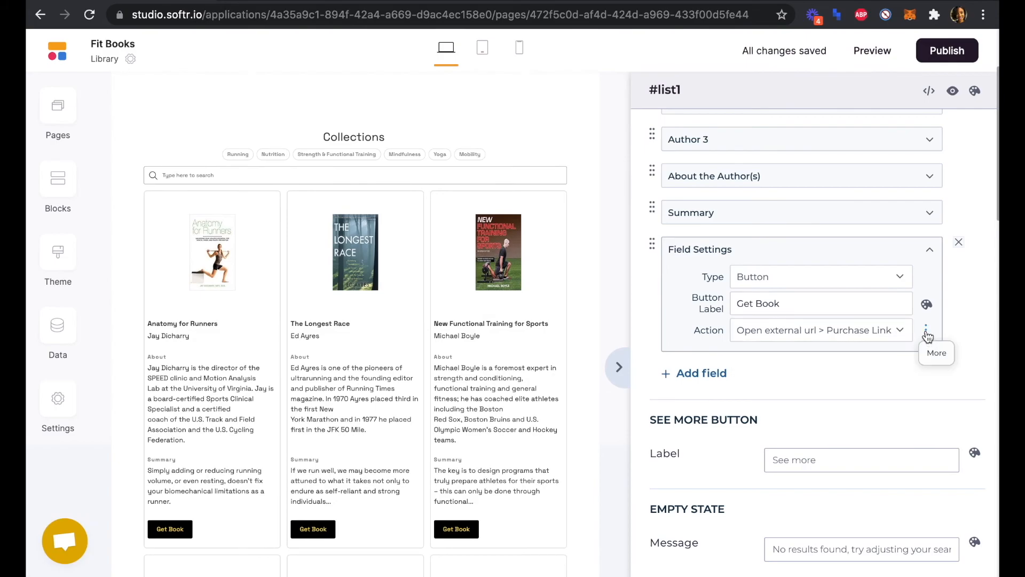
Enable 'Open in a new tab' on the Purchase Link action and collapse the field.
click(927, 329)
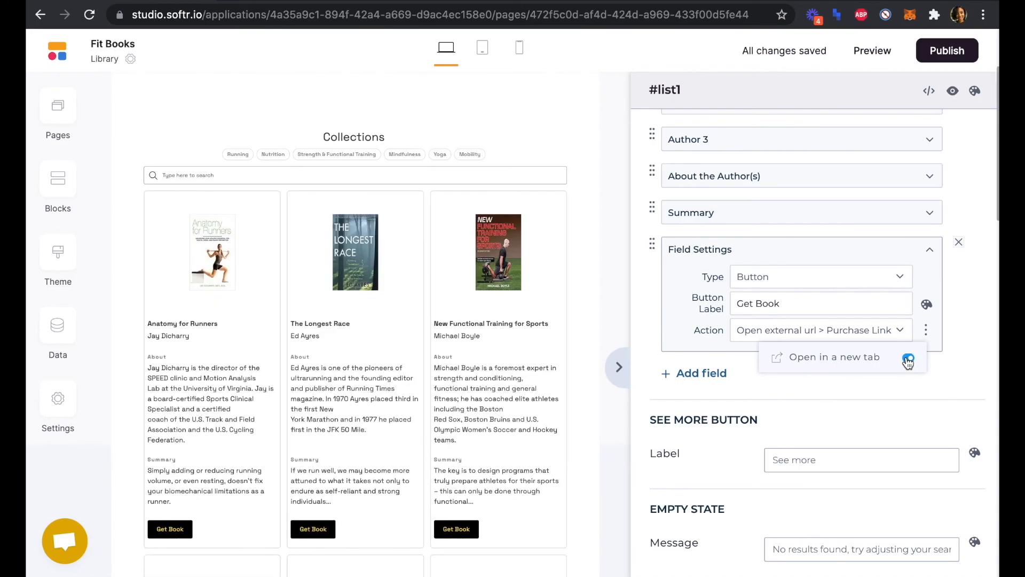
click(908, 357)
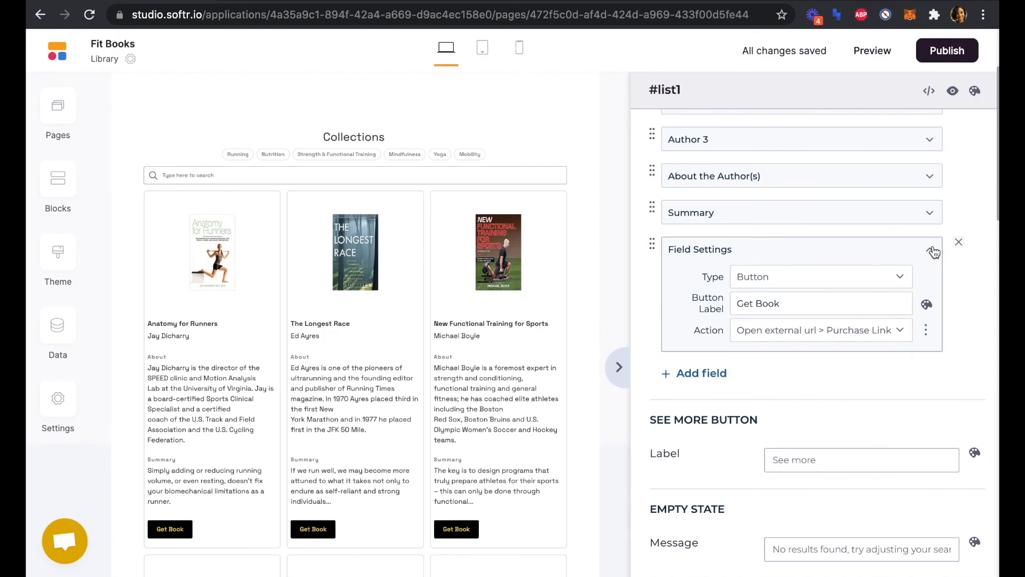
click(959, 242)
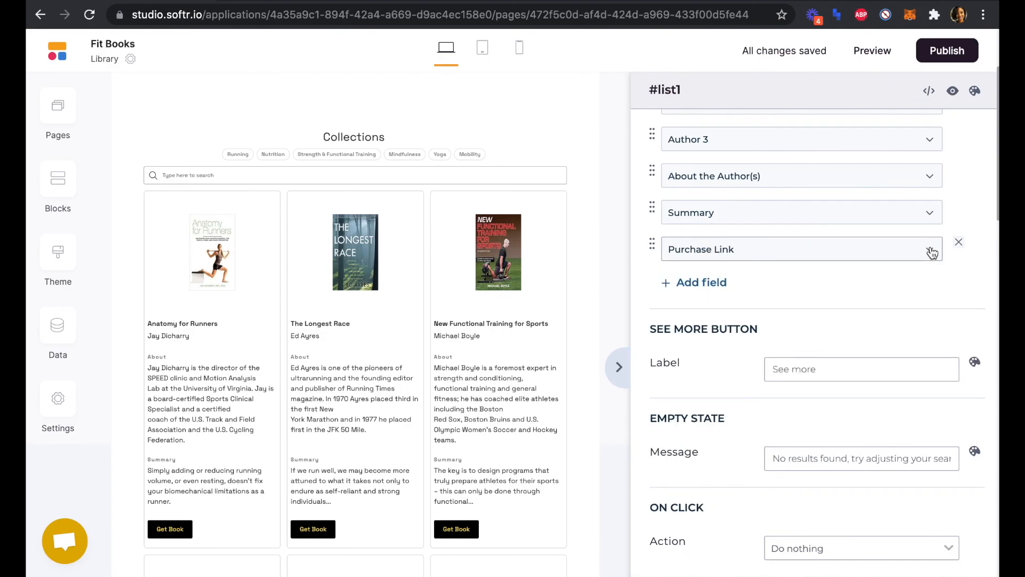
scroll(down, 3)
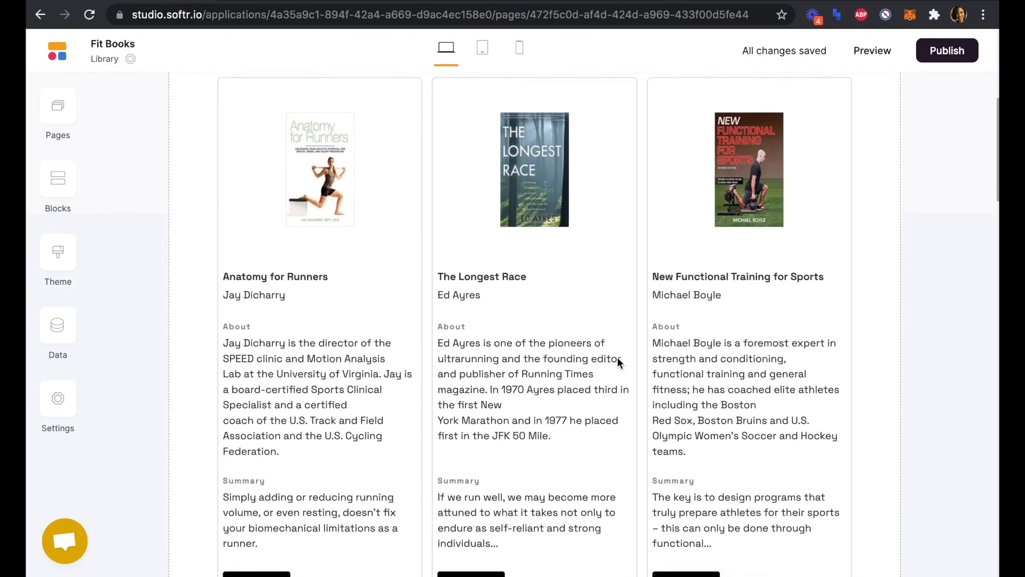
Scroll down the Library page through book cards such as Never Let Go and Yin Yoga.
scroll(down, 3)
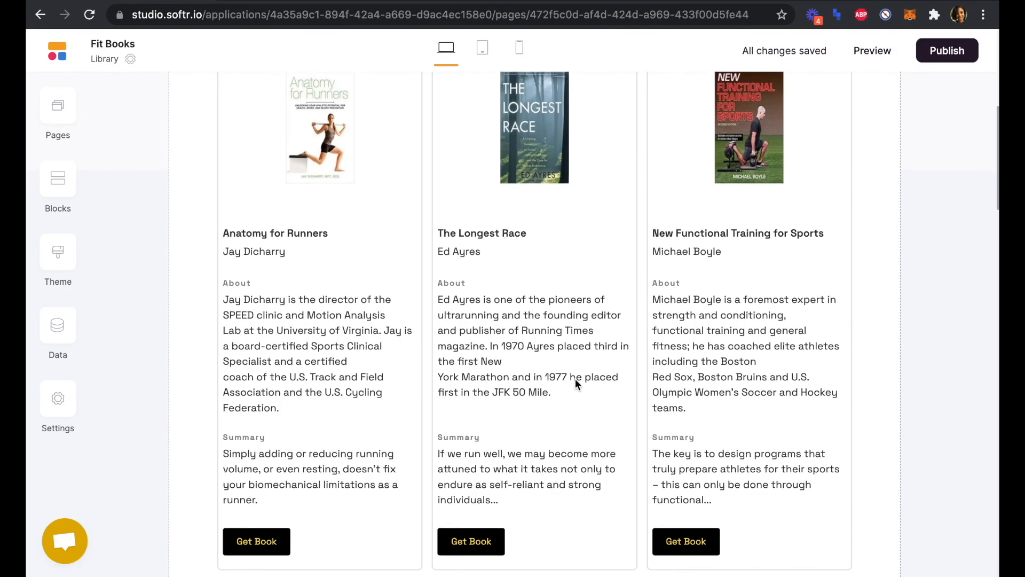
scroll(down, 3)
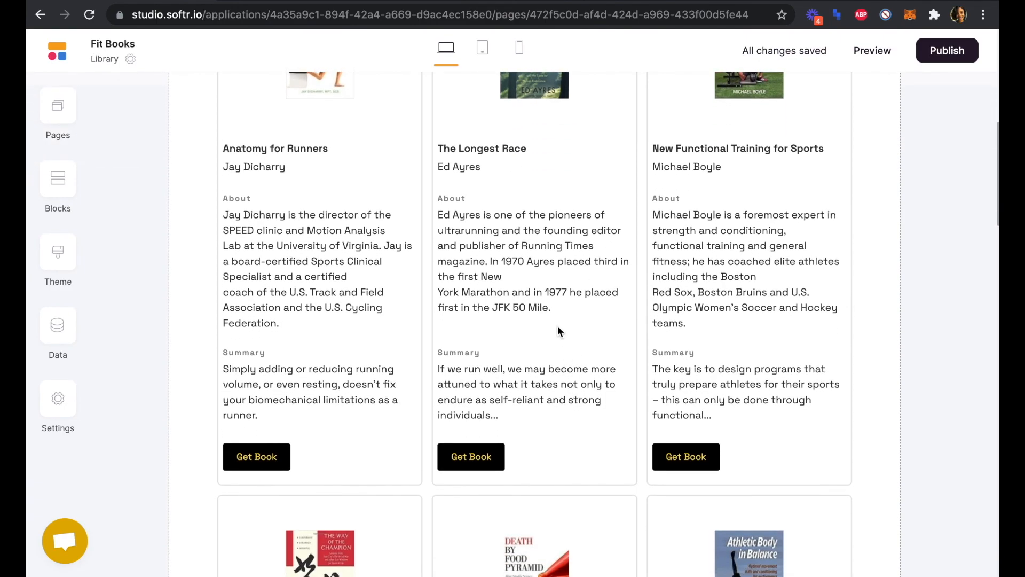
mouse_move(566, 347)
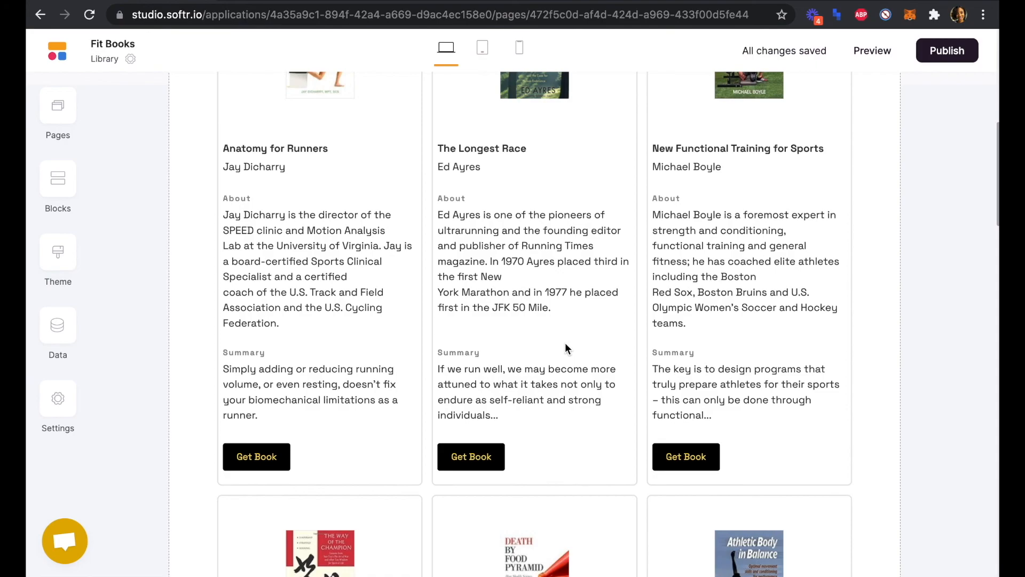
scroll(down, 3)
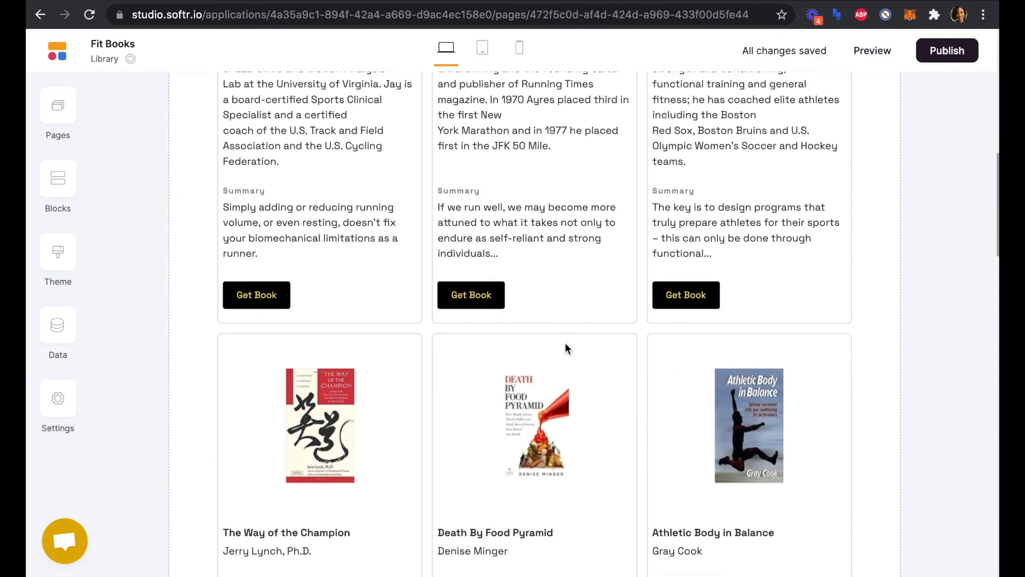
scroll(down, 3)
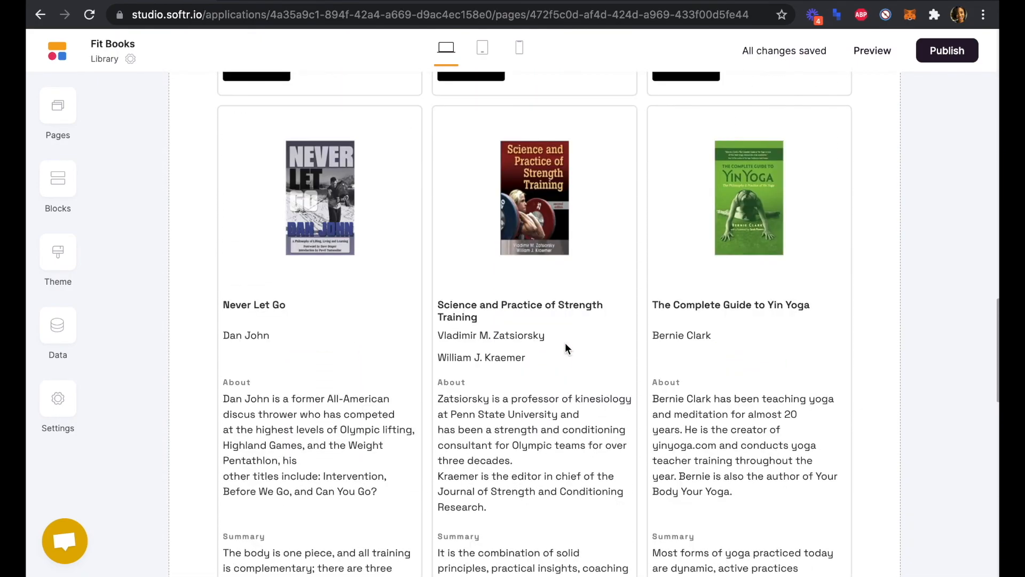